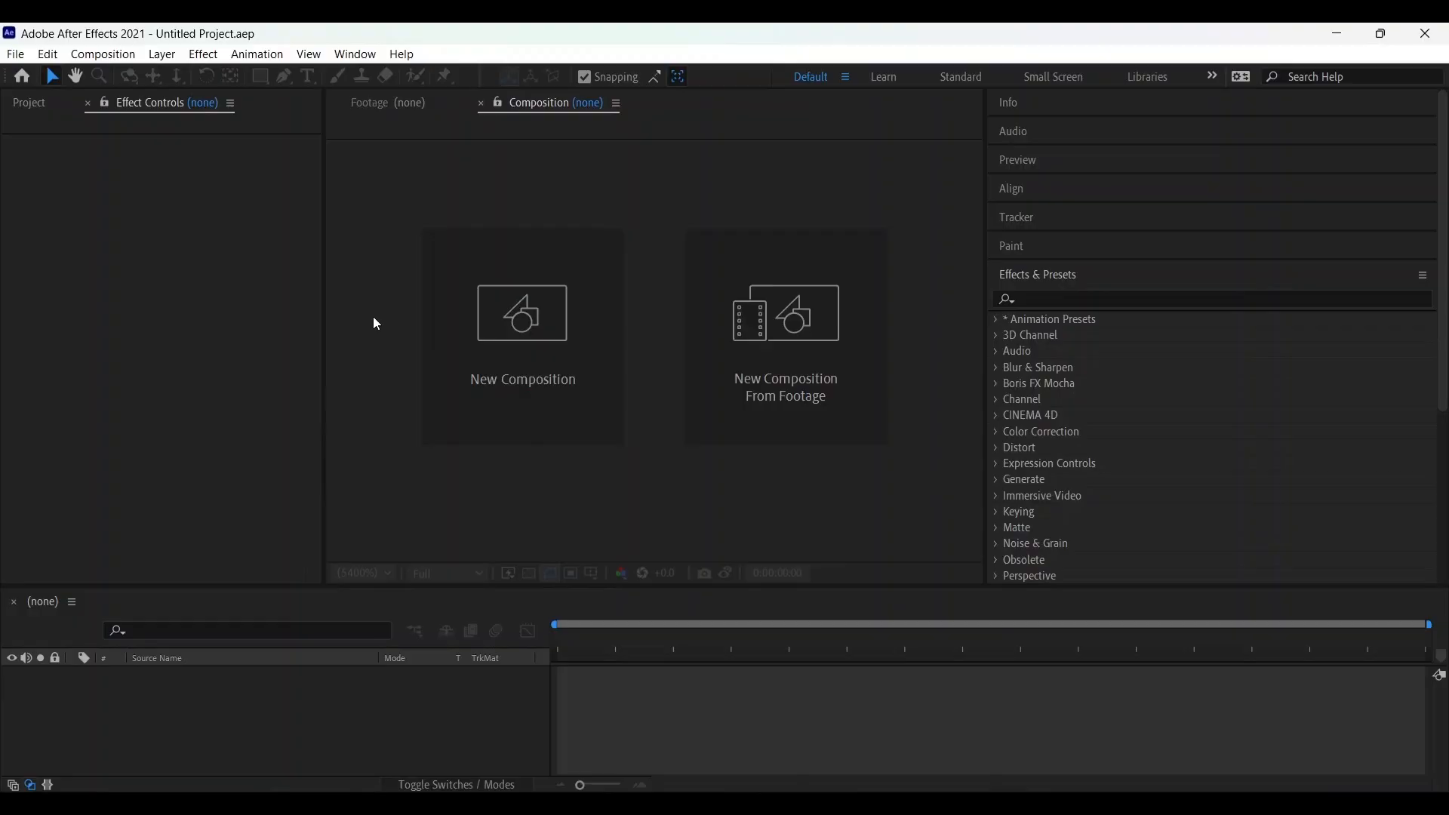
{"action": "mouse_move", "coordinate": [359, 61]}
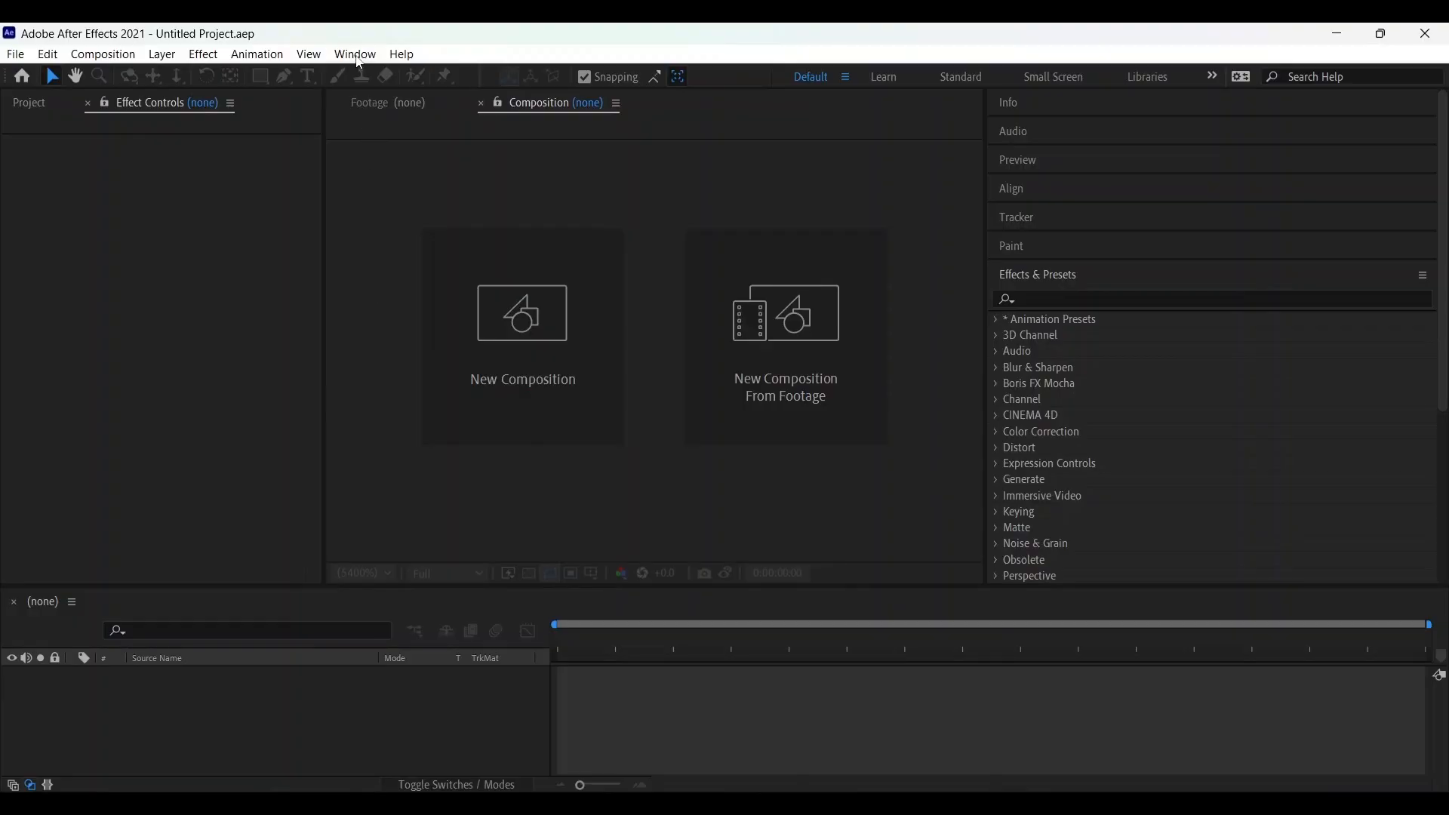
Open the GEOlayers 3 extension panel from the Window menu.
{"action": "left_click", "coordinate": [354, 54]}
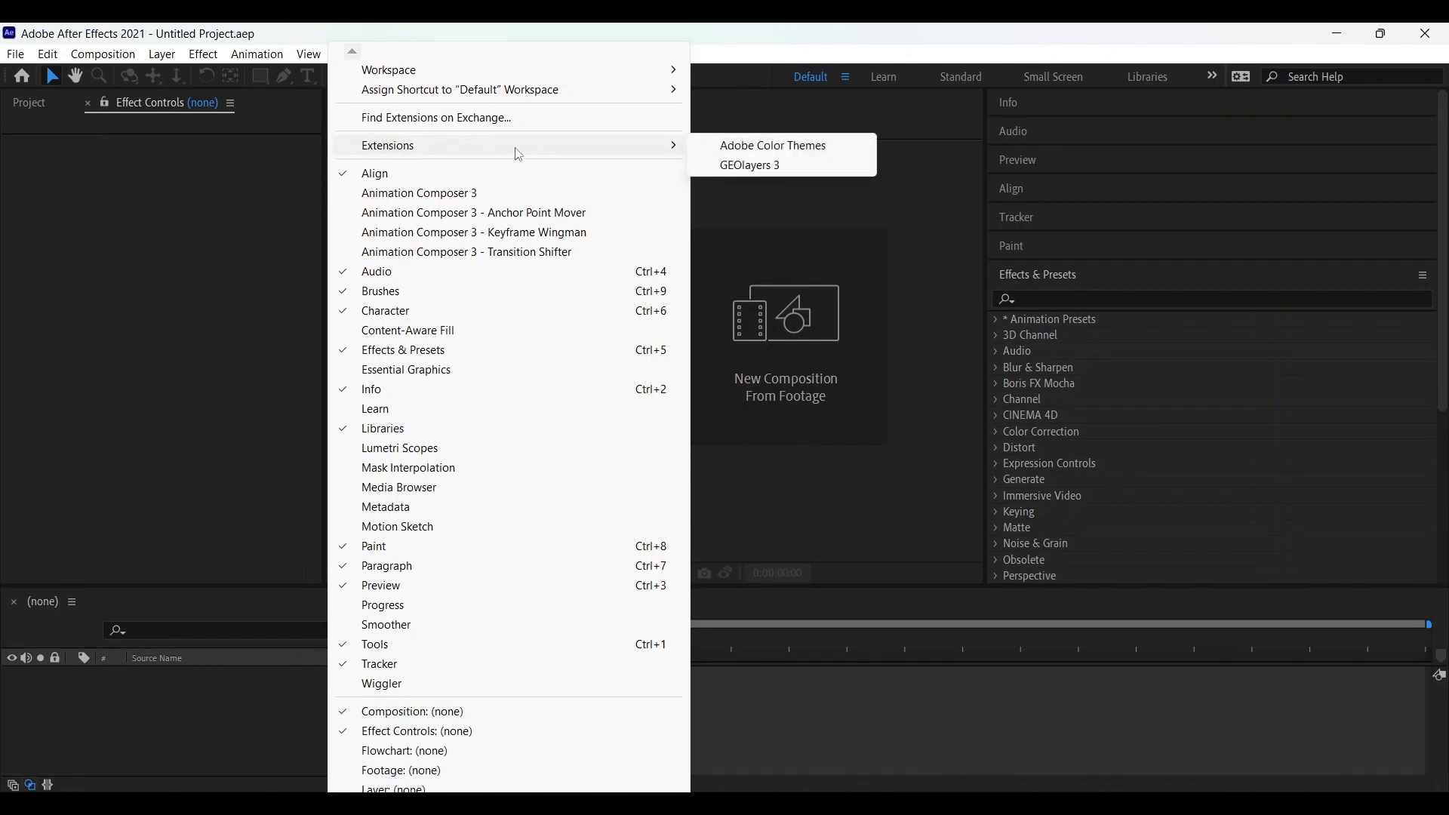
{"action": "left_click", "coordinate": [749, 165]}
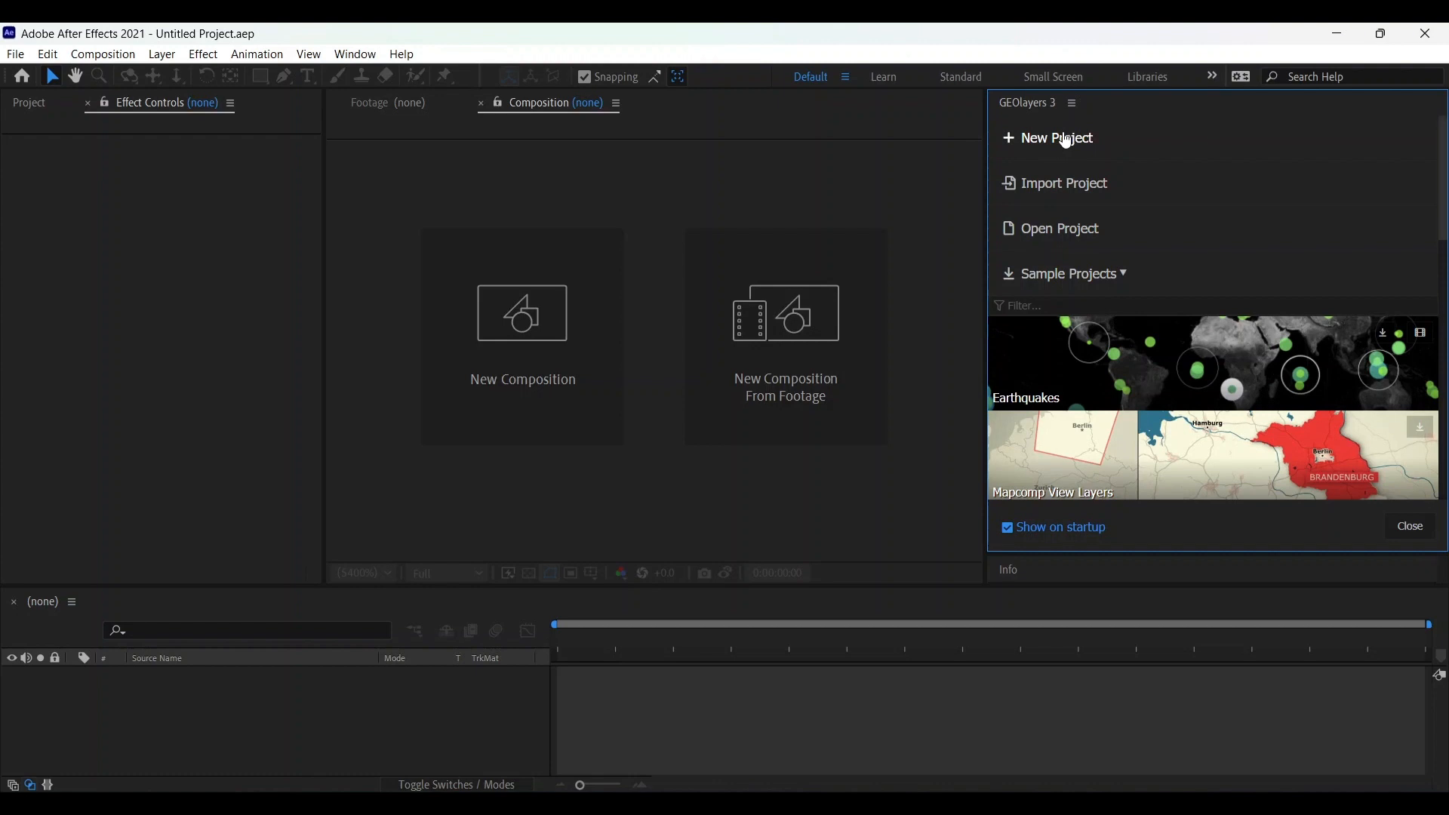
Create a new 10-second mapcomp using the Bing Aerial satellite style.
{"action": "left_click", "coordinate": [1057, 137]}
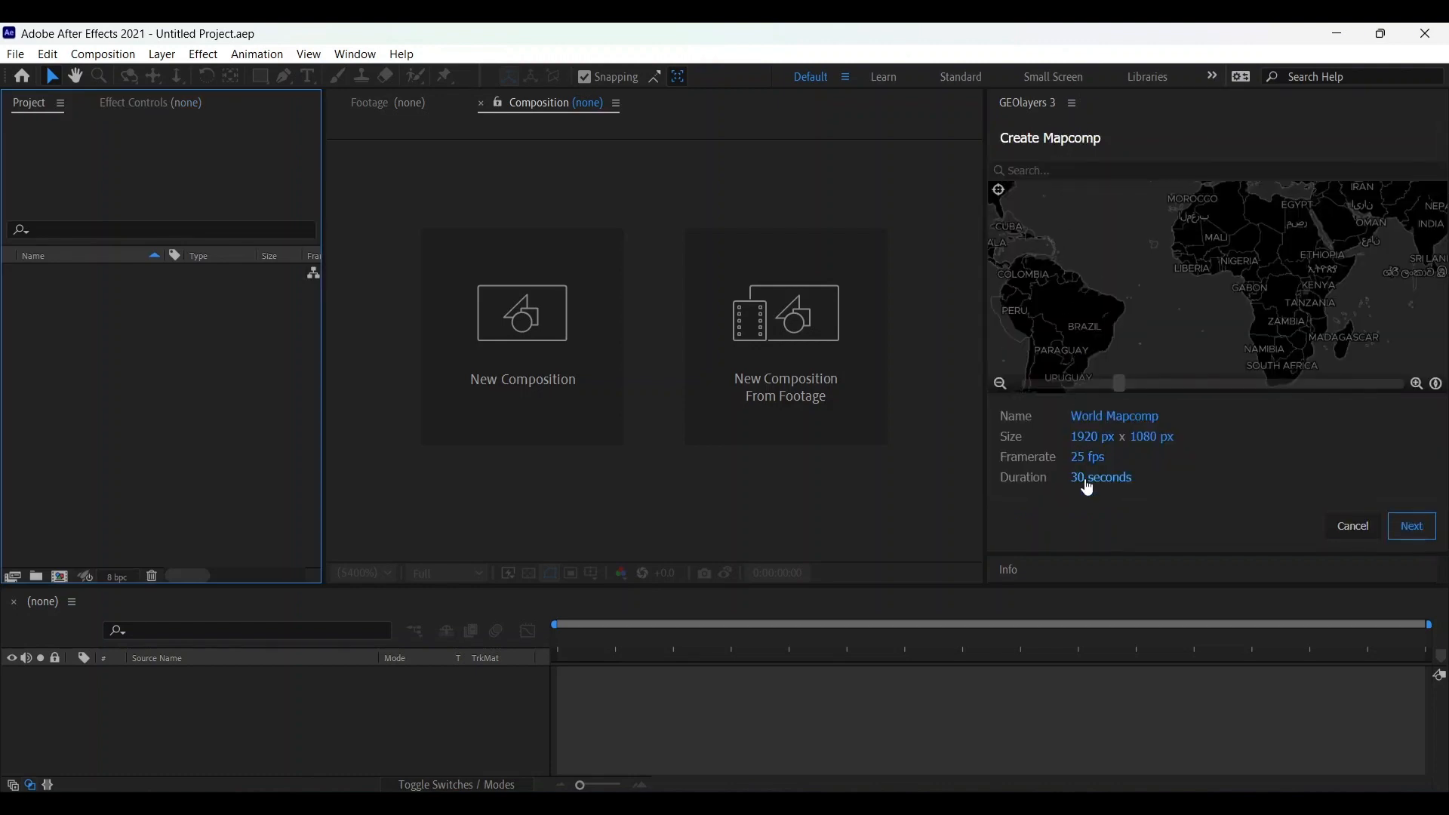
{"action": "left_click", "coordinate": [1100, 477]}
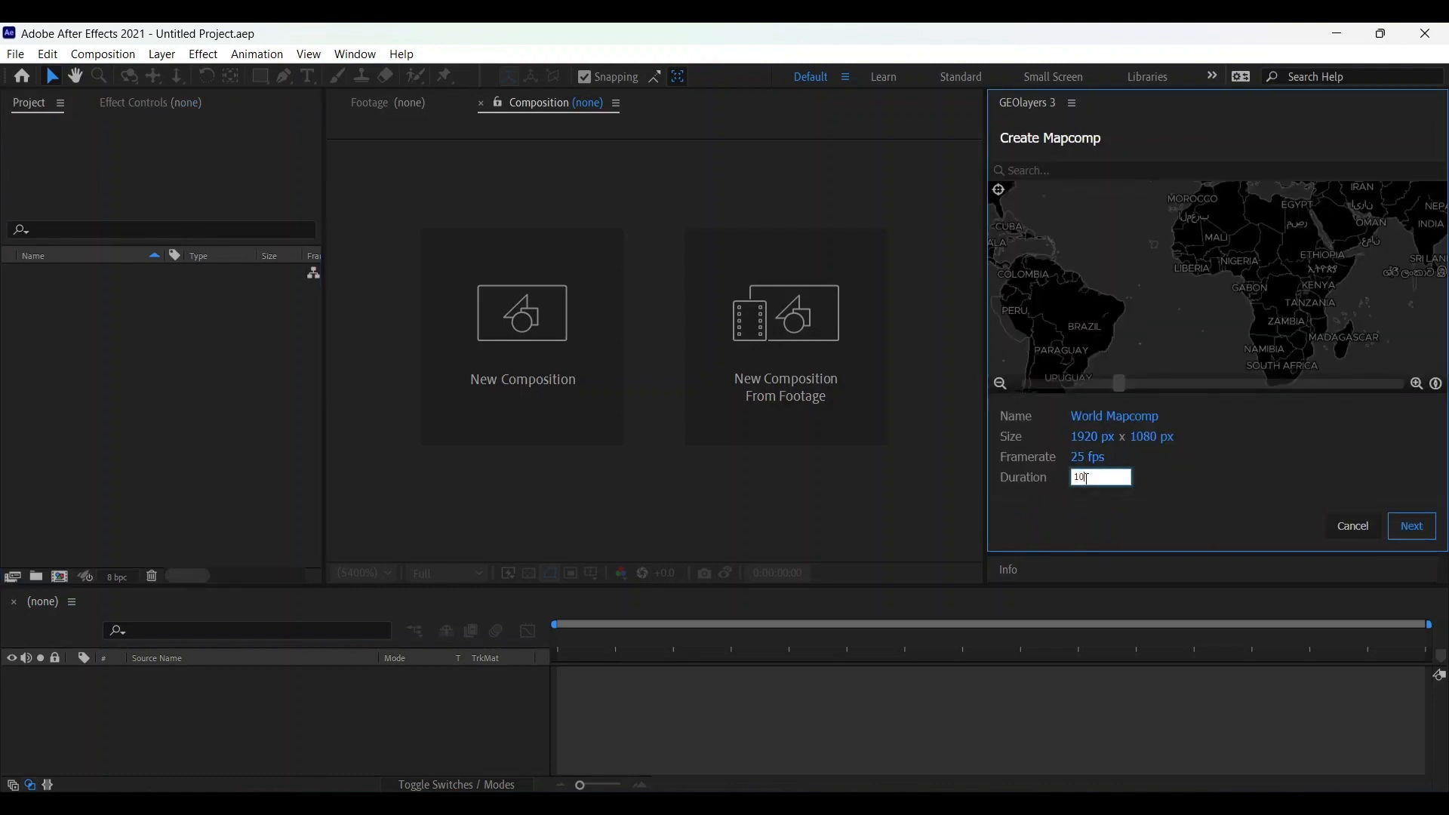
{"action": "left_click", "coordinate": [1410, 526]}
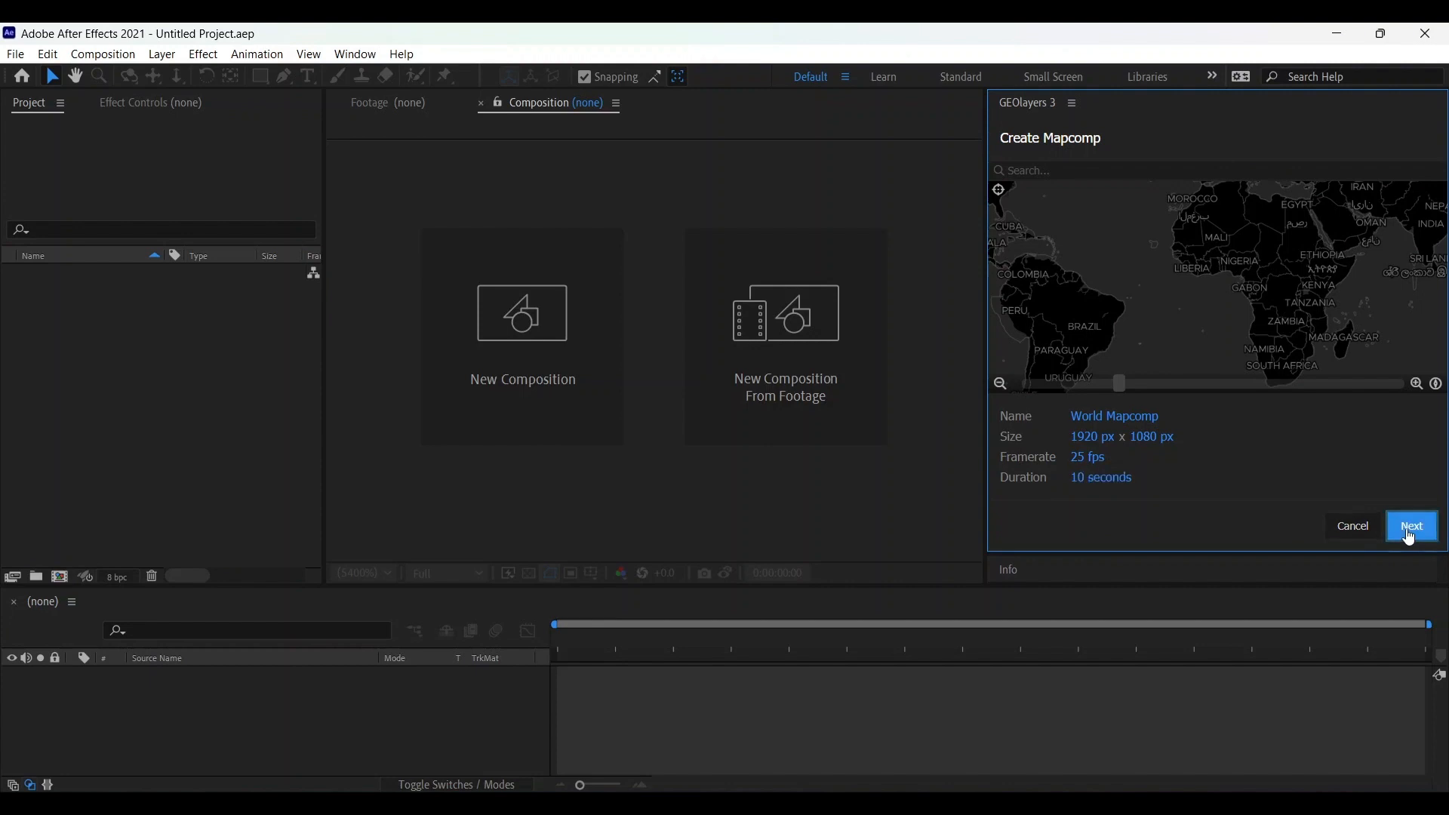
{"action": "left_click", "coordinate": [1410, 525]}
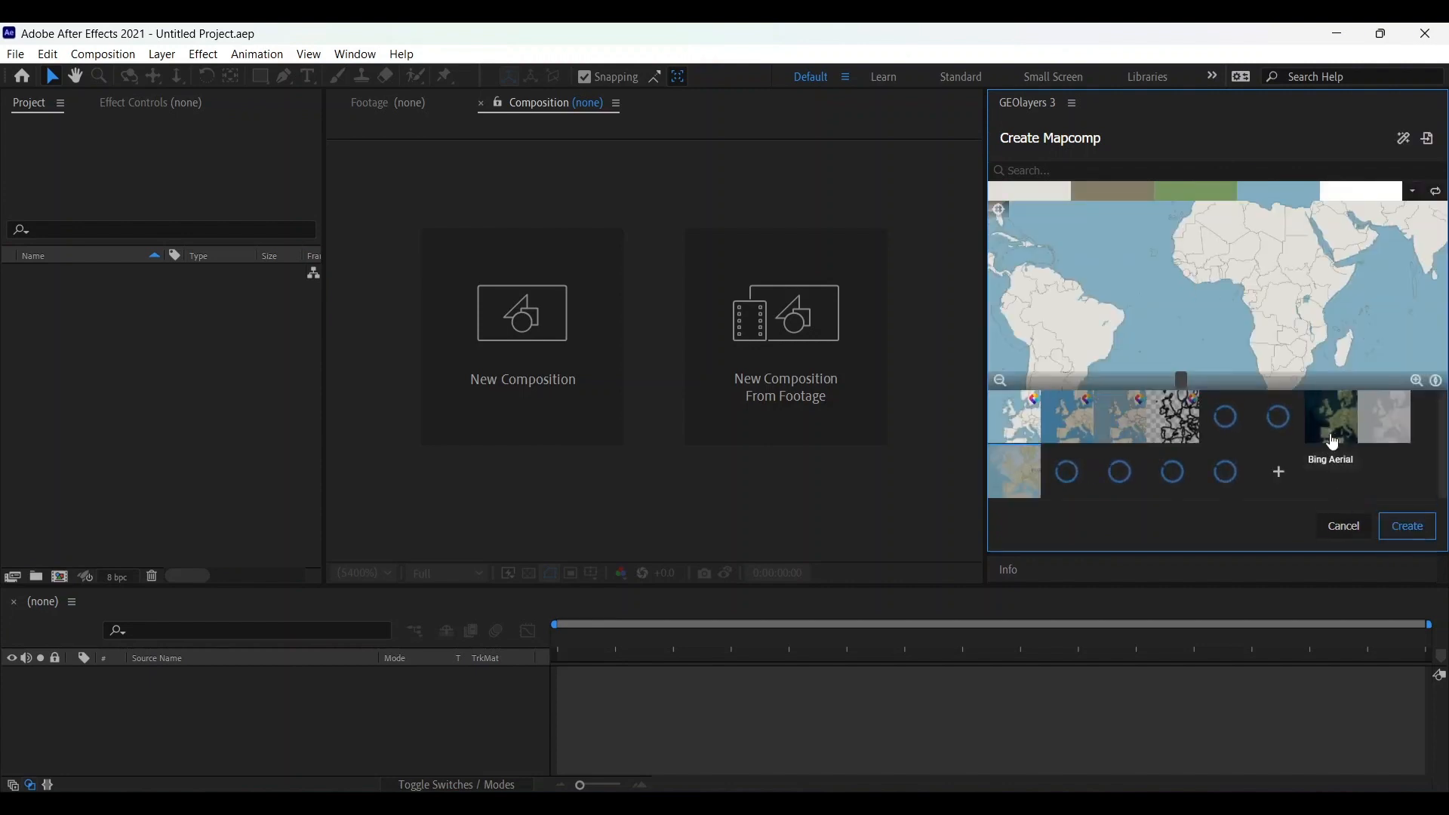
{"action": "left_click", "coordinate": [1225, 406]}
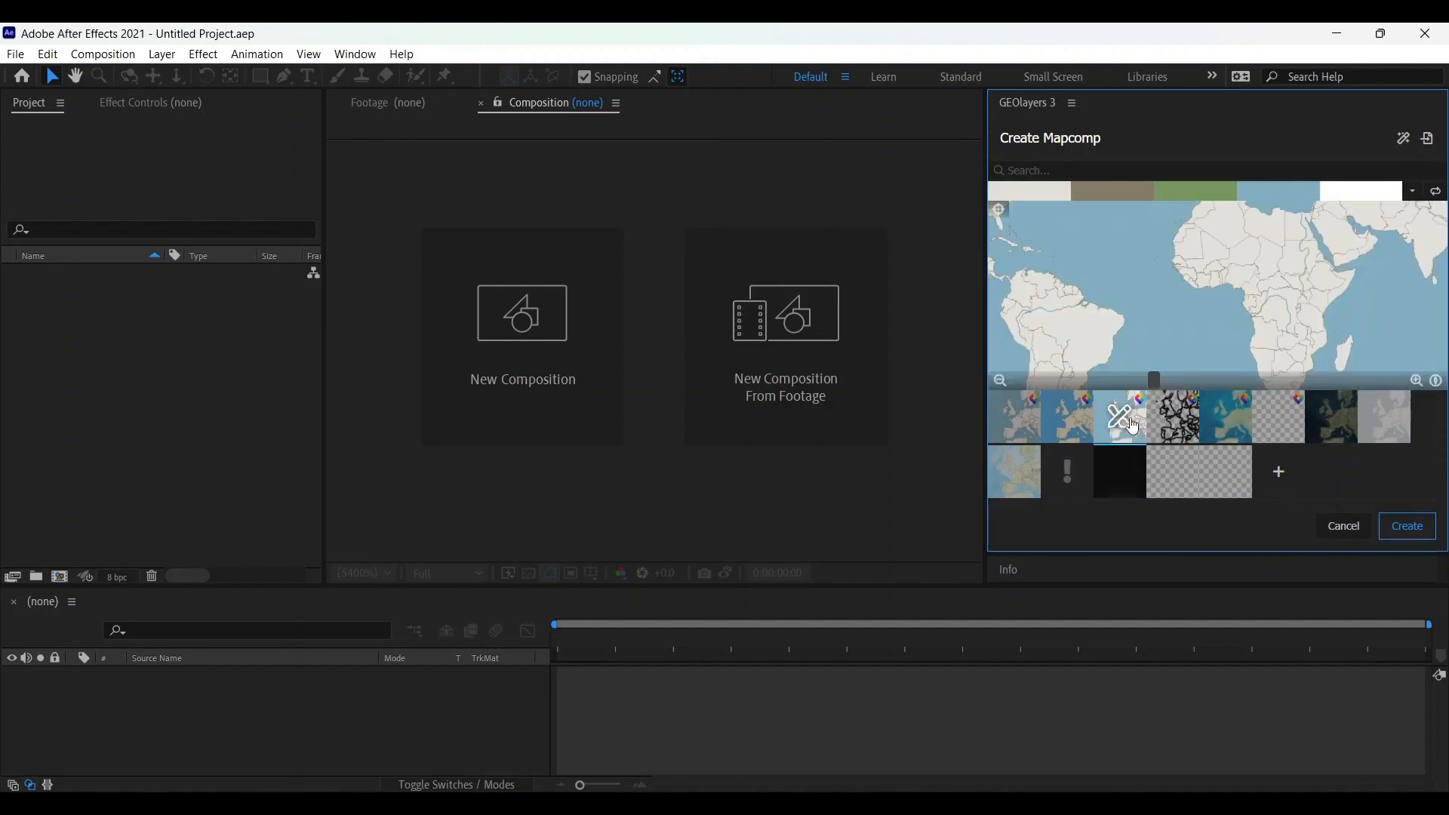
{"action": "mouse_move", "coordinate": [1226, 415]}
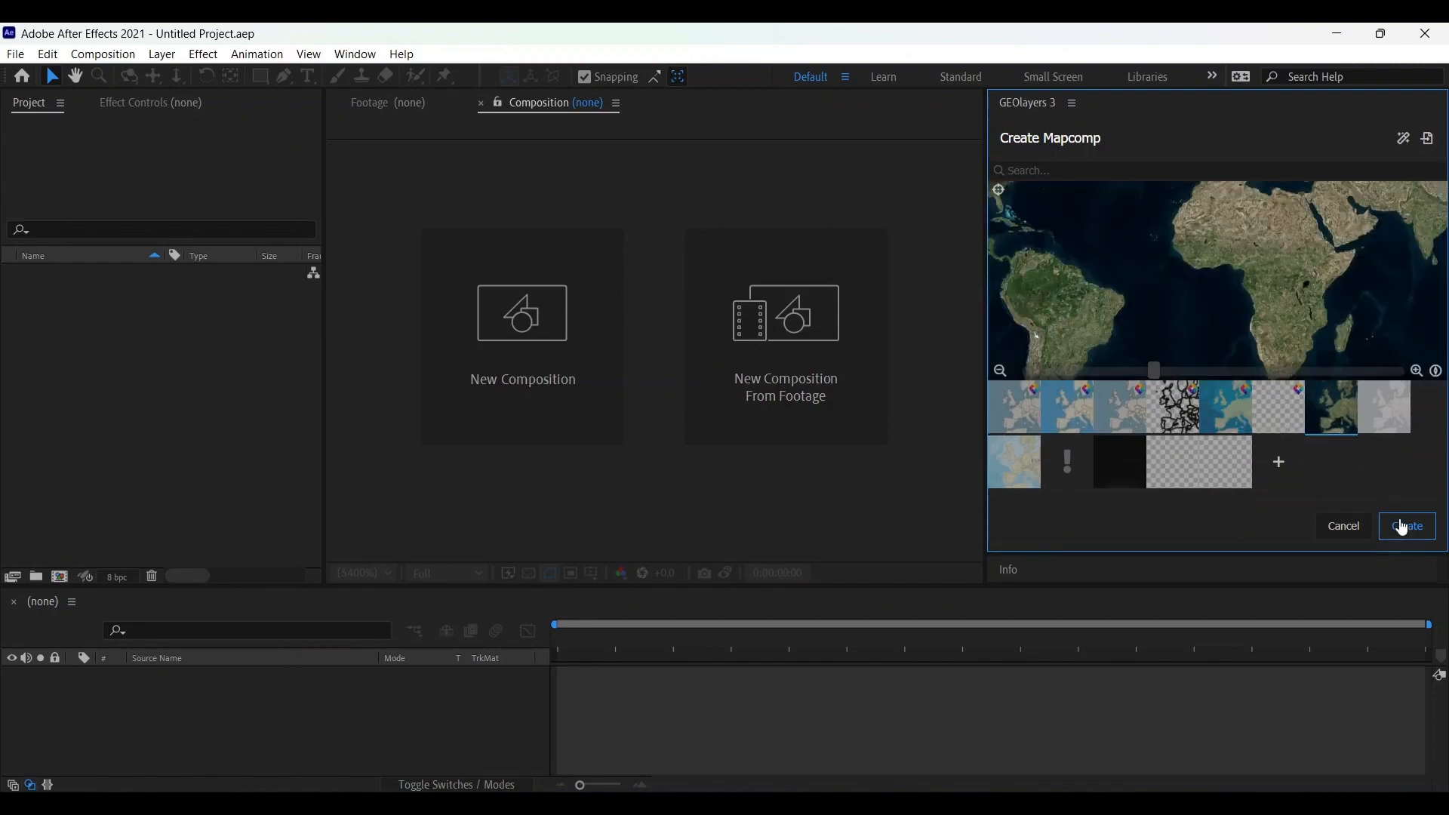
{"action": "left_click", "coordinate": [1405, 526]}
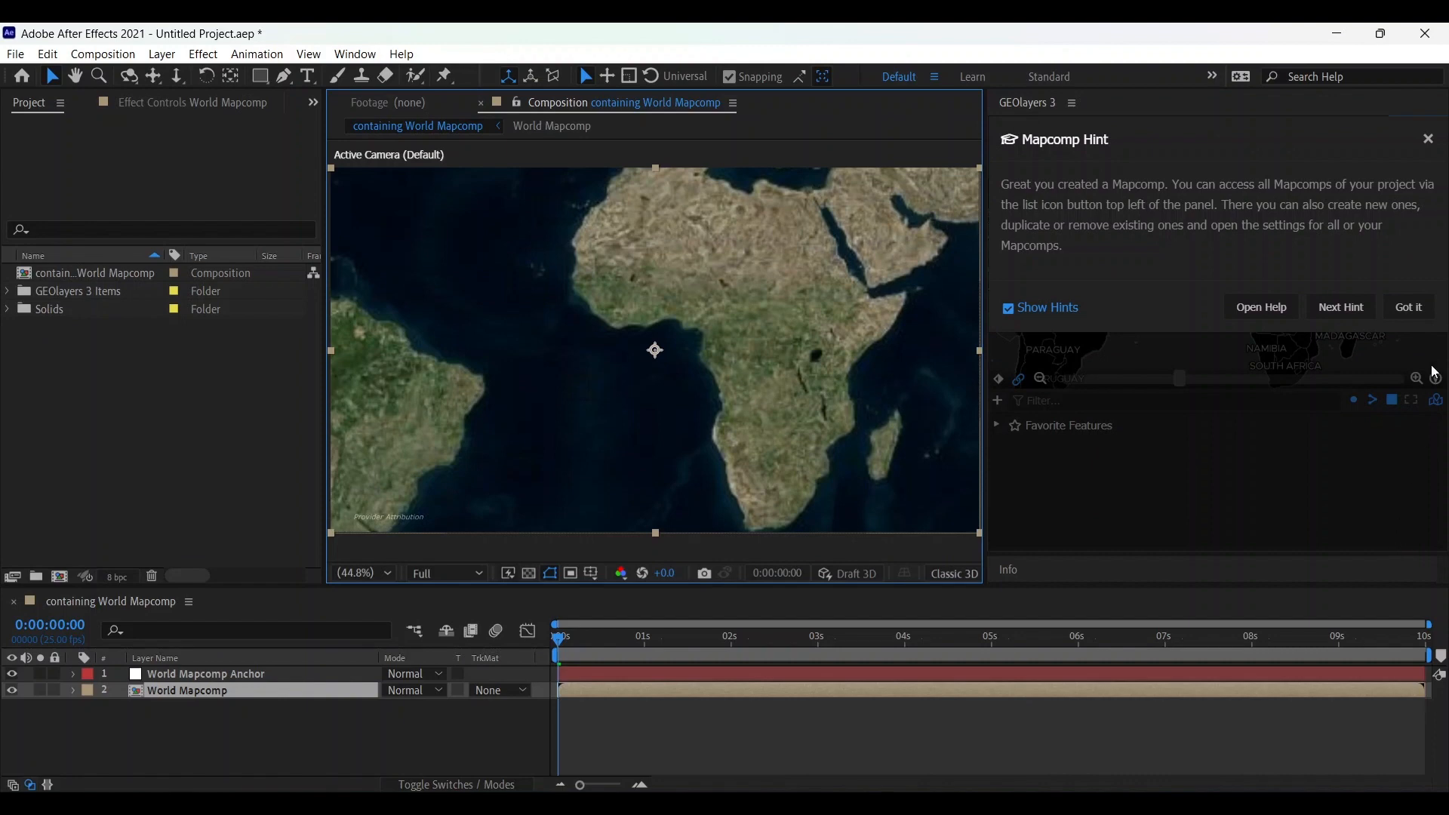
Dismiss the Mapcomp hint so the map preview can be zoomed out to the world.
{"action": "left_click", "coordinate": [1407, 307]}
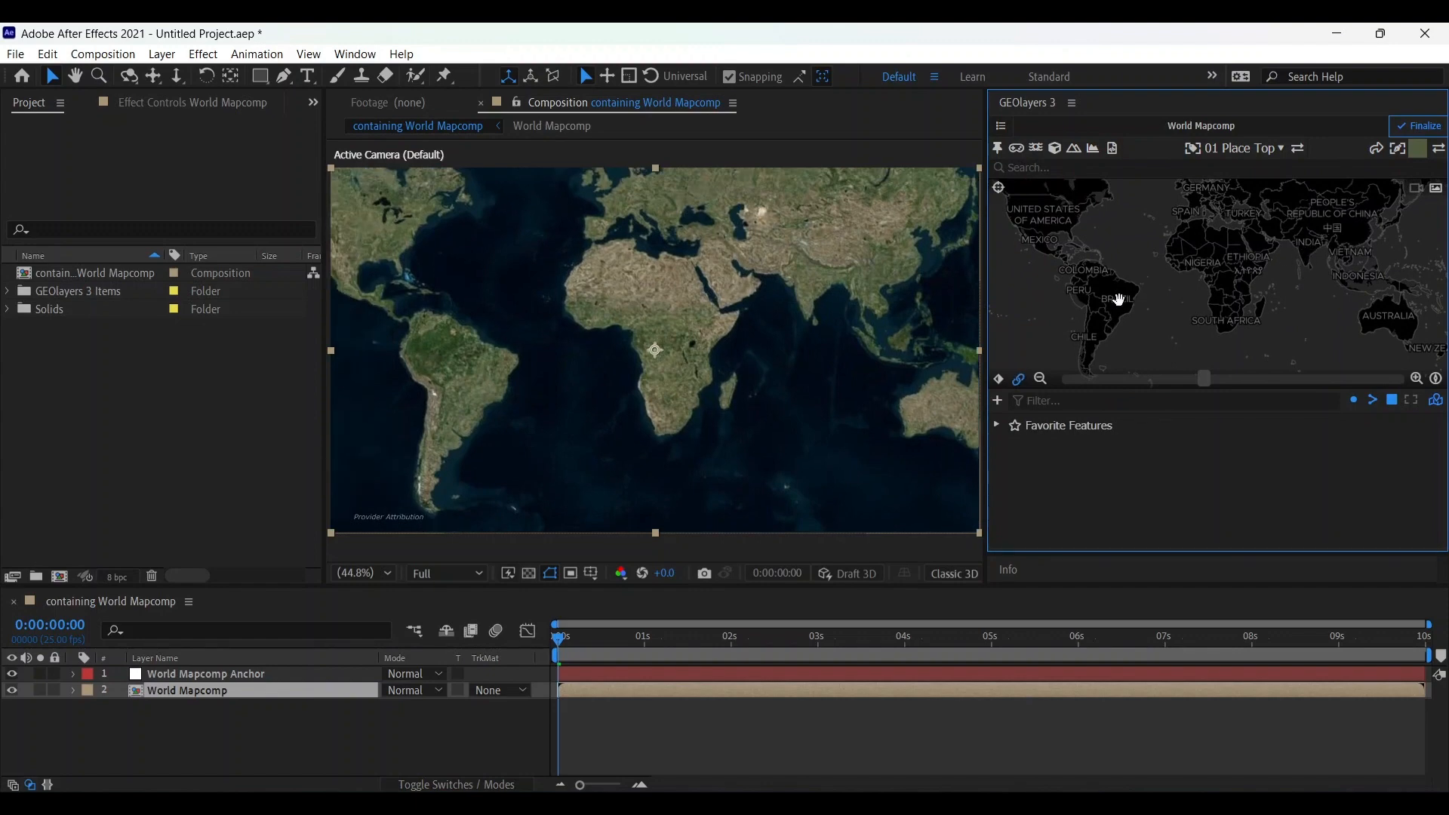
{"action": "mouse_move", "coordinate": [1345, 168]}
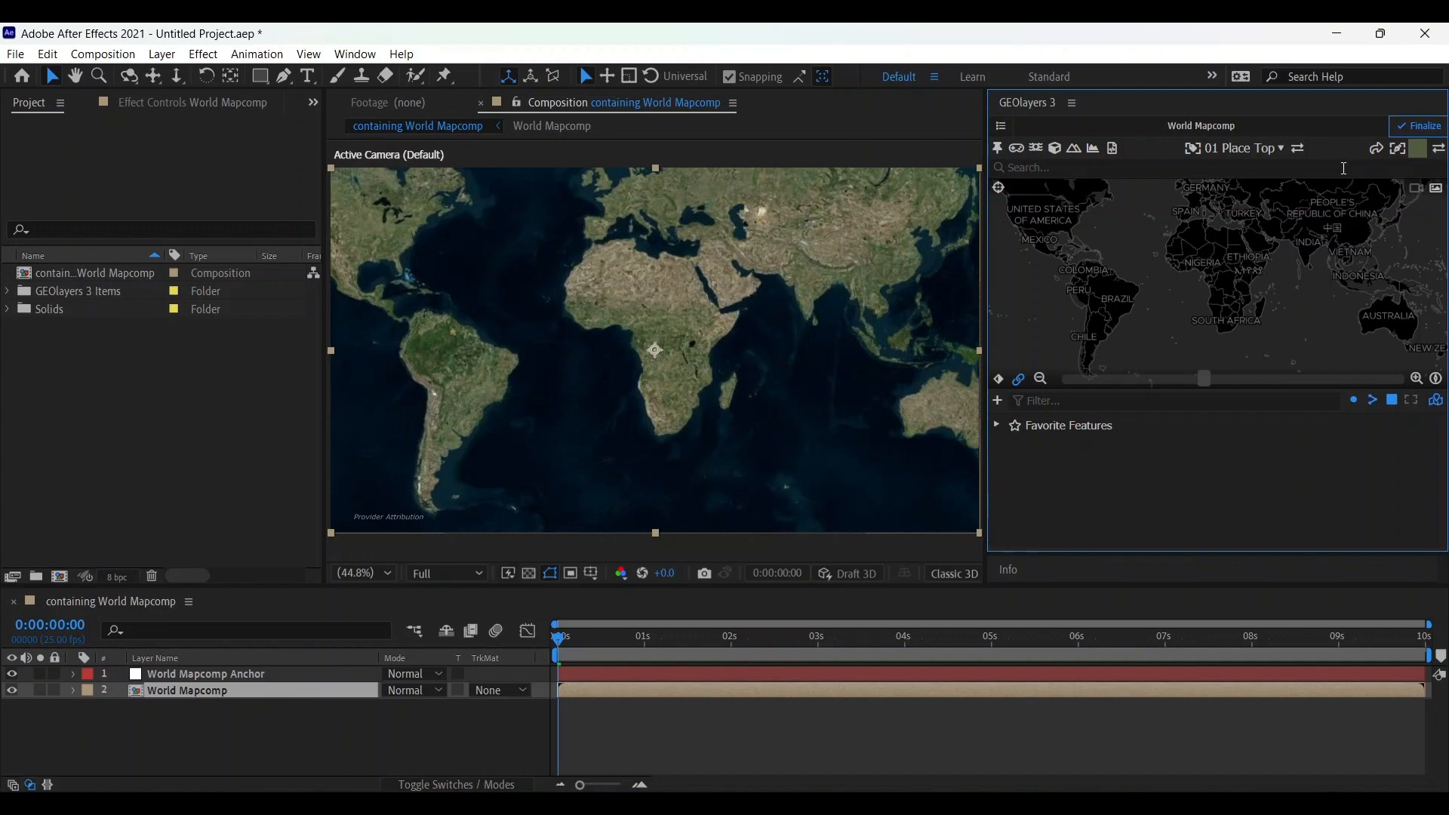
Draw a GEOlayers arrow path curving from India across Africa to Brazil.
{"action": "left_click", "coordinate": [1376, 150]}
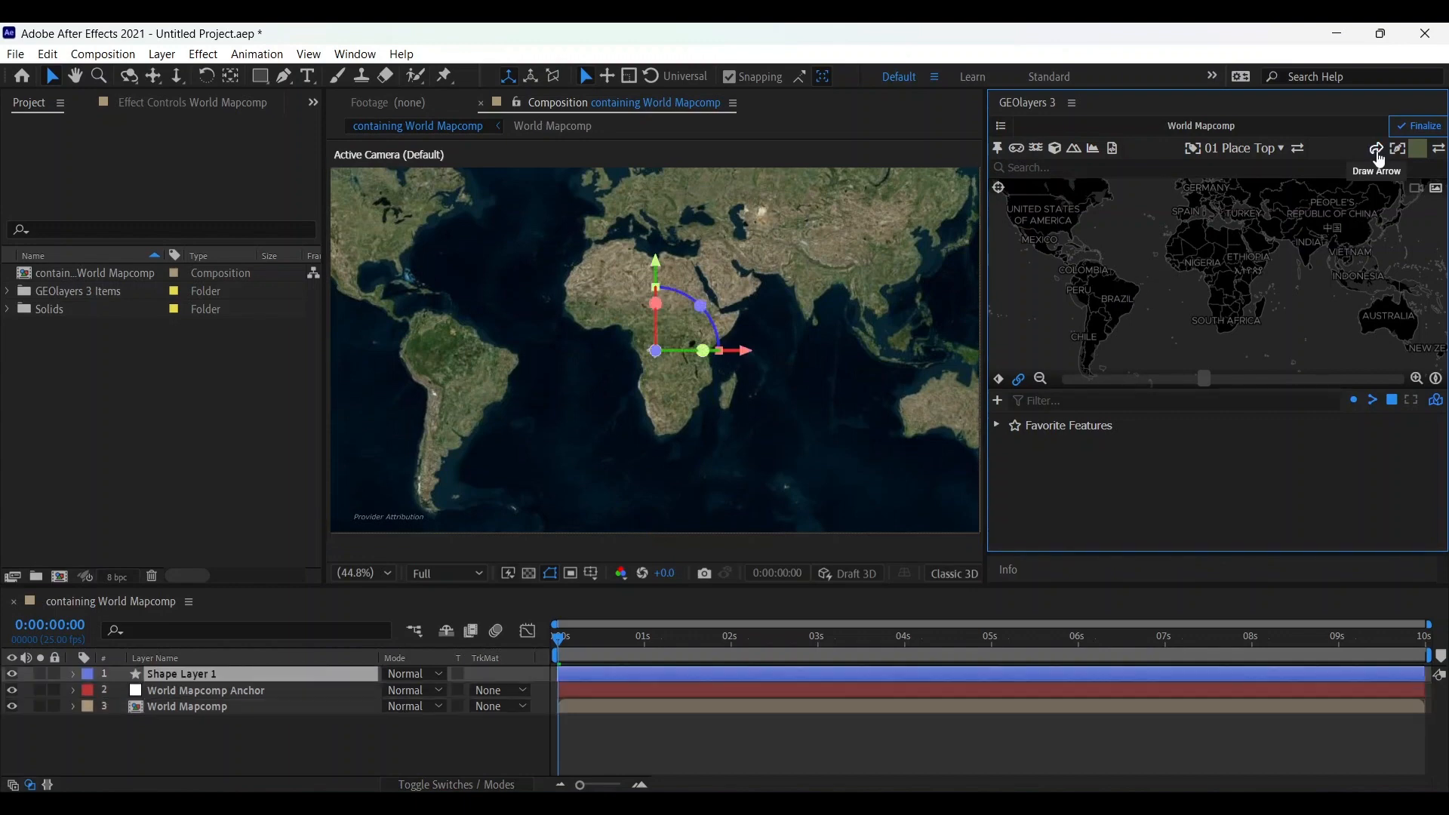
{"action": "left_click", "coordinate": [1376, 150]}
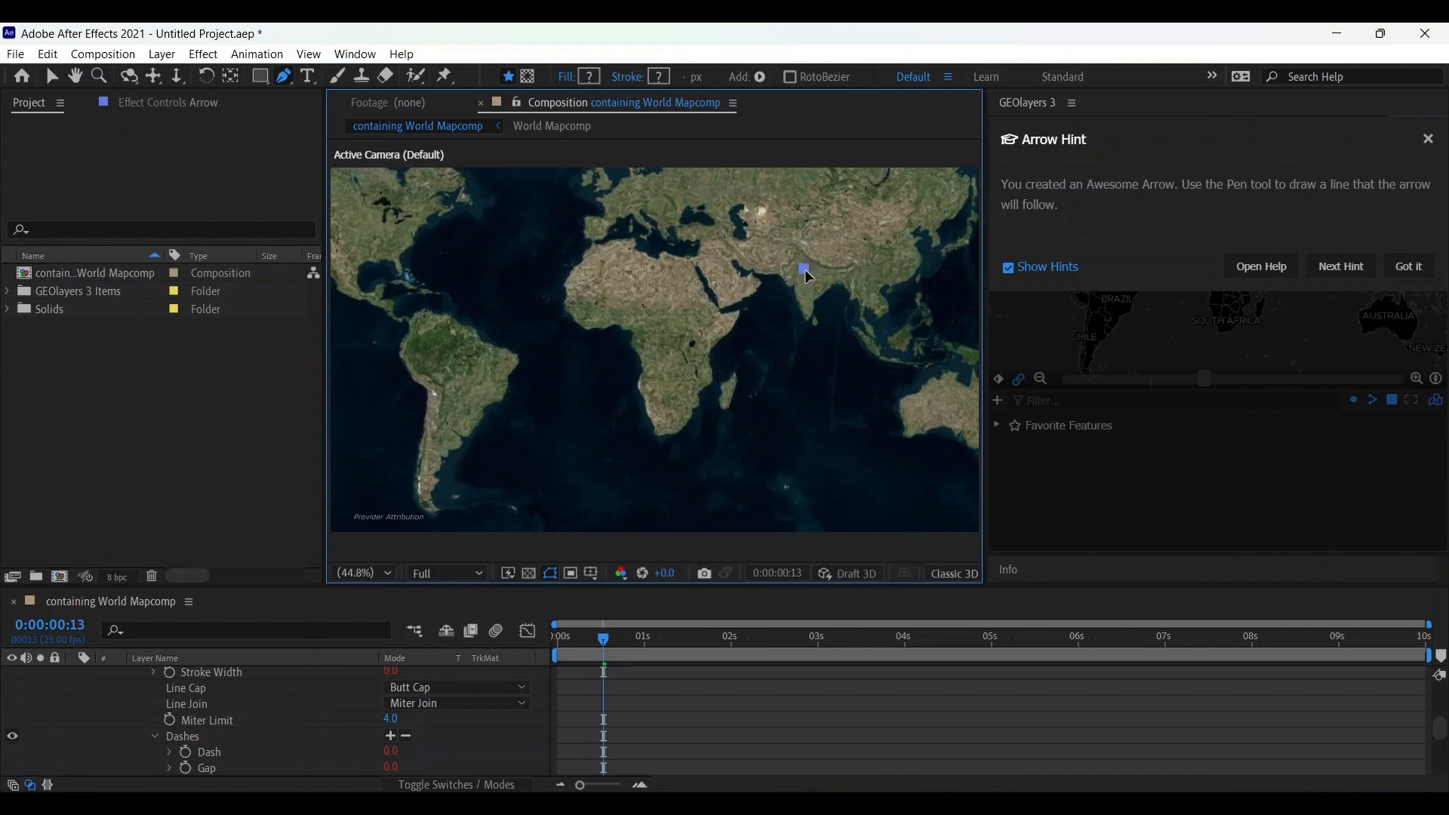
{"action": "left_click", "coordinate": [1407, 265]}
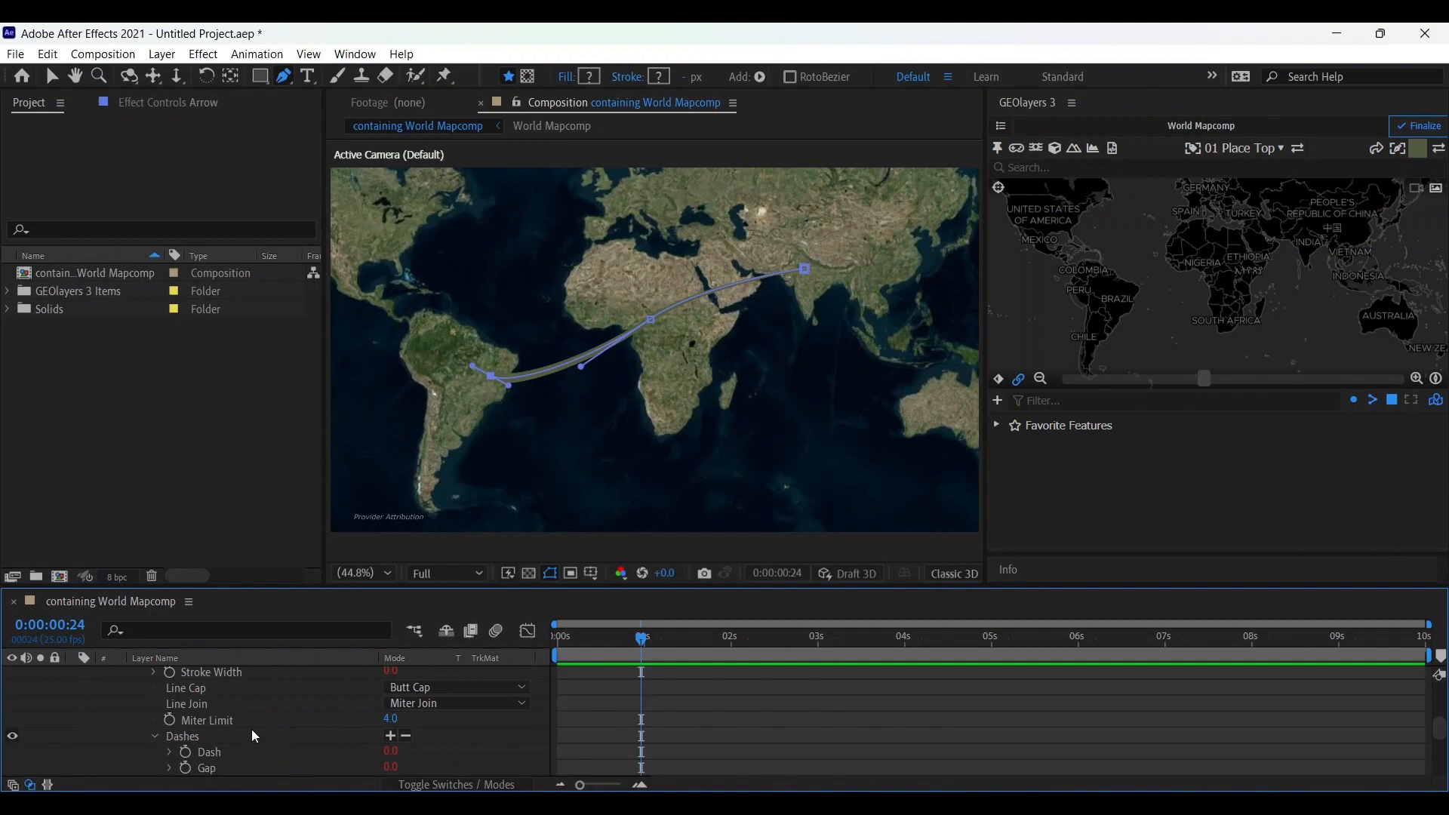
{"action": "left_click", "coordinate": [72, 674]}
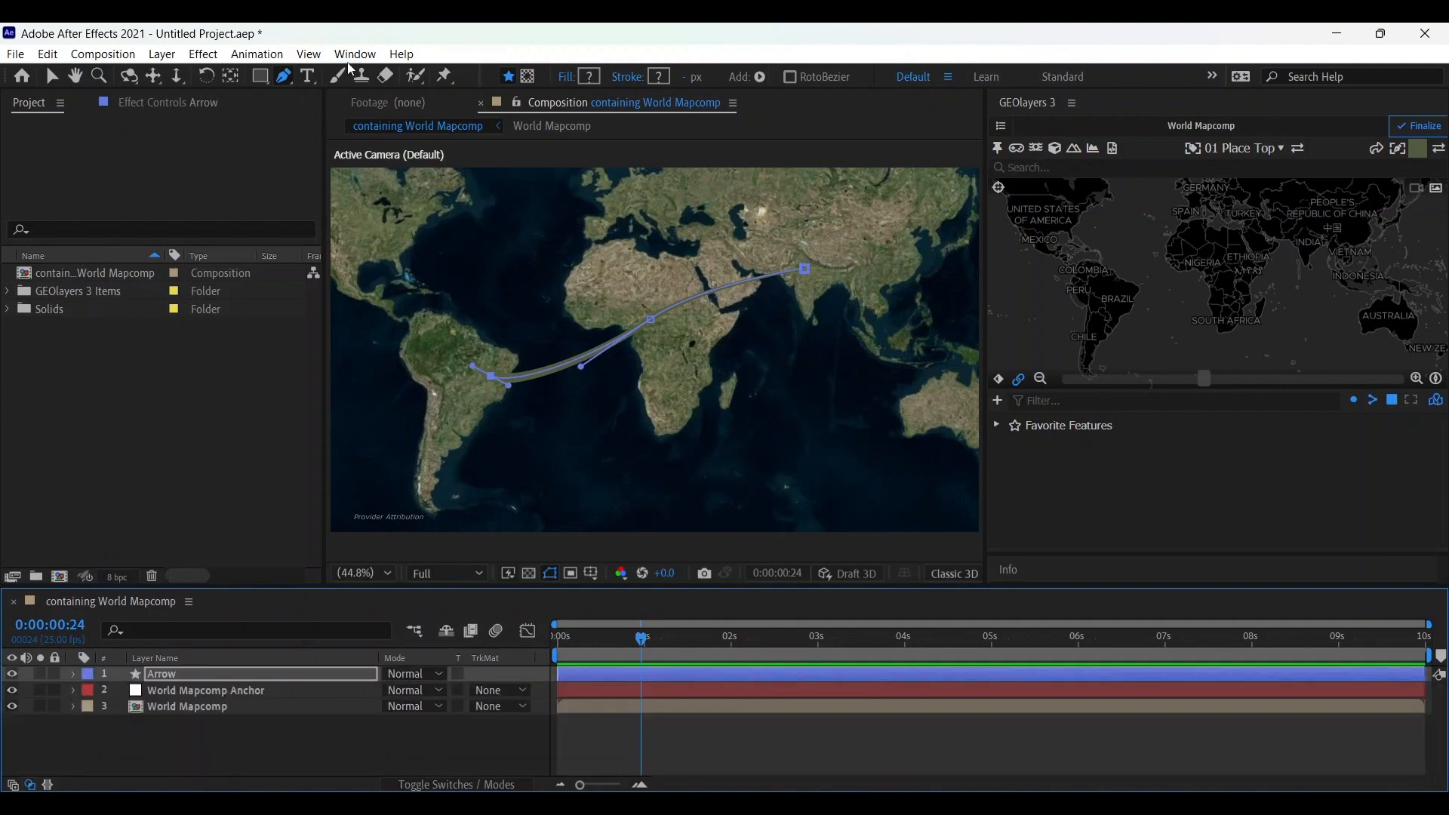
Set the arrow's Map Black To colour to bright yellow in Effect Controls.
{"action": "left_click", "coordinate": [353, 55]}
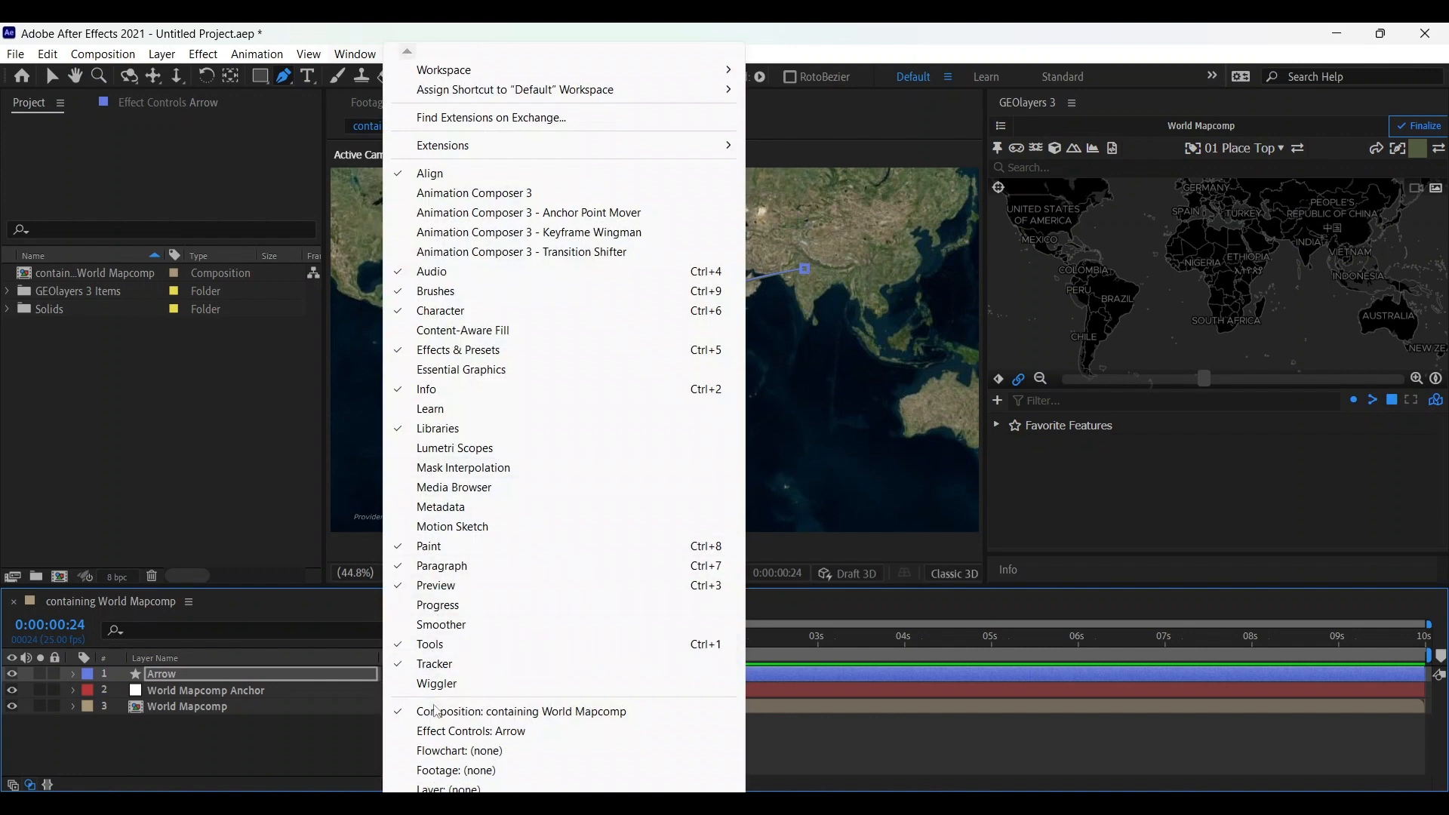
{"action": "left_click", "coordinate": [471, 731]}
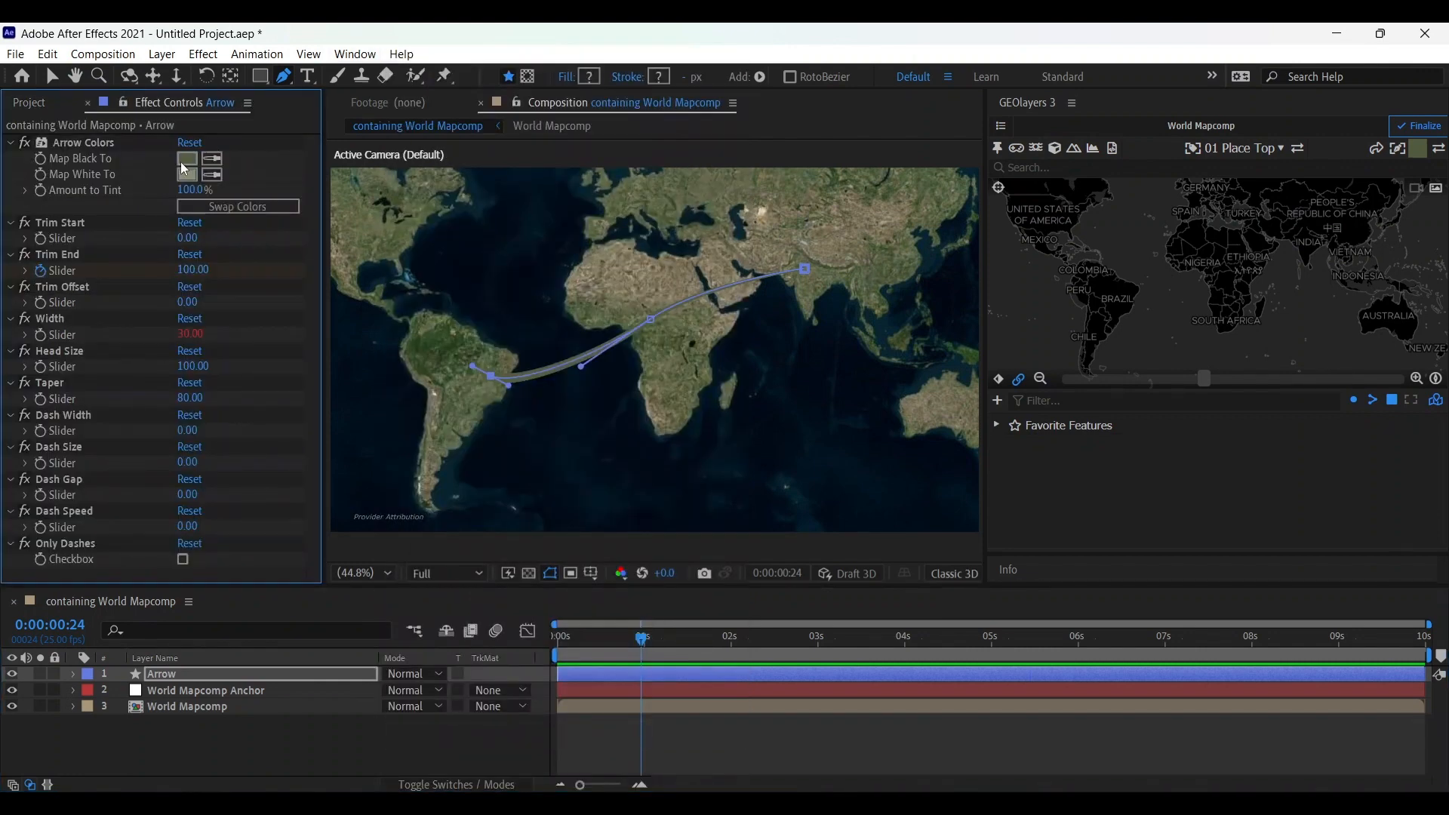
{"action": "left_click", "coordinate": [187, 159]}
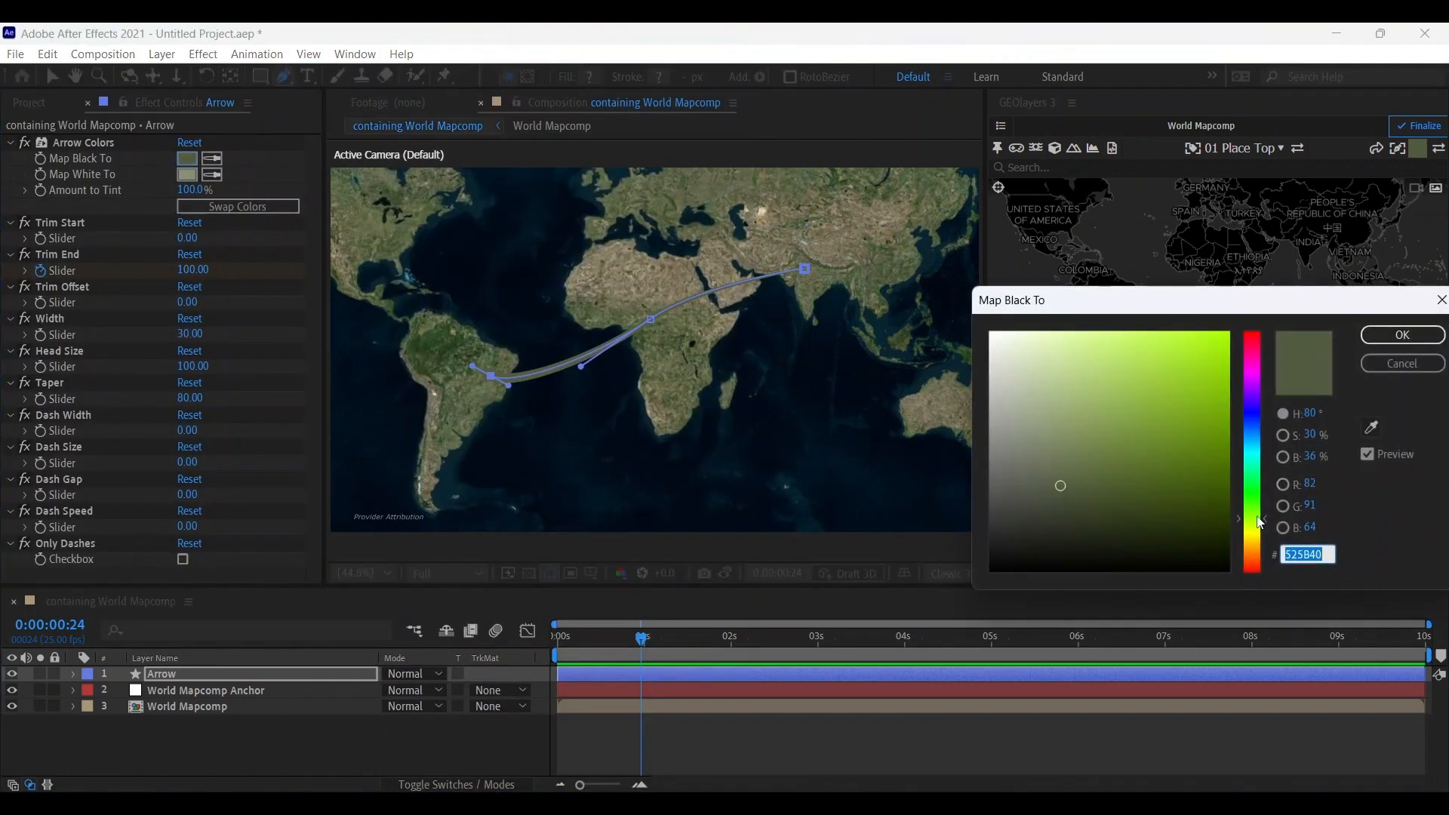
{"action": "left_click", "coordinate": [1224, 333]}
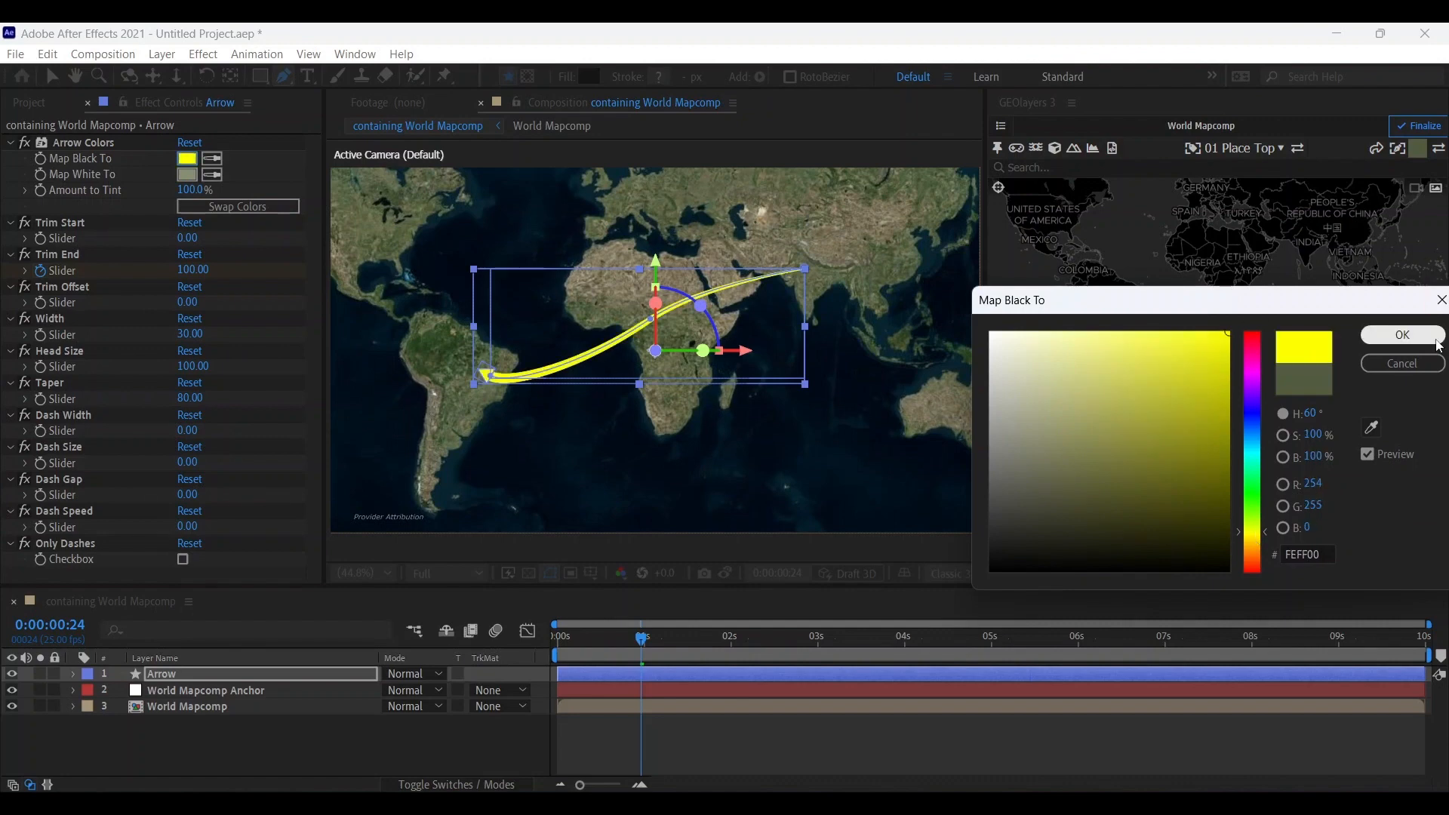
{"action": "left_click", "coordinate": [1401, 335]}
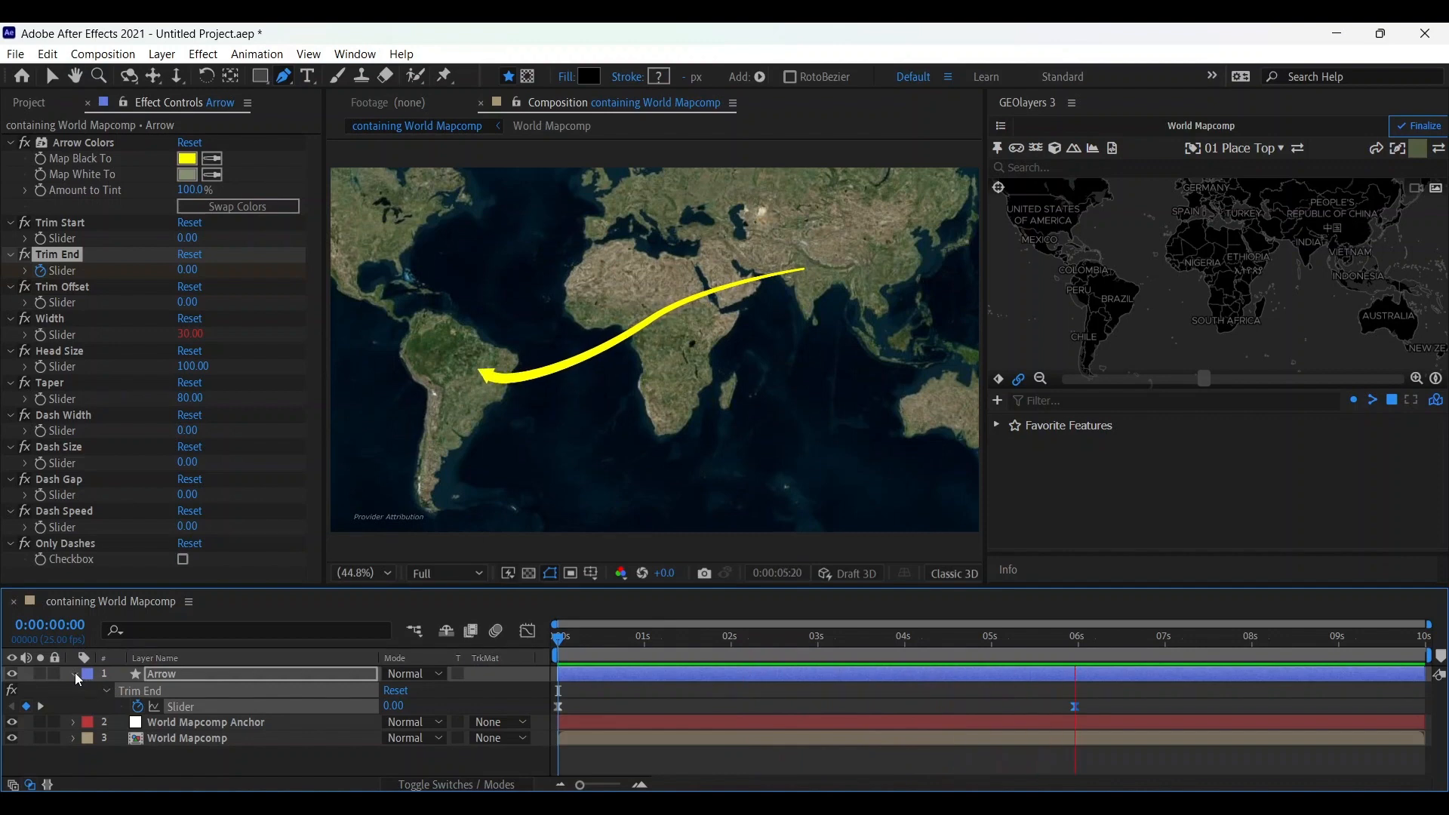
Keyframe Trim End from 0 to 100 and preview the arrow drawing on.
{"action": "left_click", "coordinate": [830, 636]}
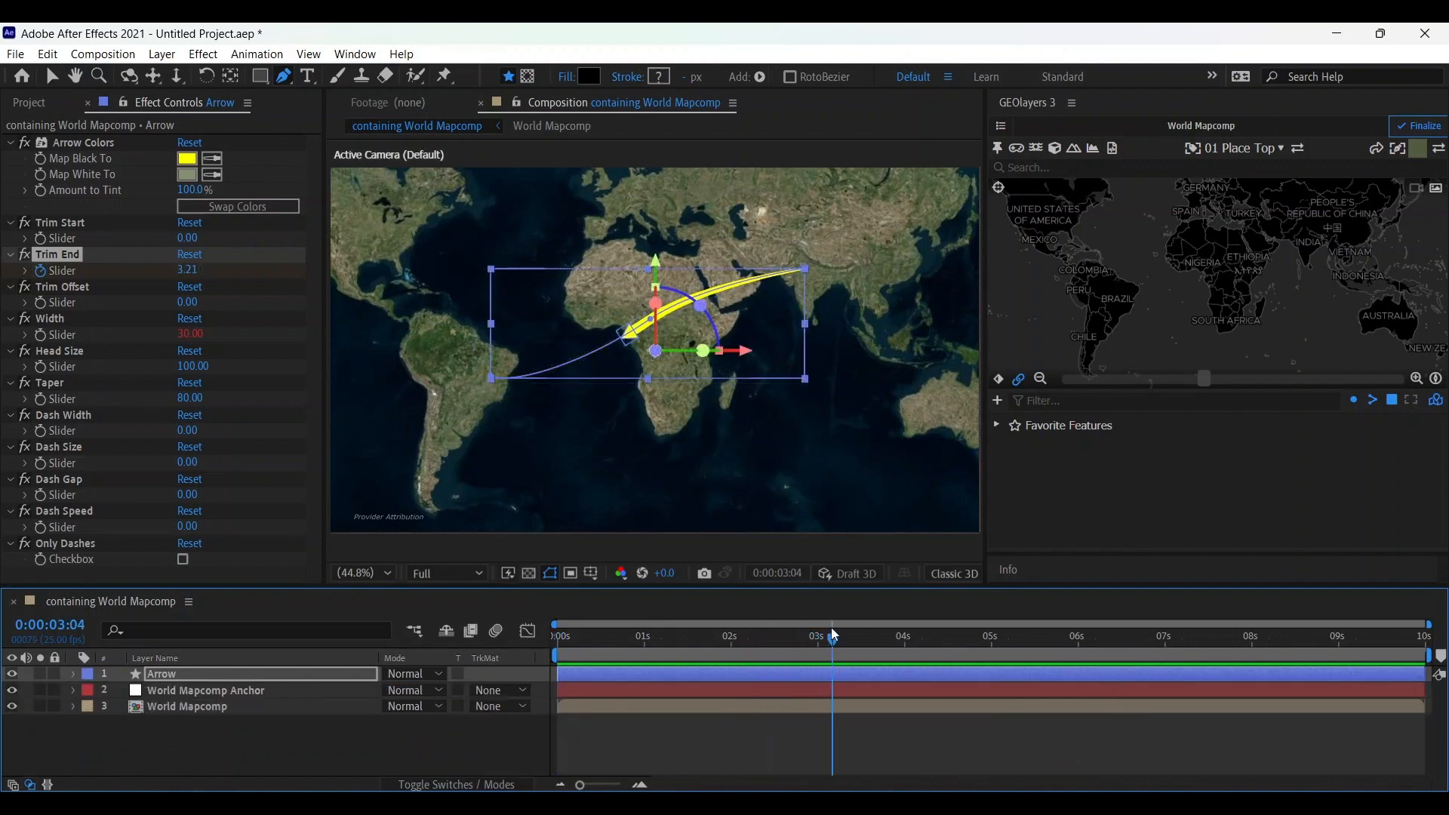
{"action": "left_click", "coordinate": [834, 636]}
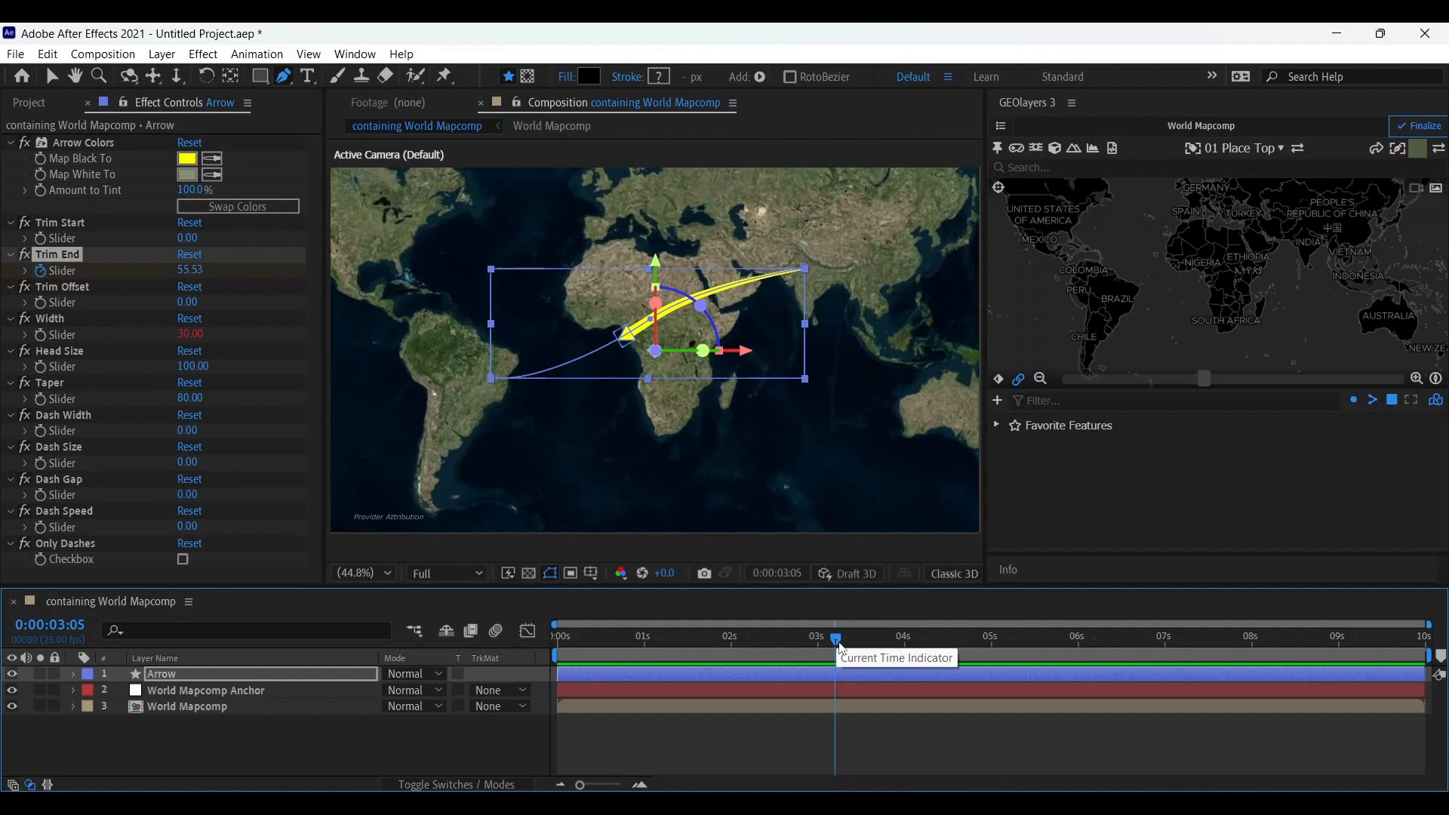
{"action": "mouse_move", "coordinate": [998, 400]}
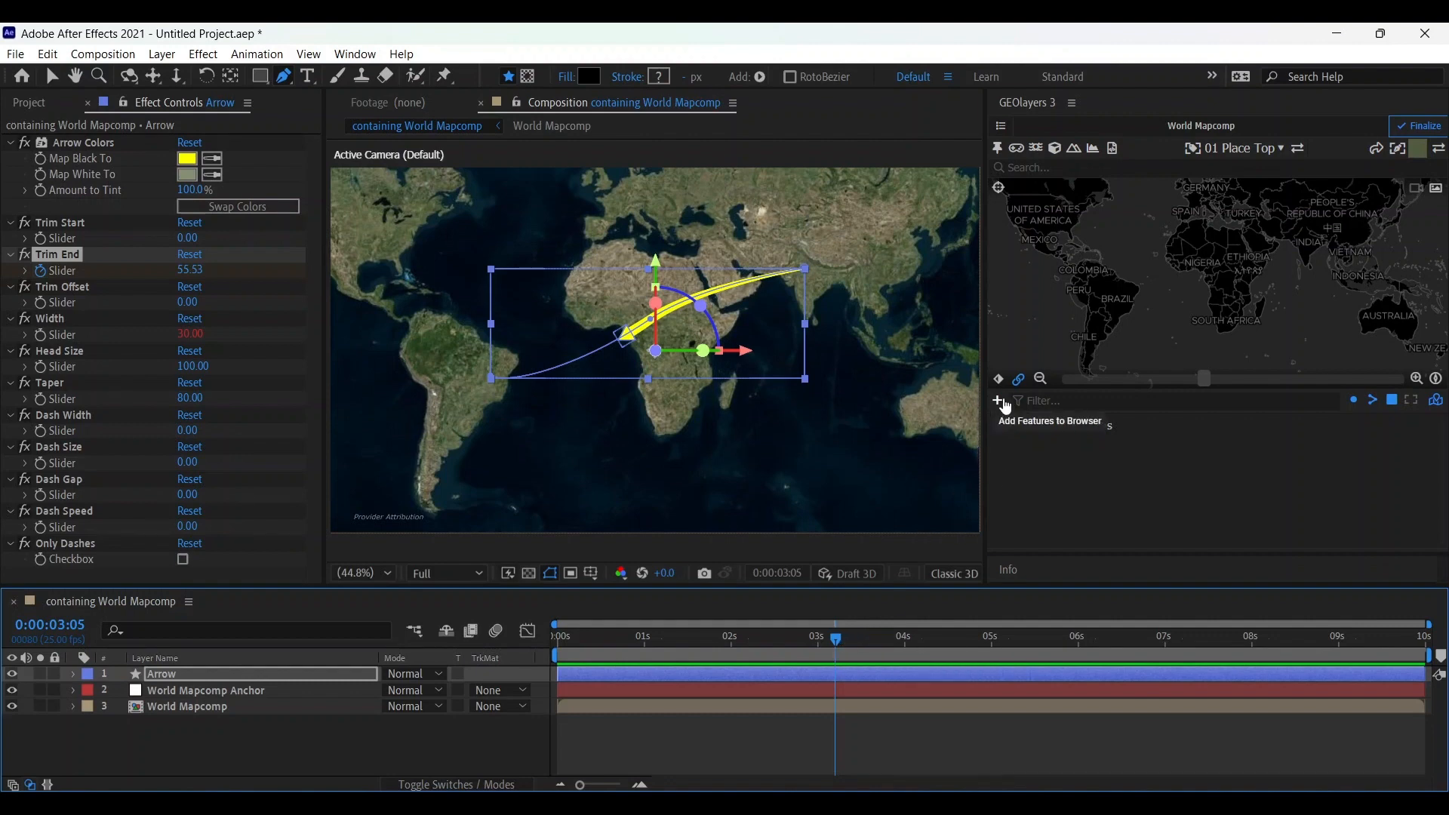
Convert the arrow layer into map features and select them.
{"action": "left_click", "coordinate": [998, 399]}
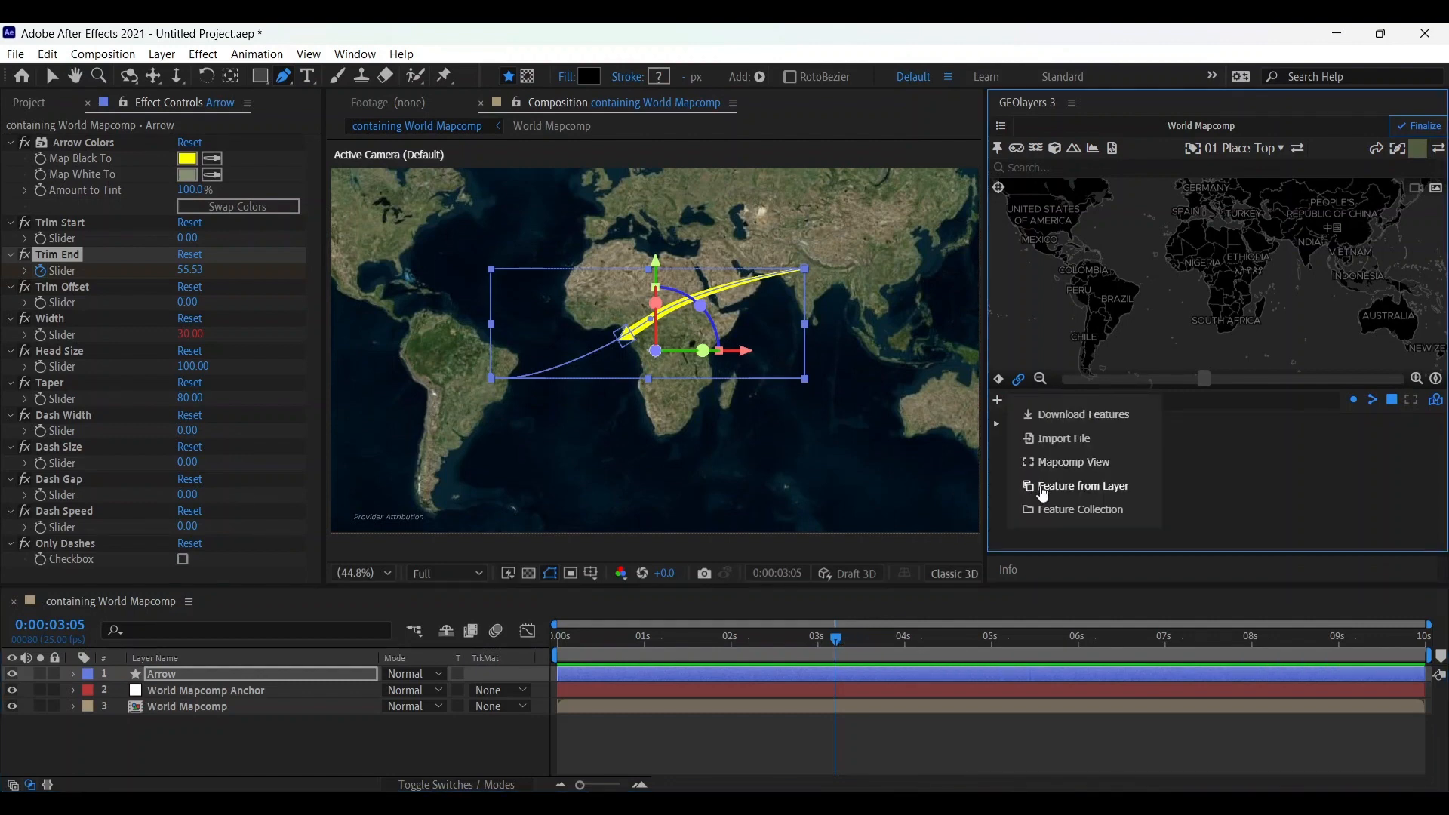
{"action": "left_click", "coordinate": [1083, 484]}
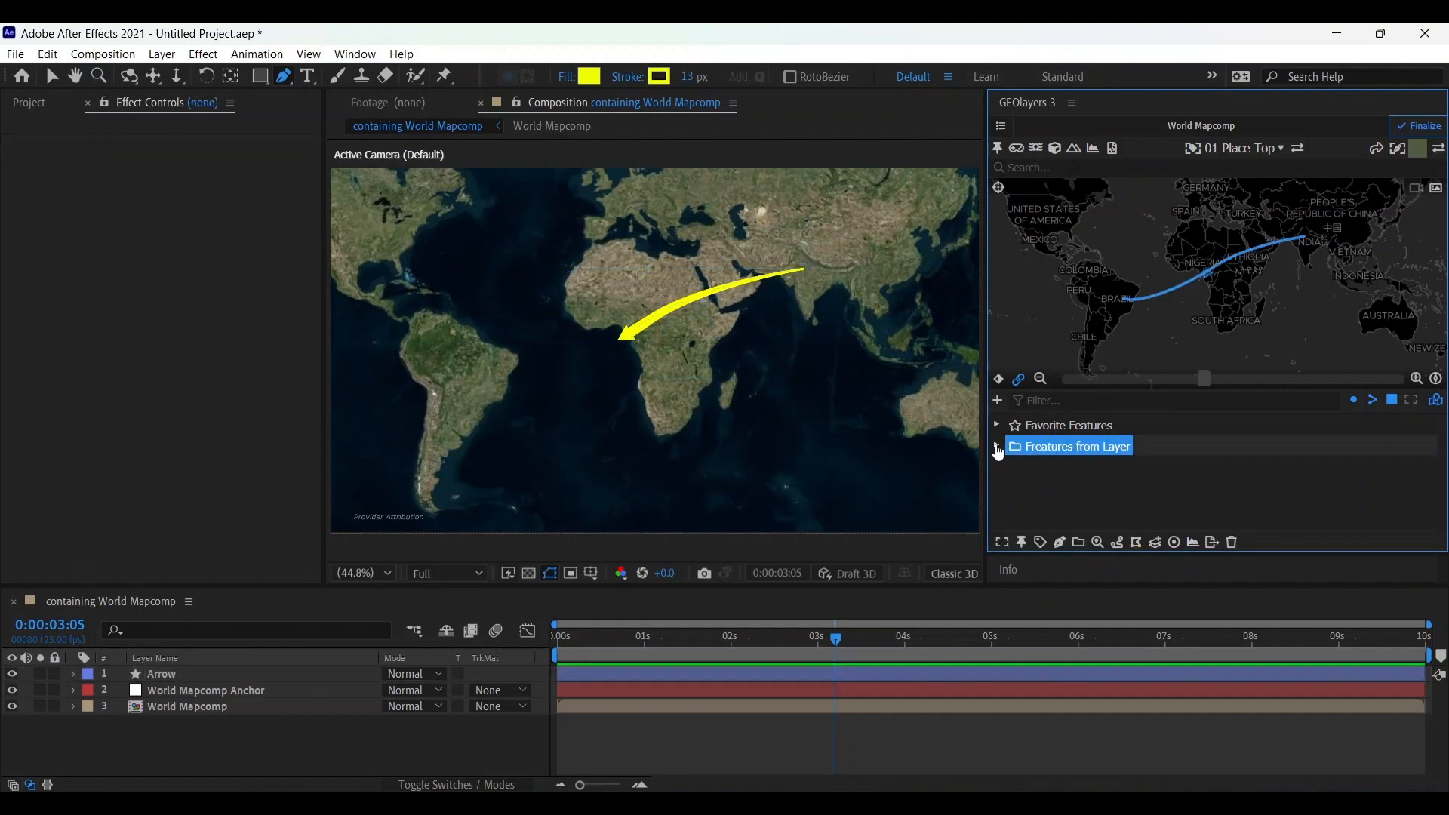
{"action": "left_click", "coordinate": [998, 446]}
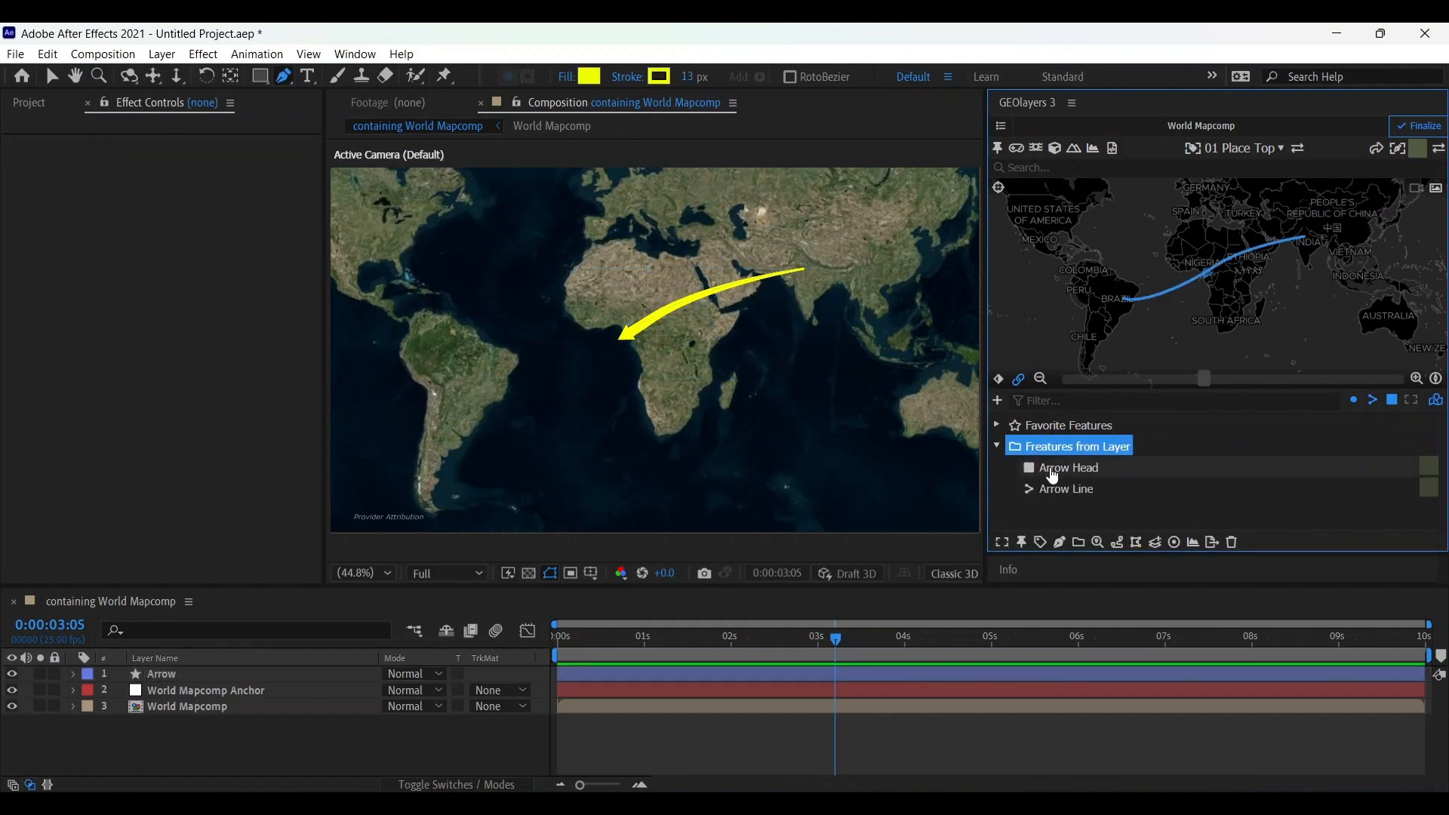
{"action": "left_click", "coordinate": [1066, 487]}
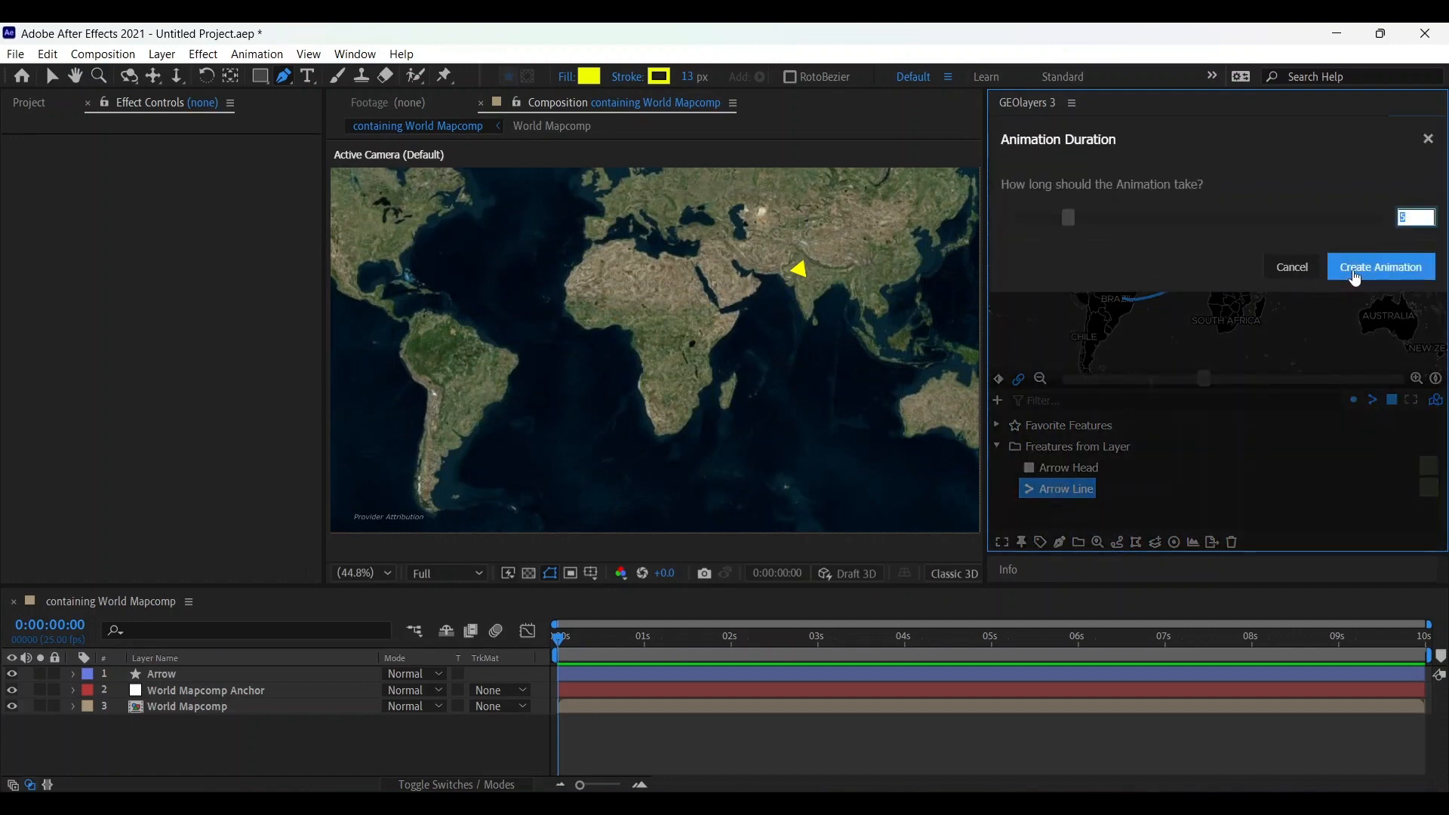
Animate the map view along the arrow line and select the mapcomp layer for keyframing.
{"action": "left_click", "coordinate": [1381, 266]}
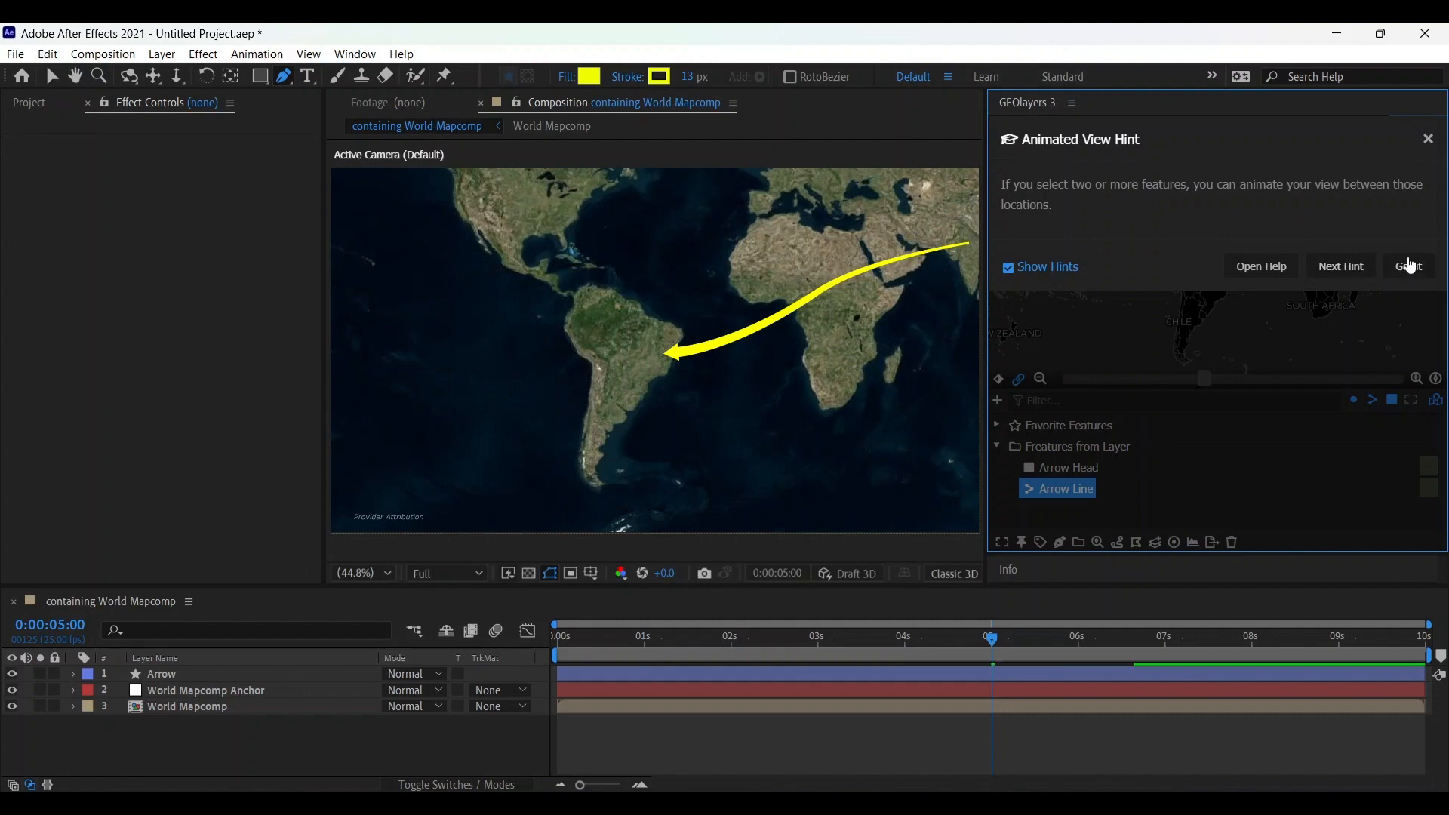
{"action": "left_click", "coordinate": [1409, 265]}
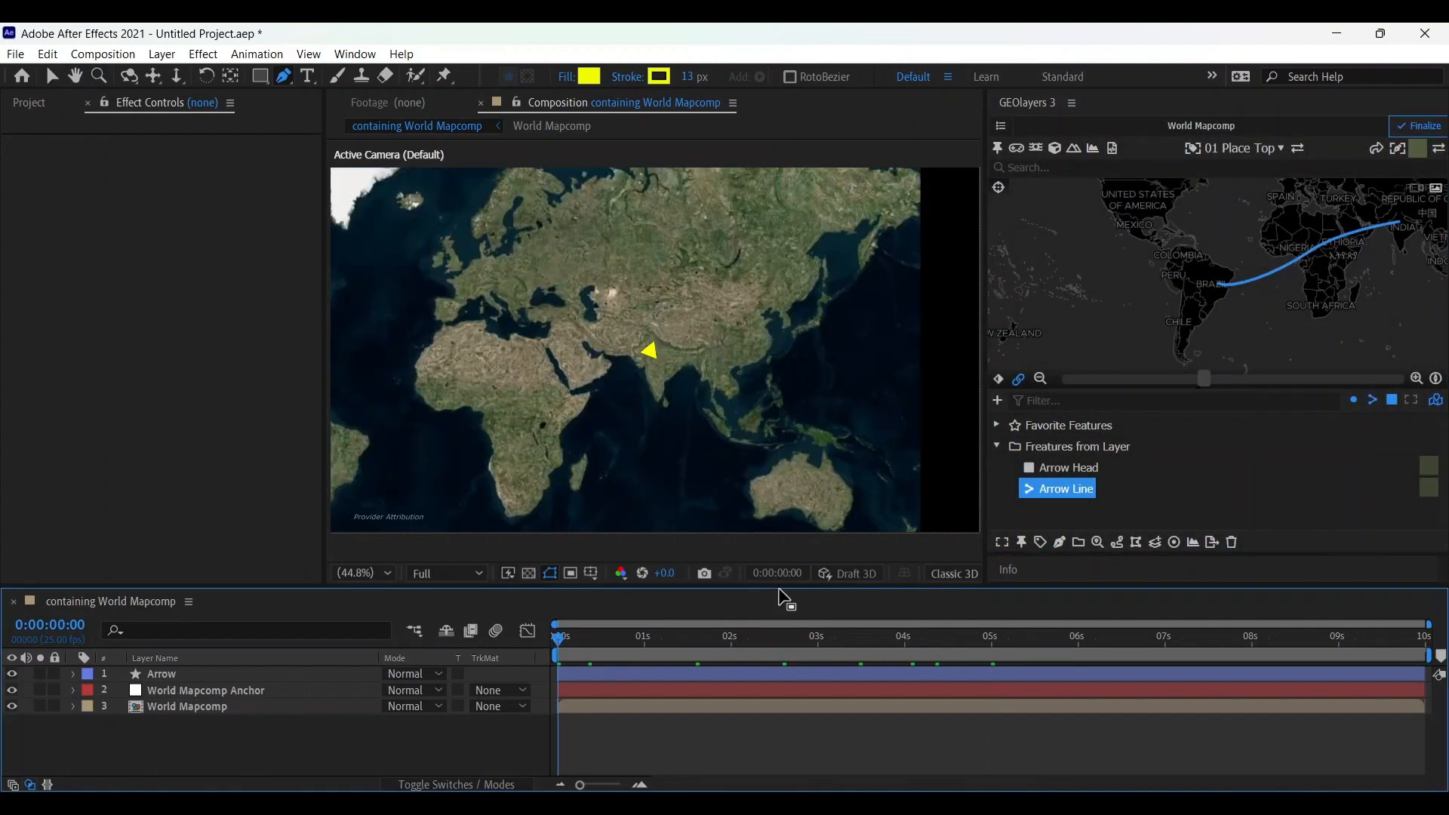
{"action": "mouse_move", "coordinate": [779, 583]}
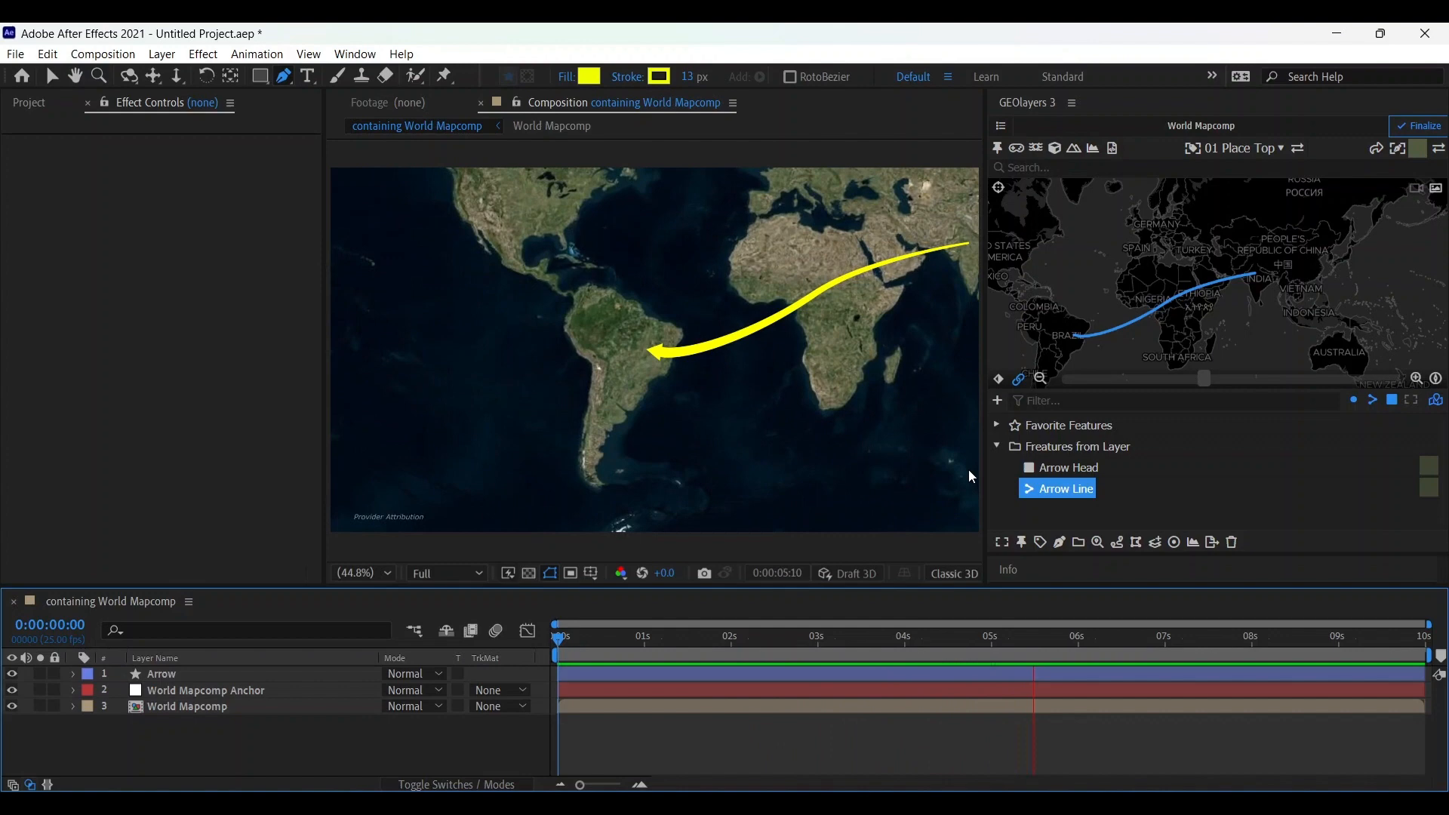
{"action": "left_click", "coordinate": [1155, 636]}
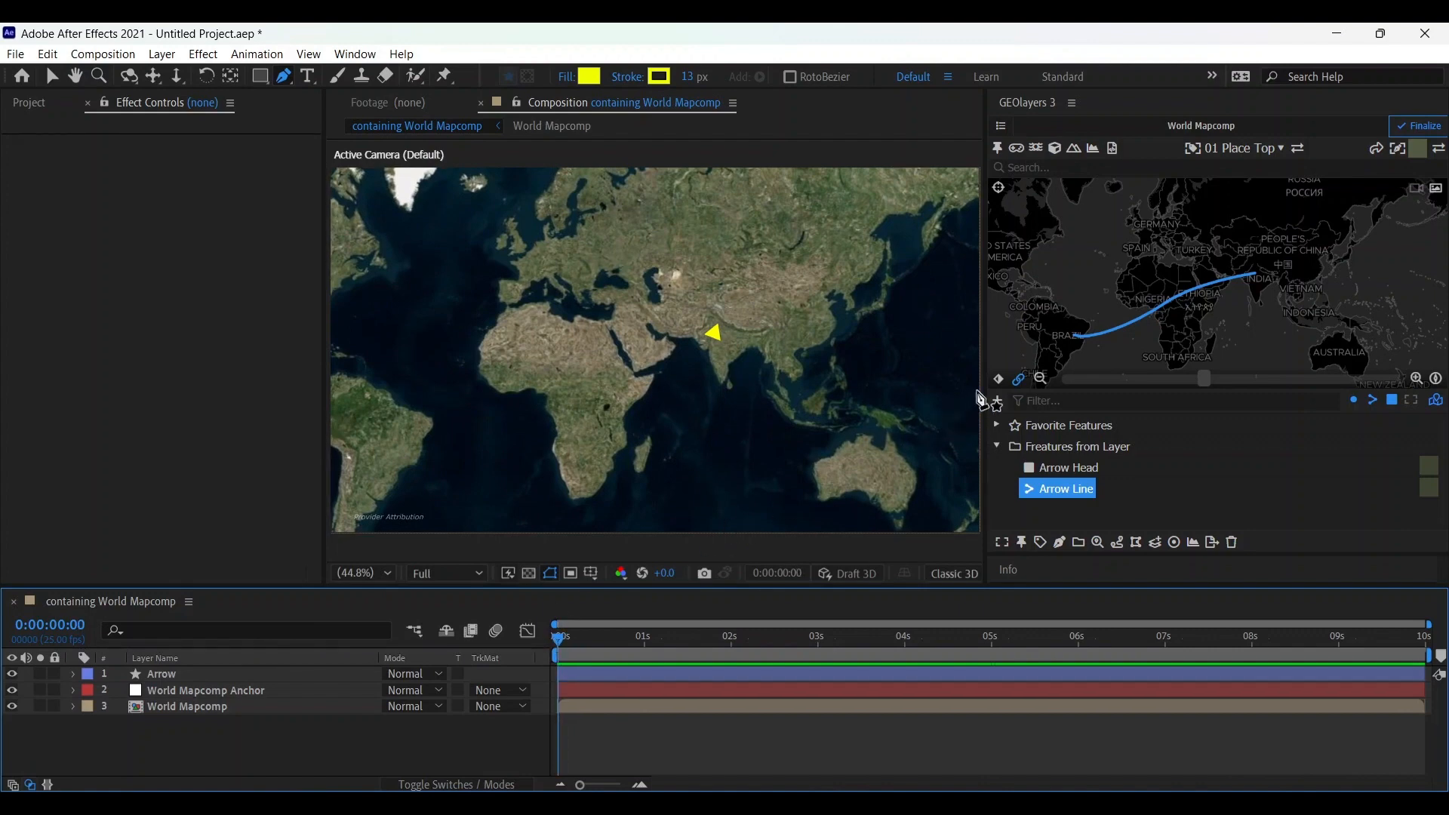
{"action": "left_click", "coordinate": [187, 706]}
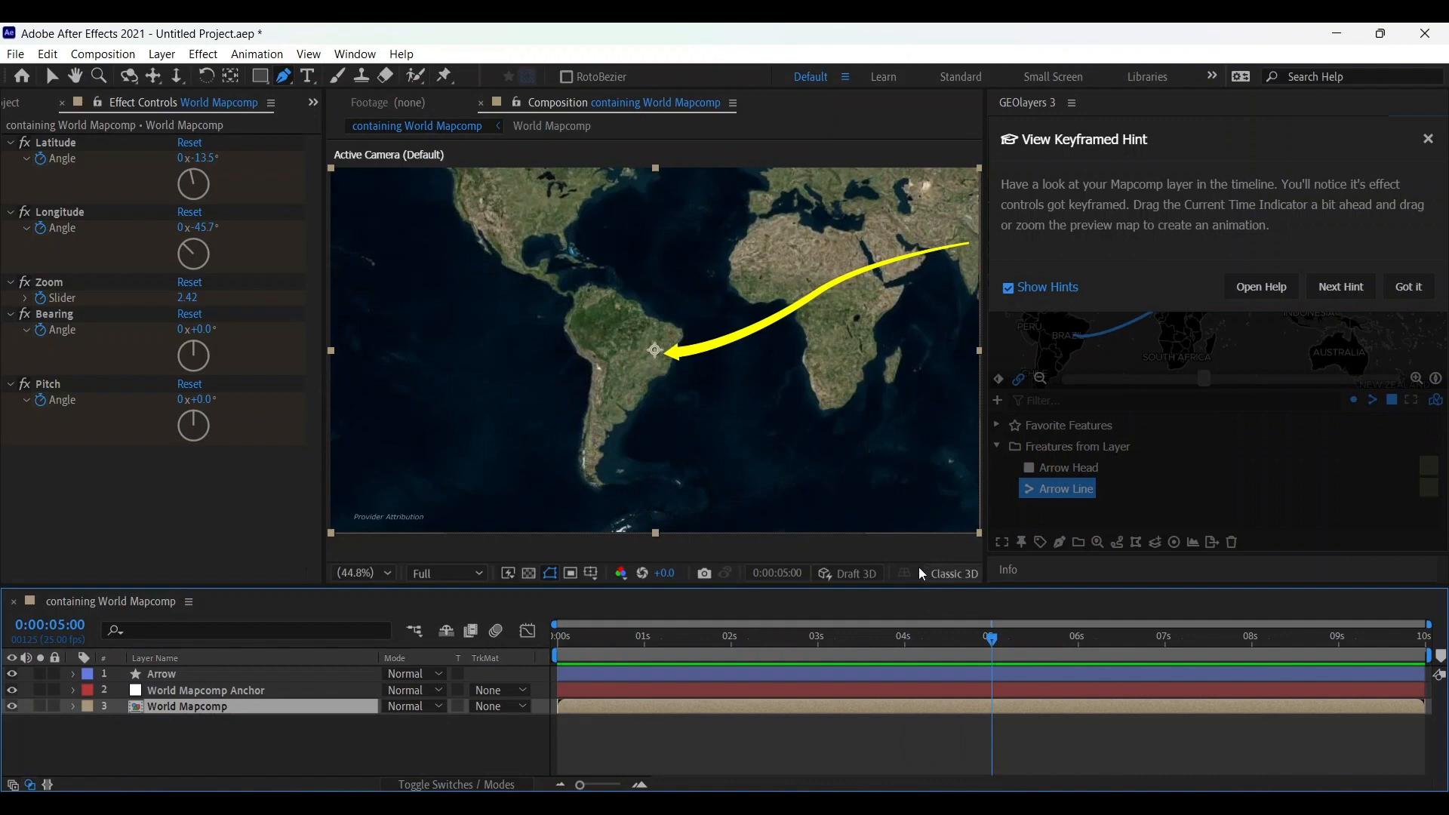
Keyframe the map's Bearing and Pitch at five seconds, starting flat over India.
{"action": "left_click", "coordinate": [1407, 287]}
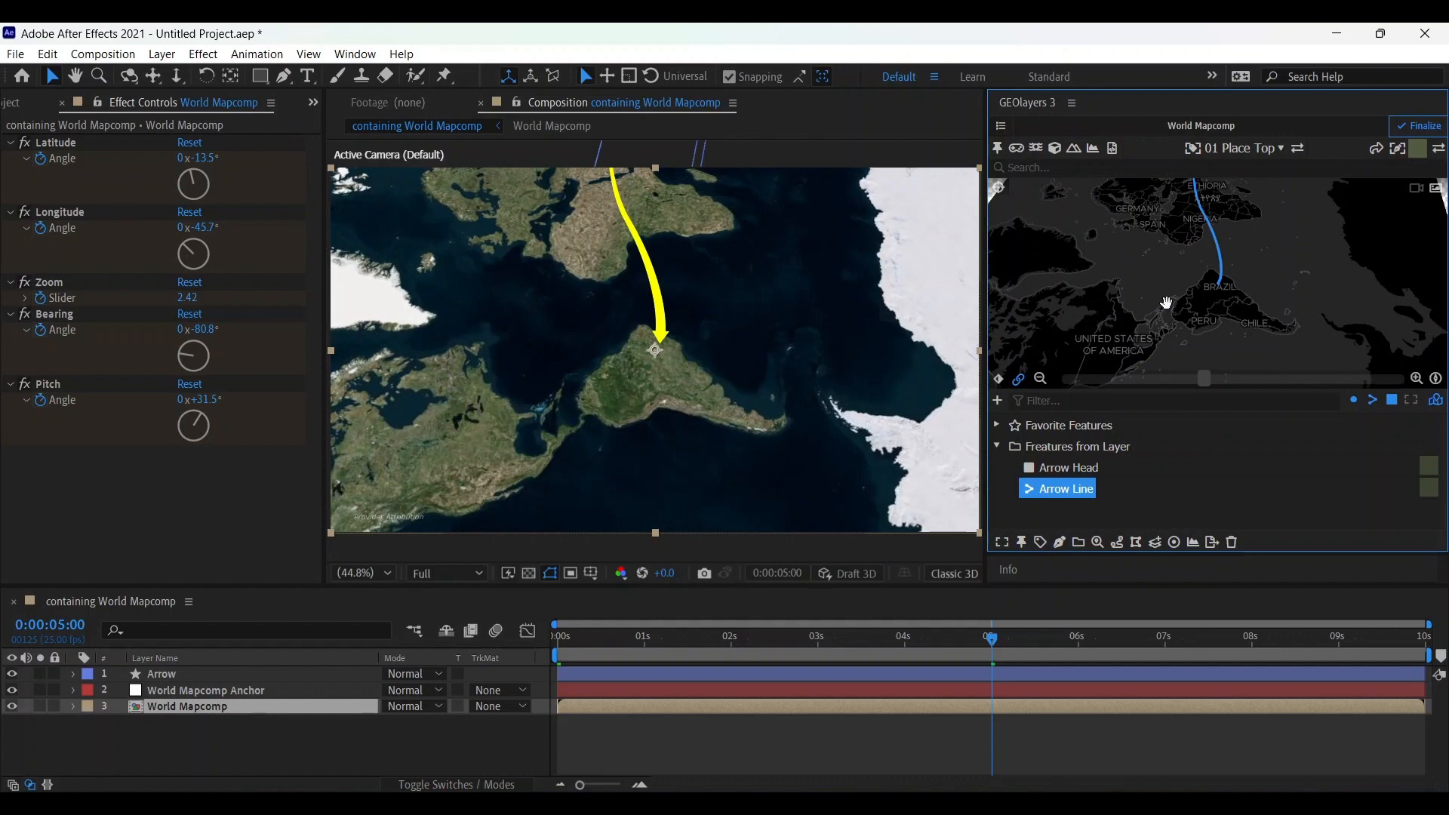
{"action": "left_click", "coordinate": [717, 636]}
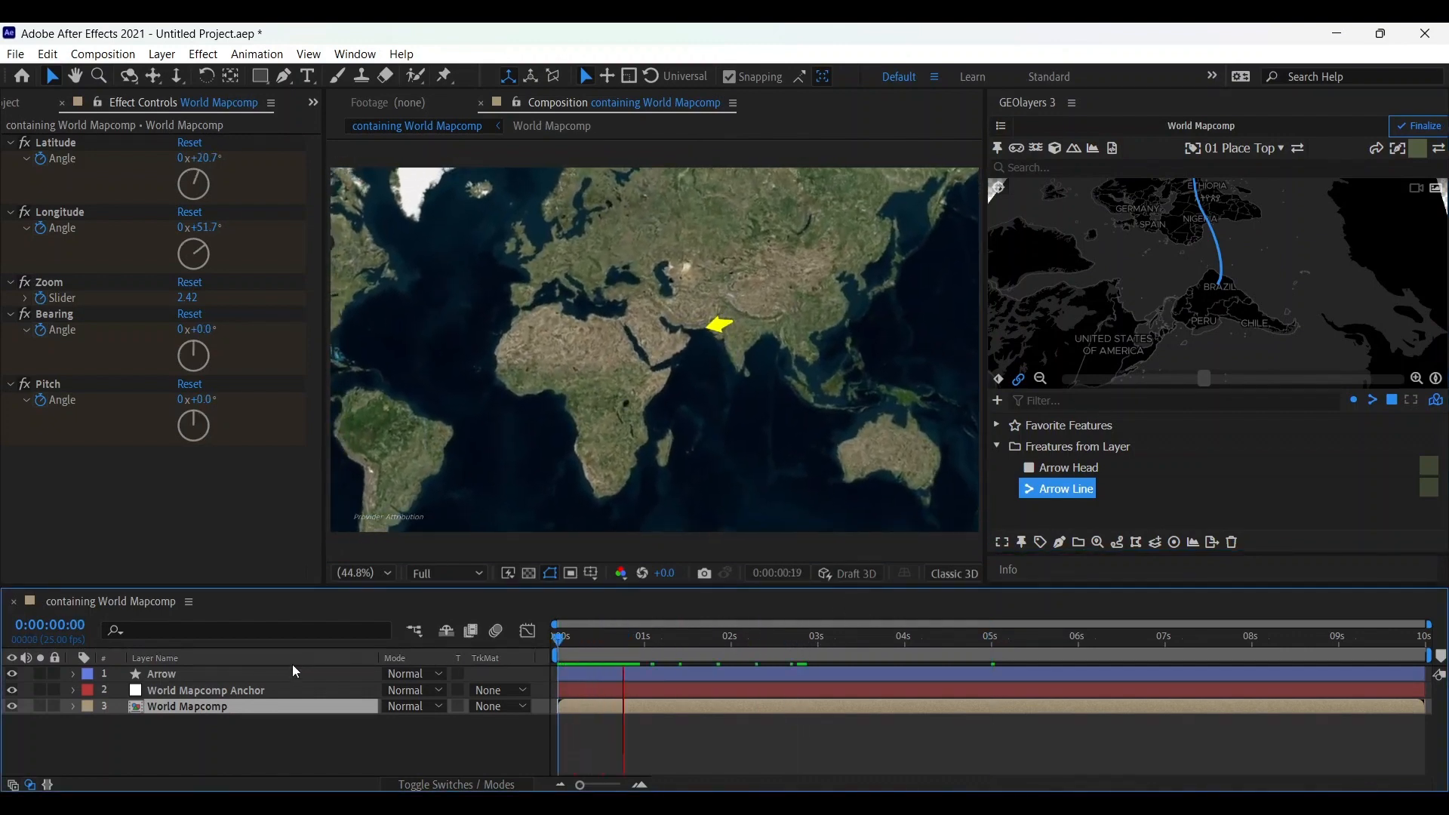
{"action": "left_click", "coordinate": [790, 635]}
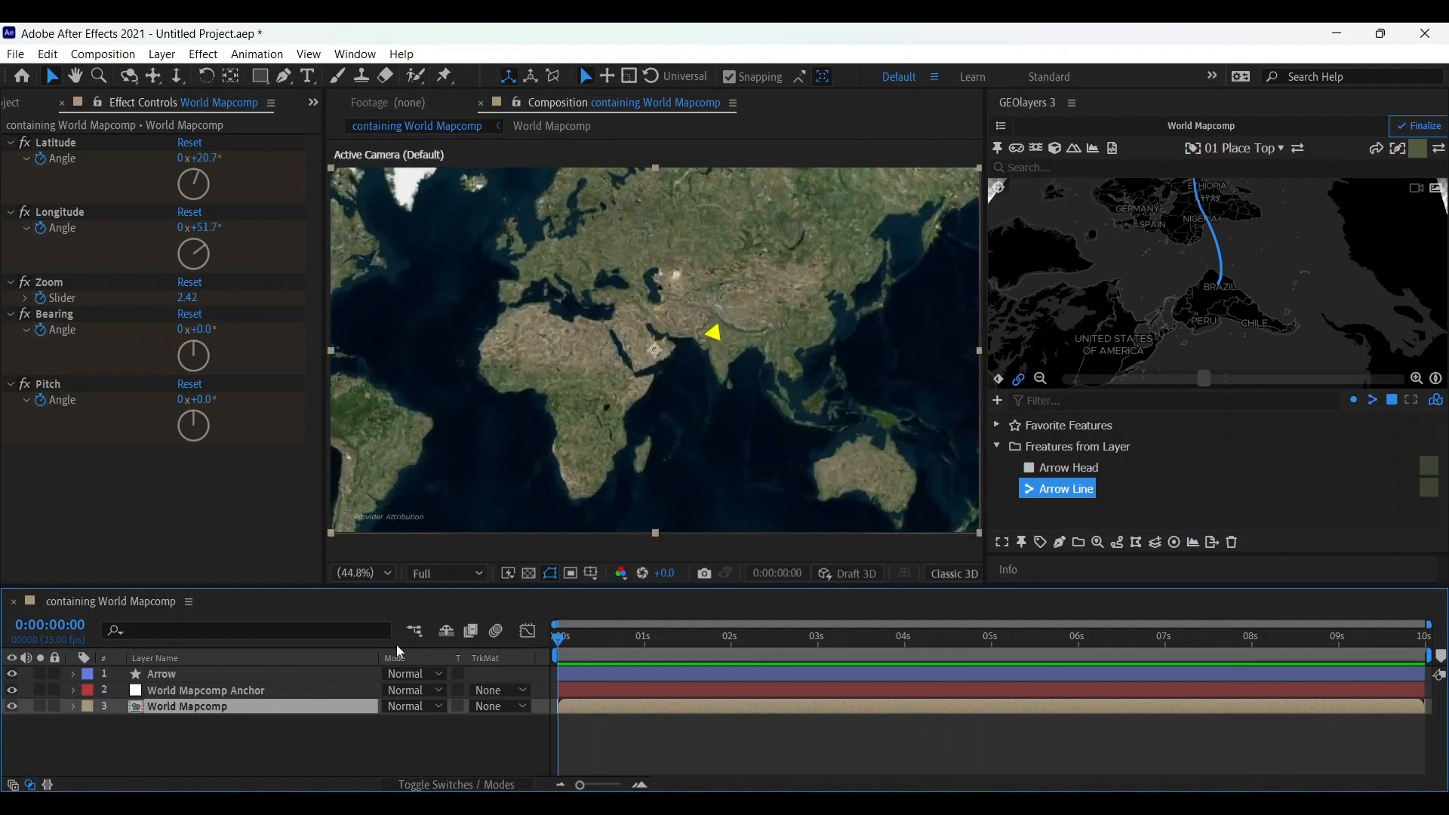
{"action": "mouse_move", "coordinate": [415, 631]}
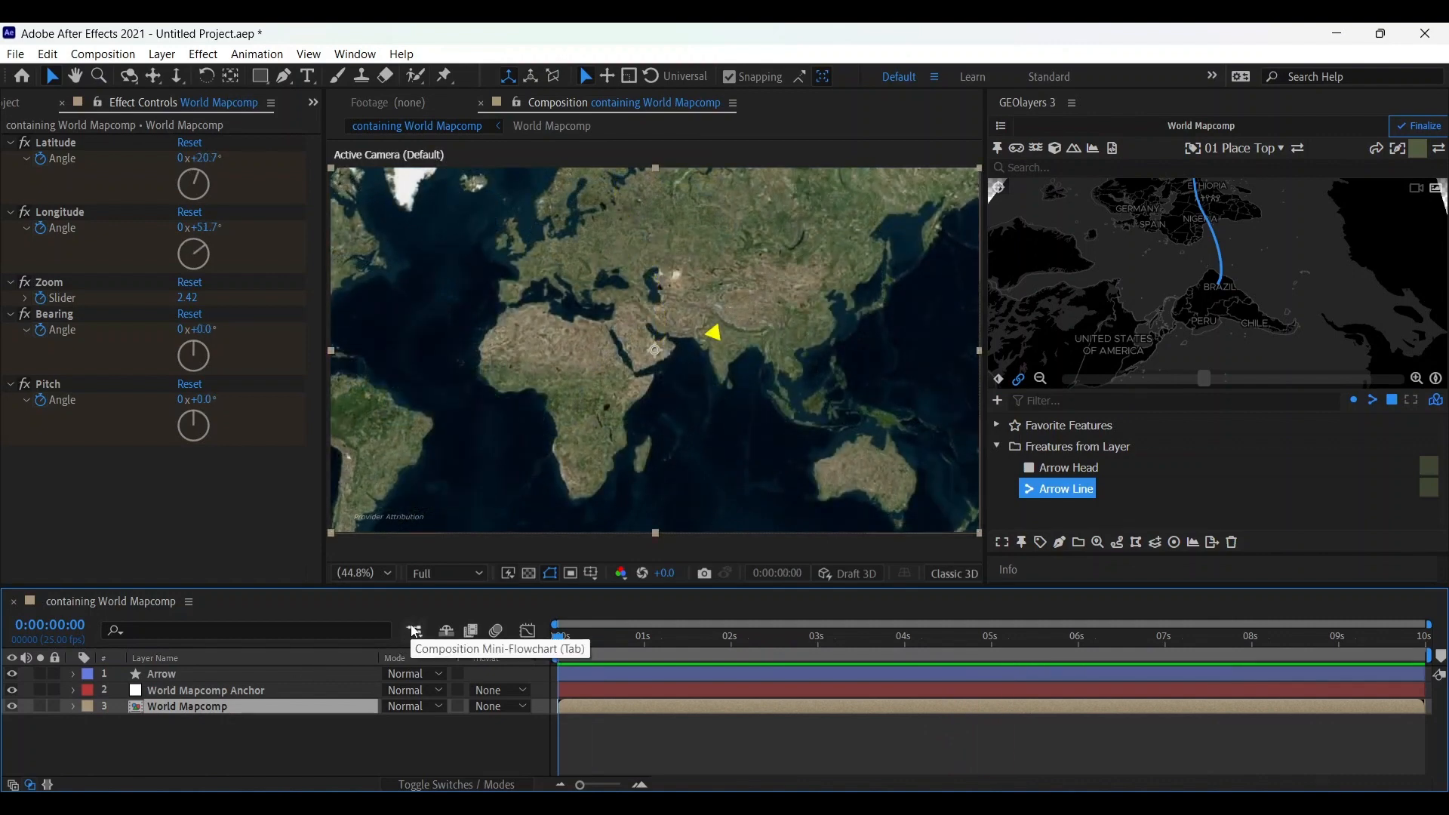
{"action": "mouse_move", "coordinate": [414, 617]}
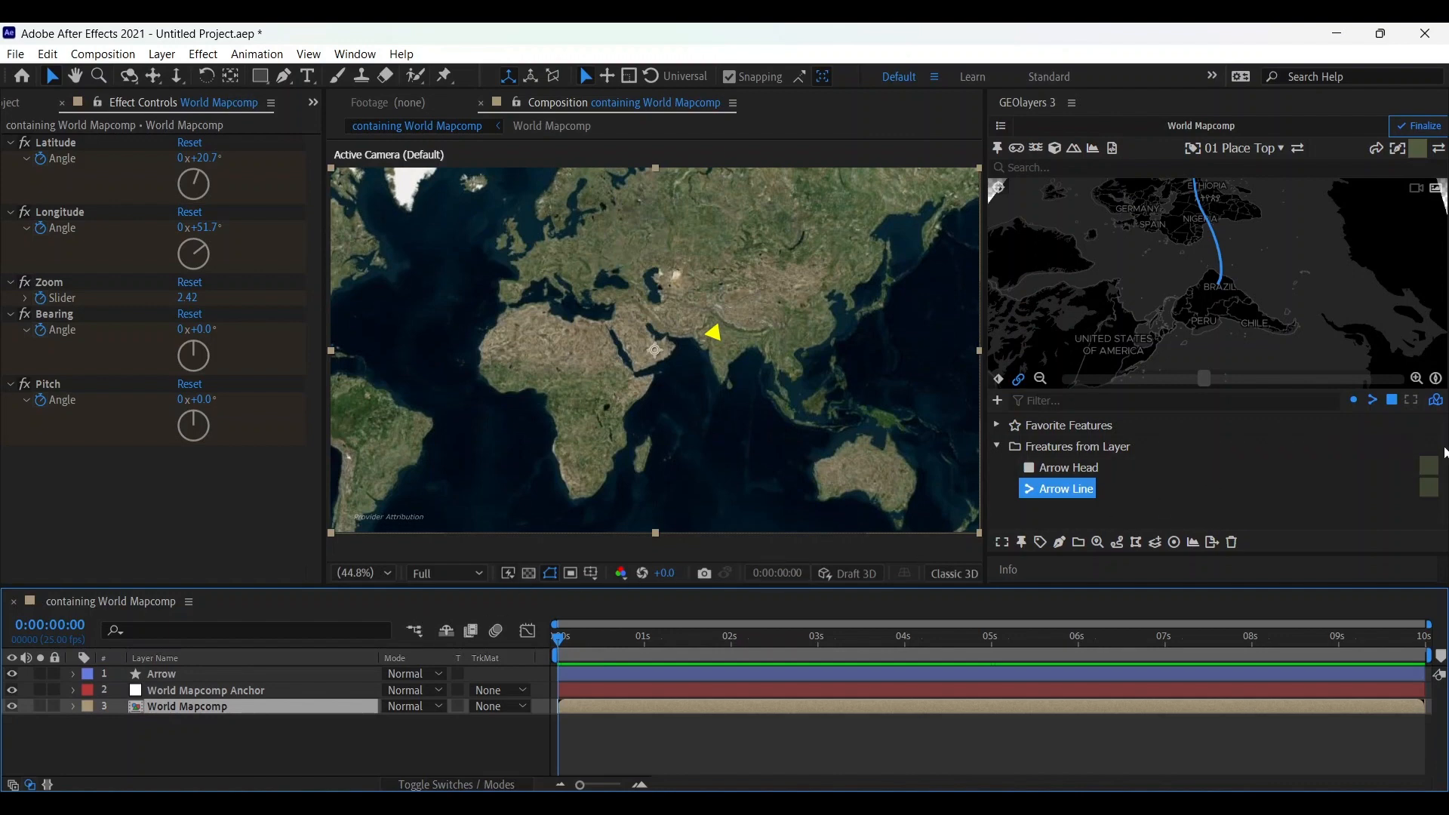
{"action": "mouse_move", "coordinate": [1159, 562]}
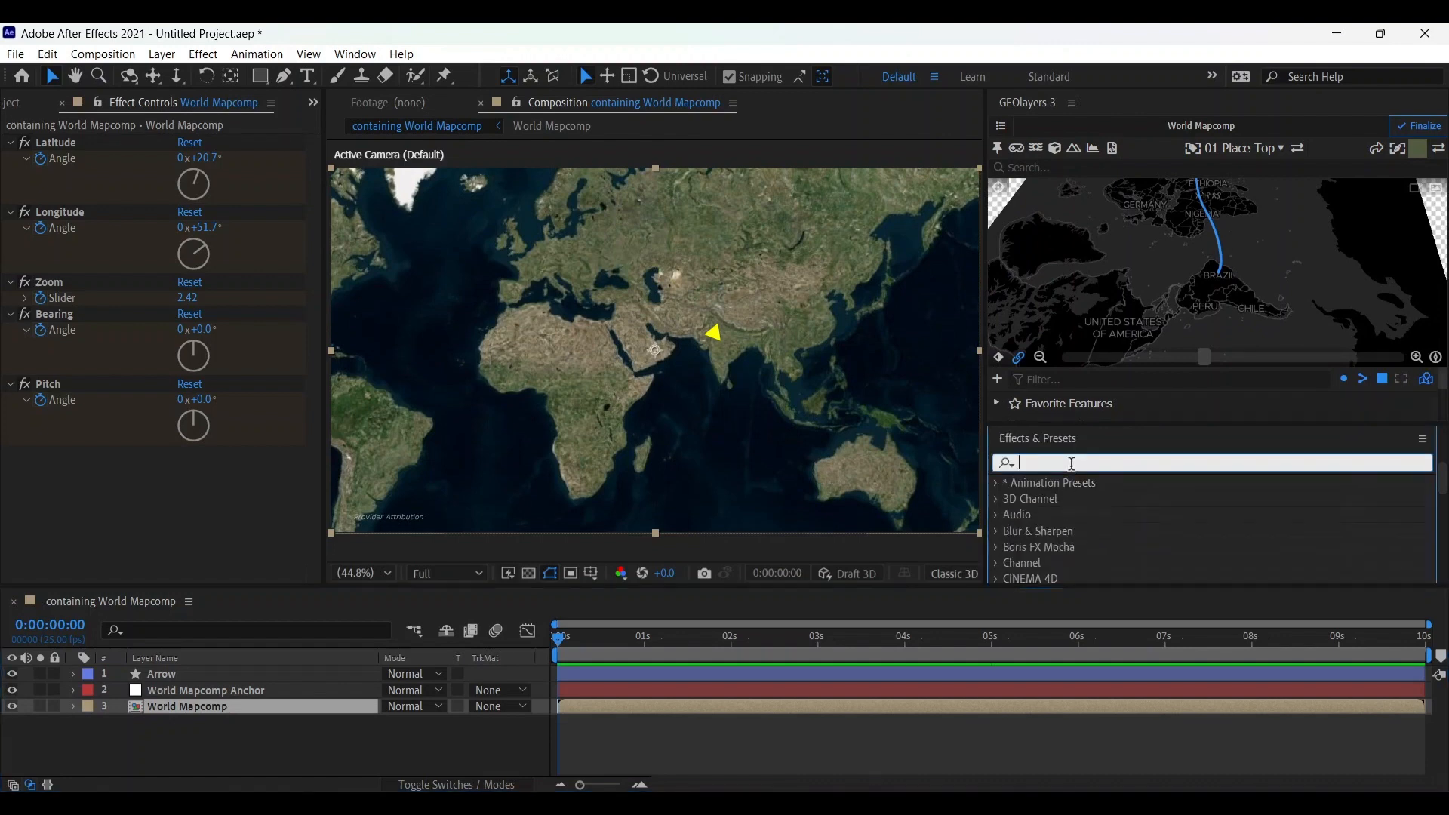
Give the lower Arrow copy a Directional Blur of 17.3 and a shadow-only Drop Shadow.
{"action": "type", "text": "direc"}
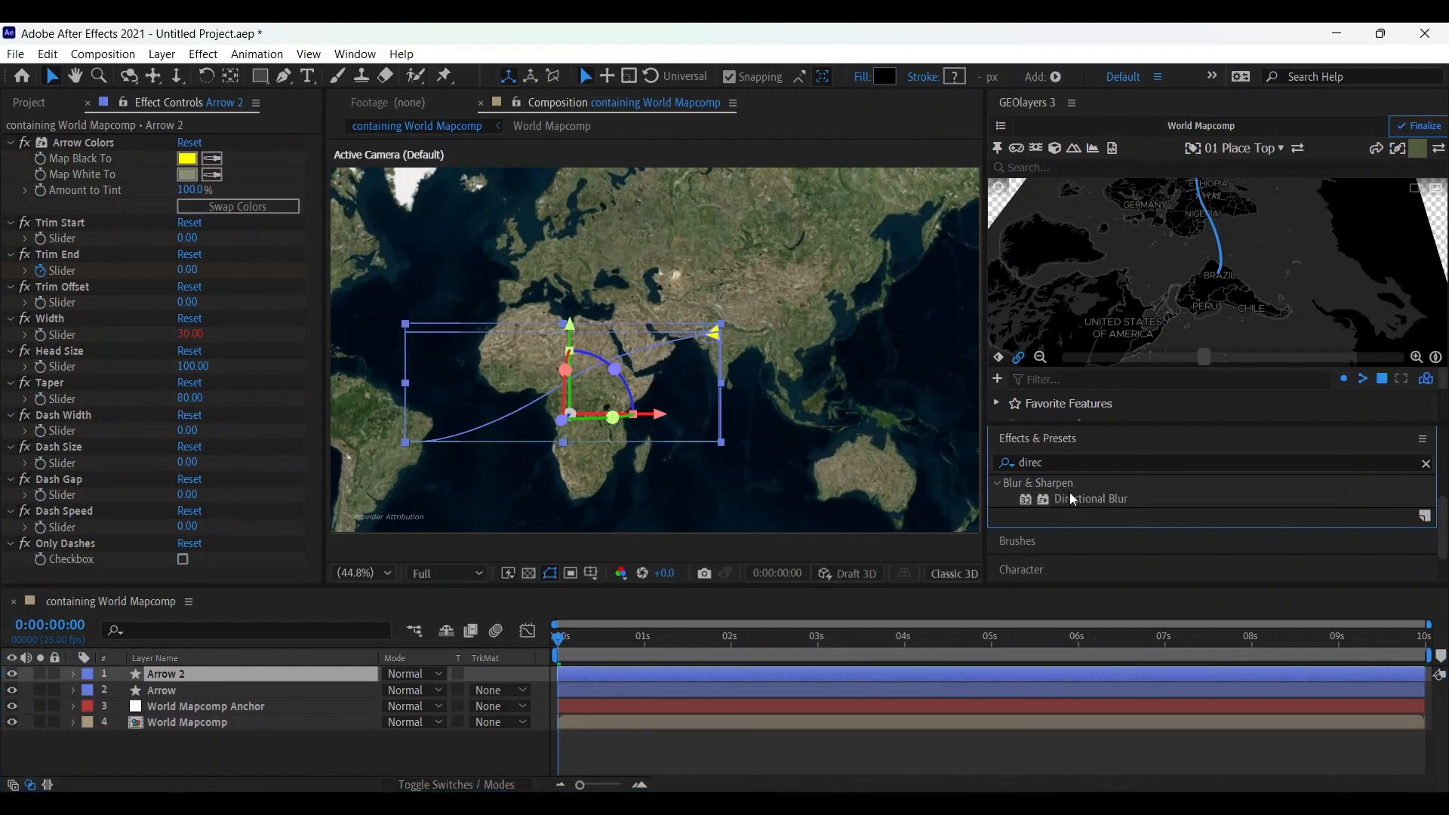
{"action": "left_click", "coordinate": [161, 690]}
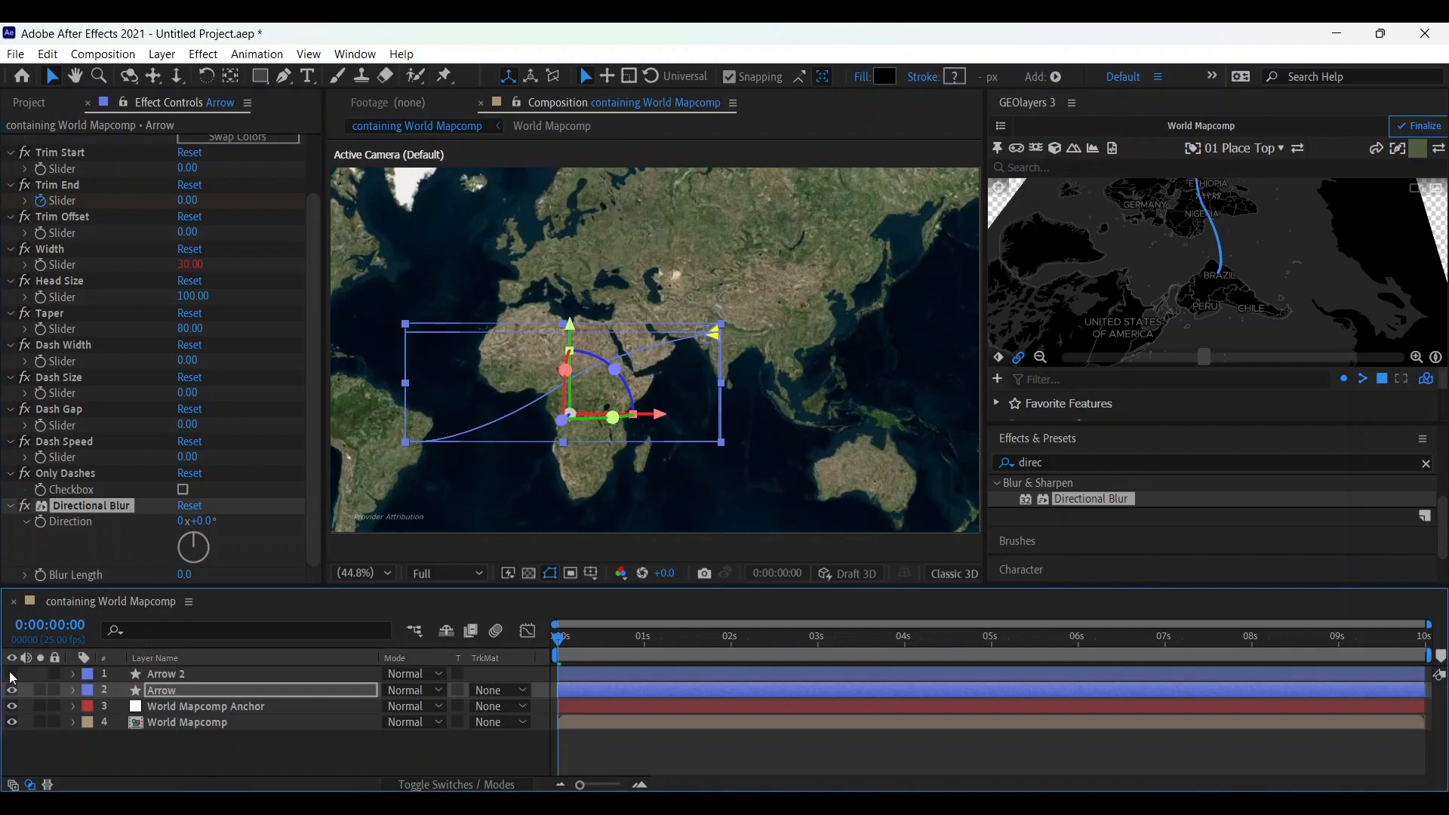
{"action": "left_click", "coordinate": [762, 635]}
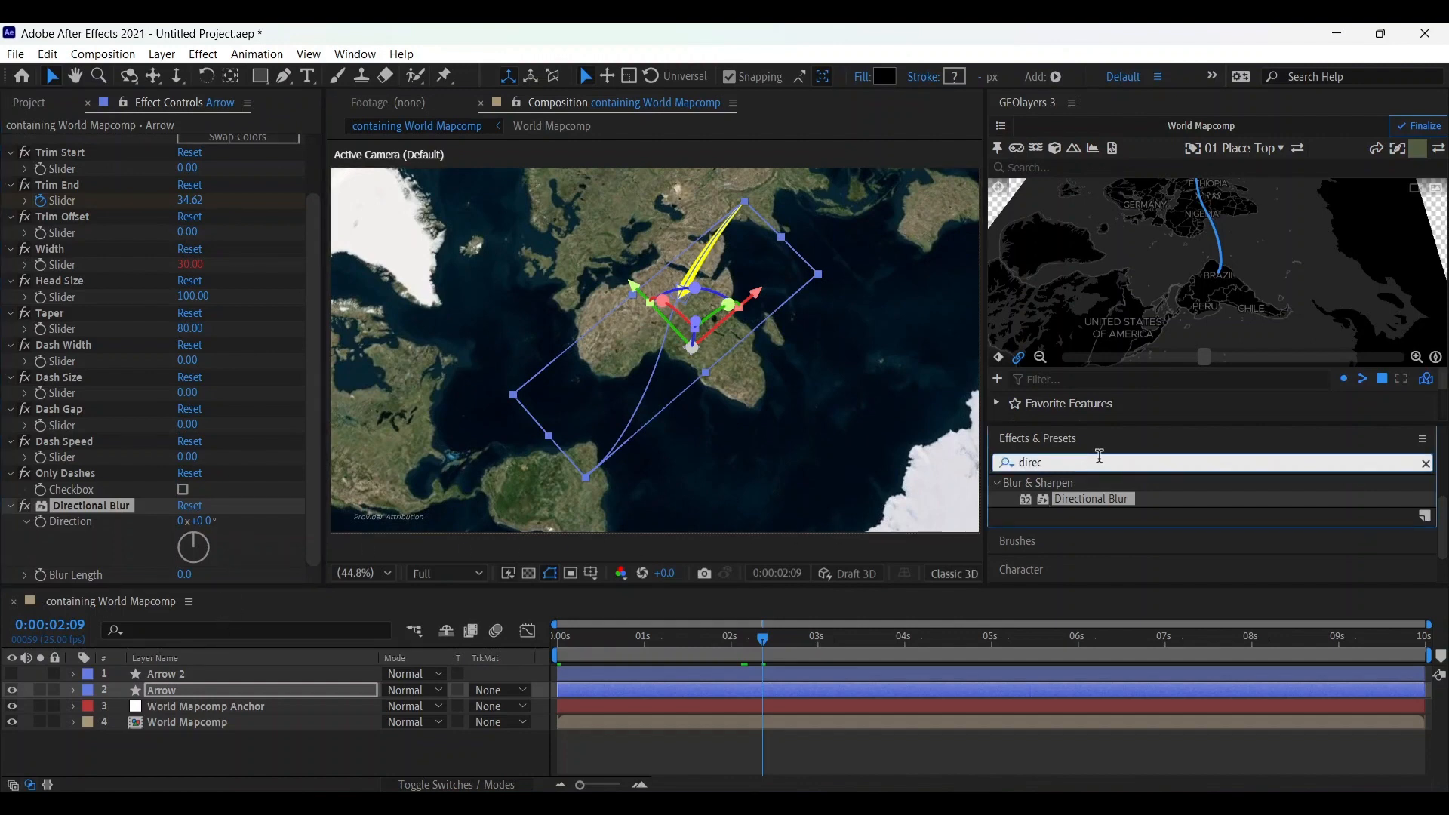
{"action": "type", "text": "drop s"}
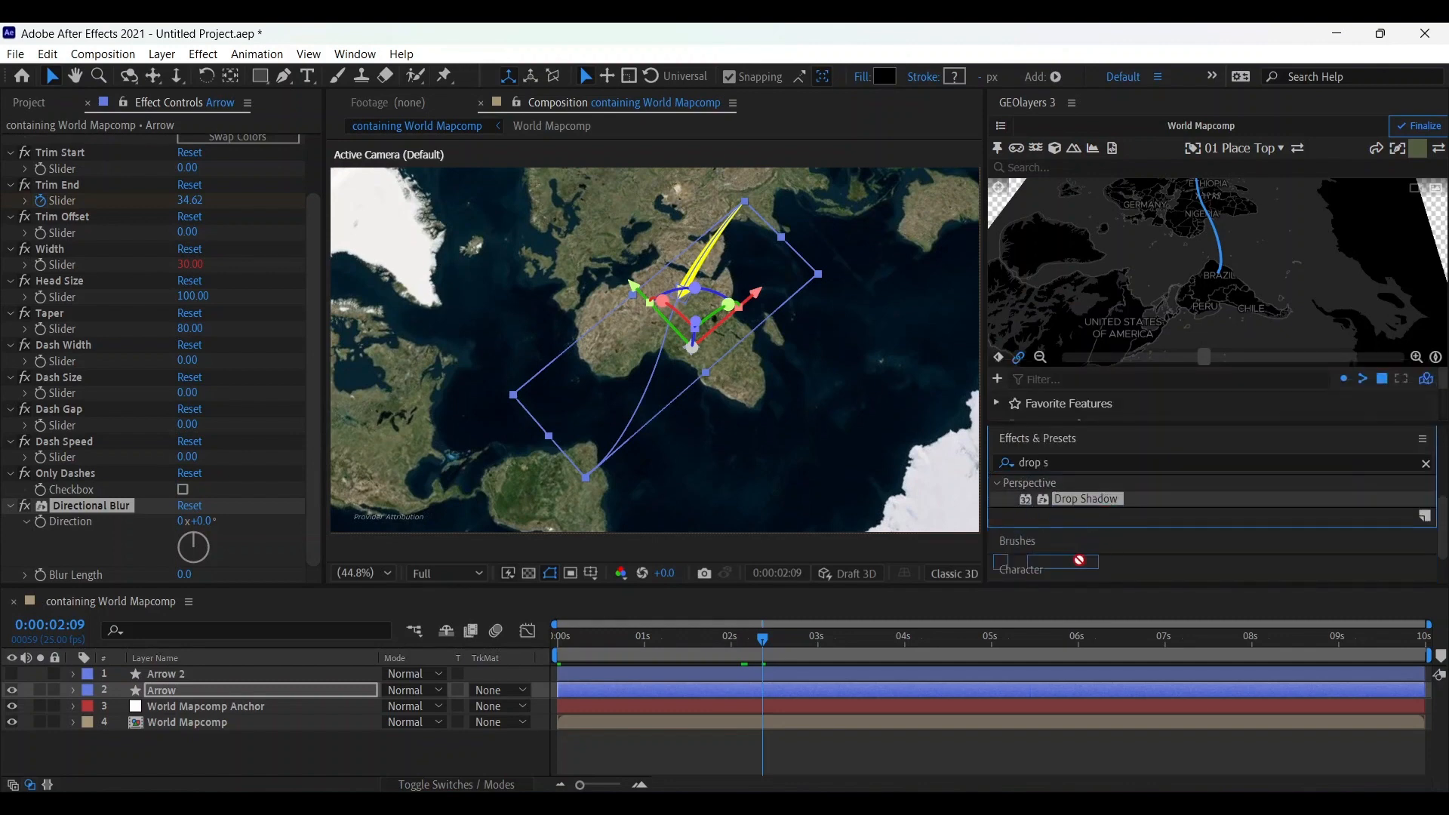
{"action": "double_click", "coordinate": [1087, 498]}
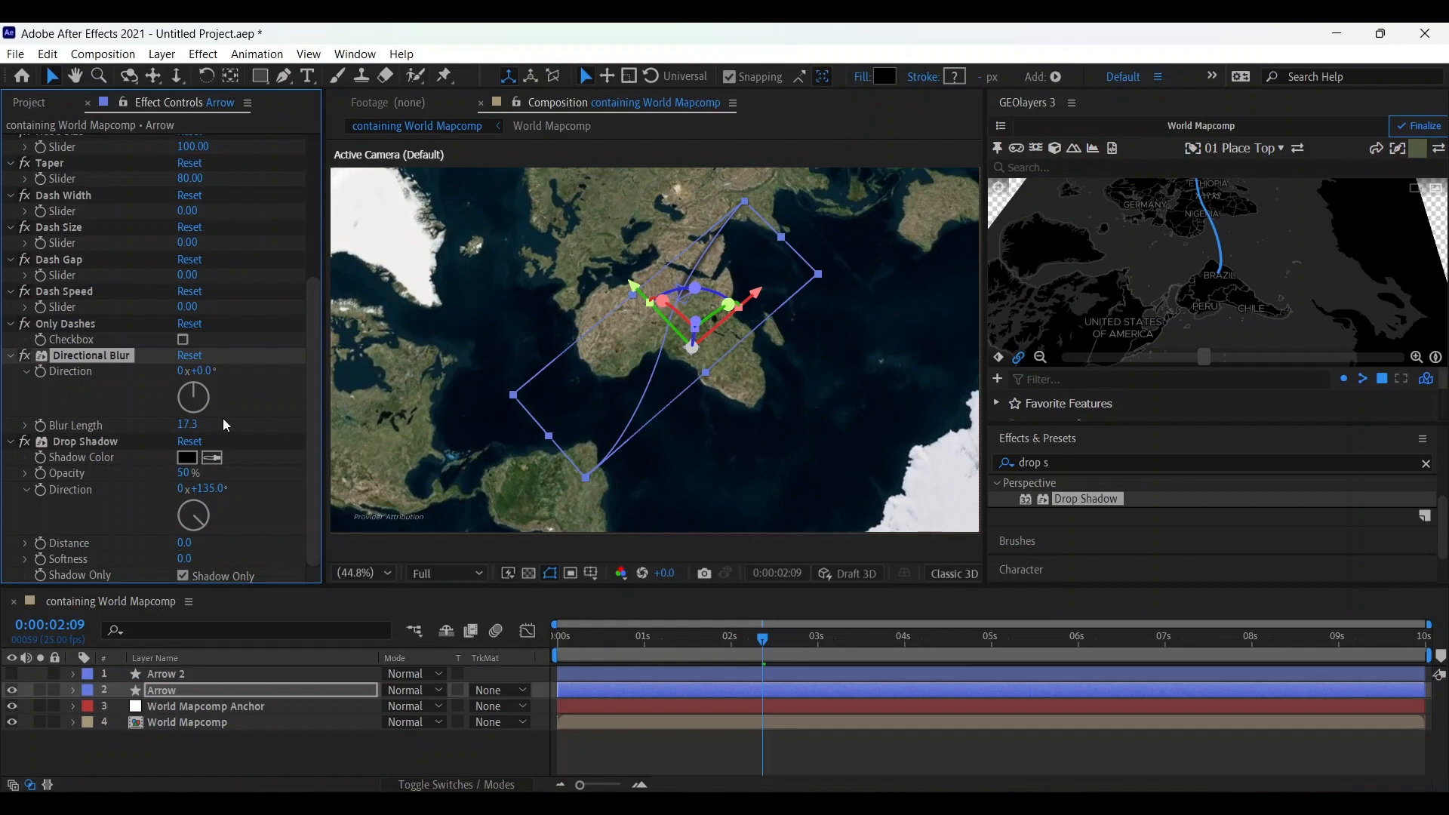
{"action": "mouse_move", "coordinate": [109, 674]}
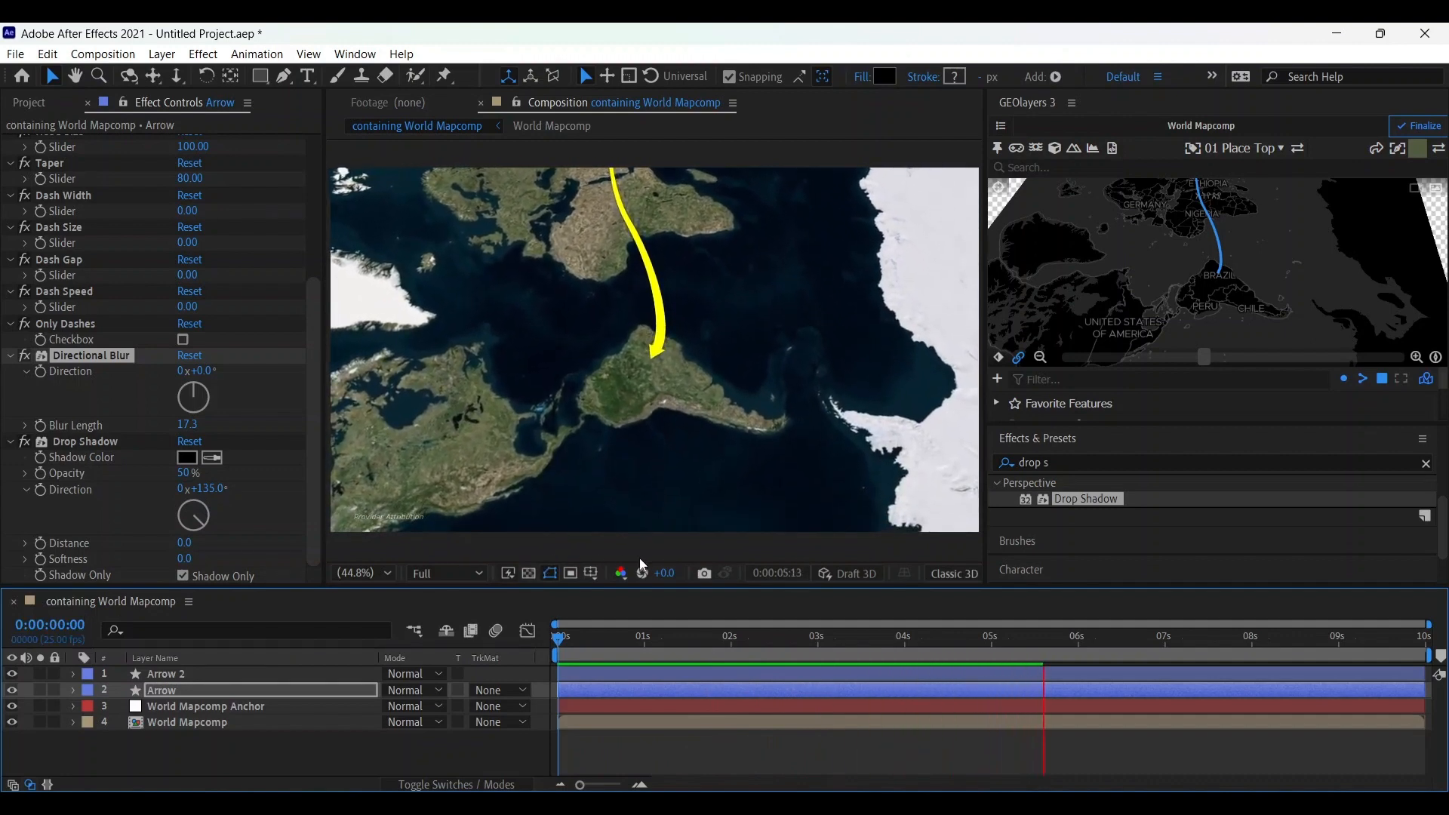
Lower the shadow's Blur Length and preview the arrow flight with its shadow.
{"action": "left_click", "coordinate": [821, 636]}
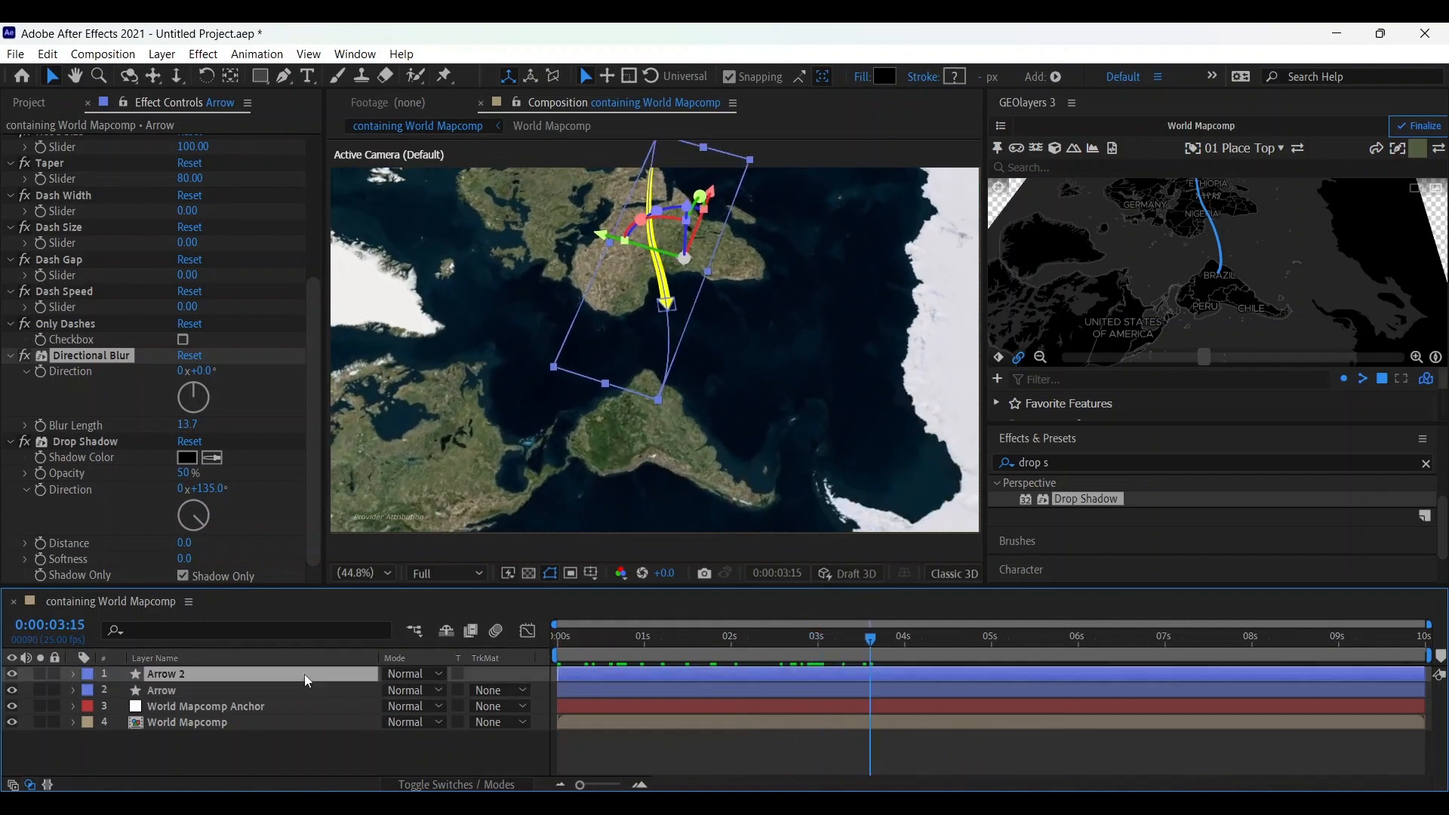
{"action": "left_click", "coordinate": [165, 673]}
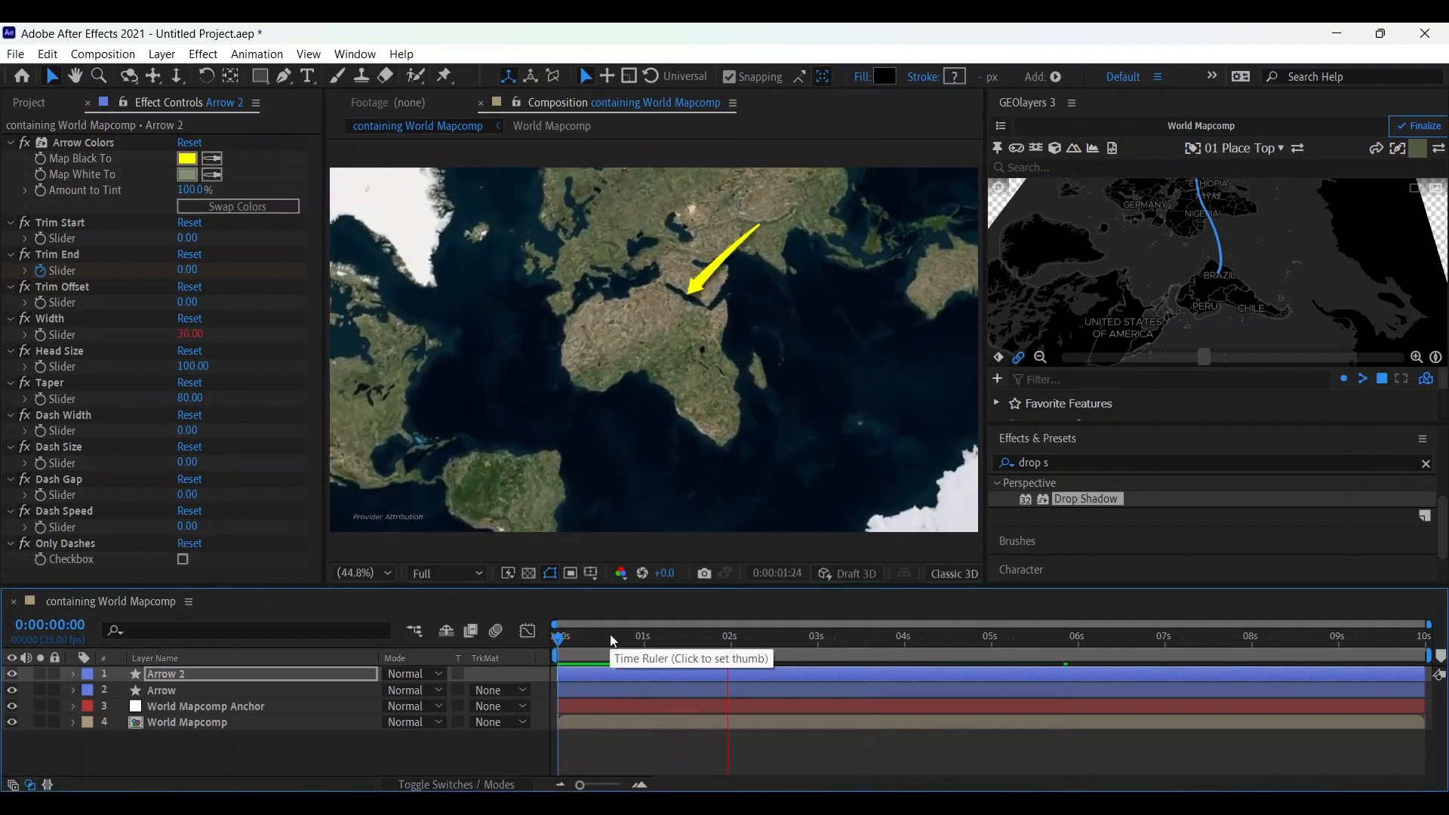
{"action": "left_click", "coordinate": [902, 635]}
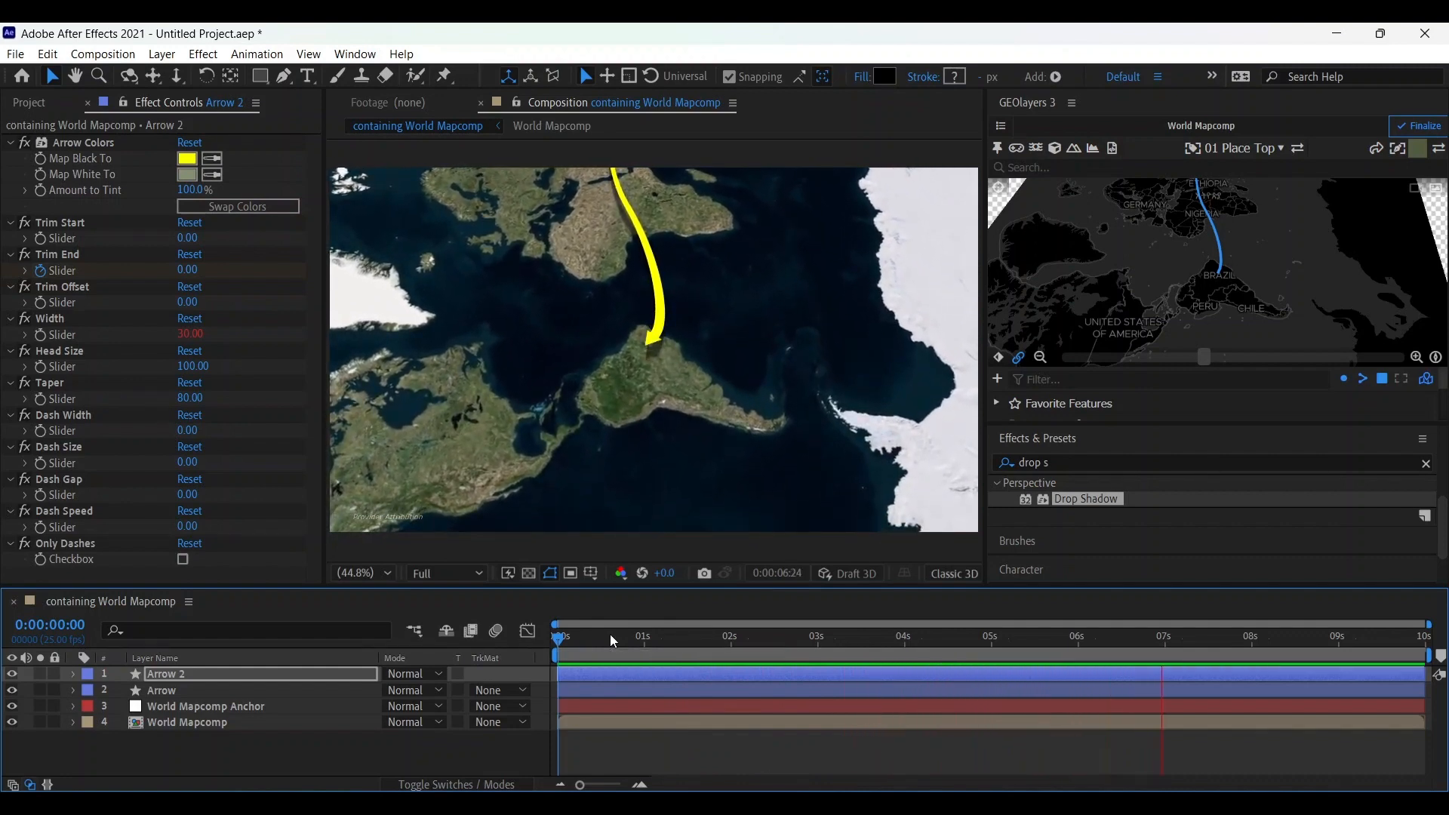
{"action": "left_click", "coordinate": [610, 635]}
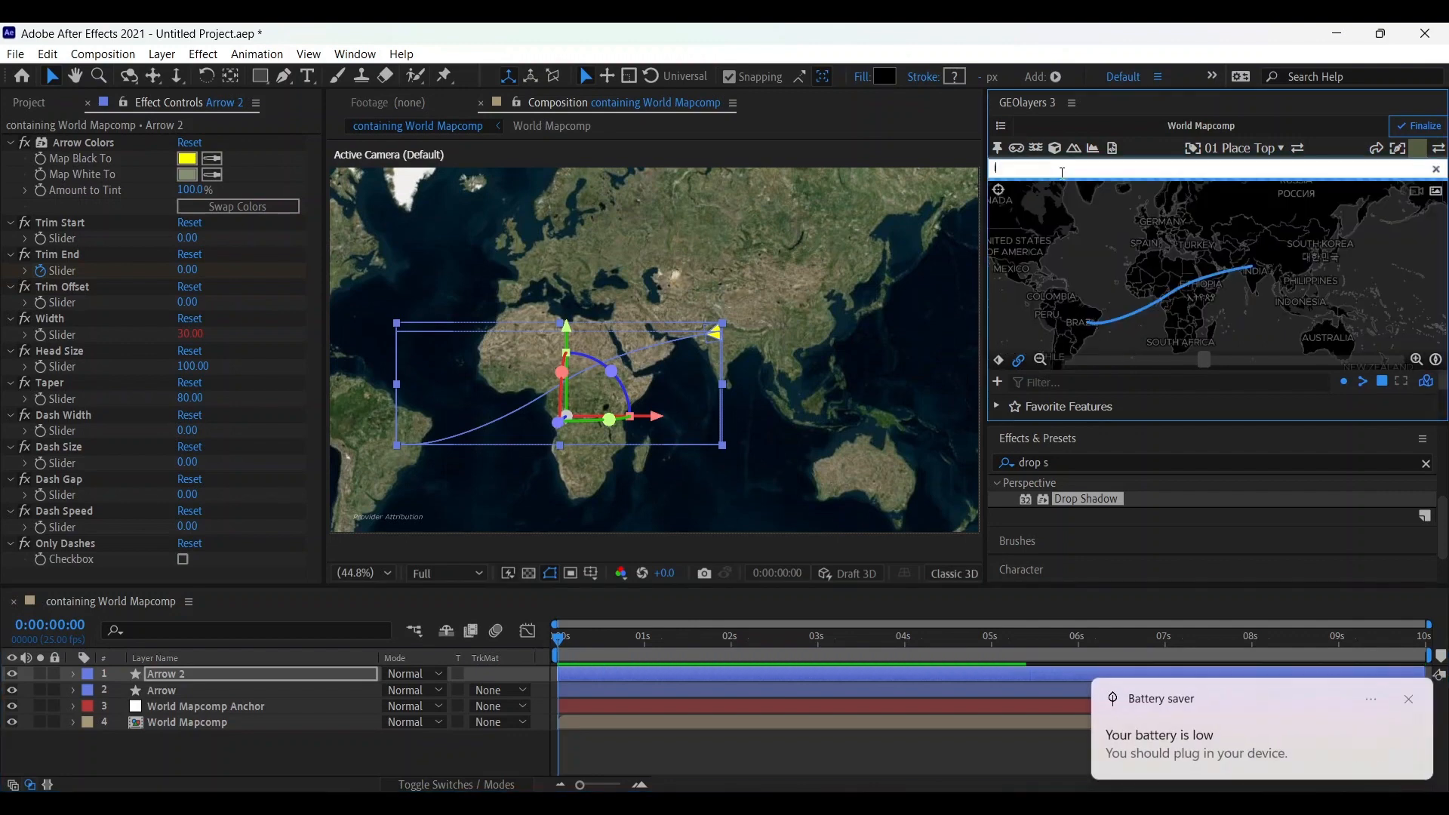
Add the India and Brazil sovereign country shapes to the map's features.
{"action": "type", "text": "india"}
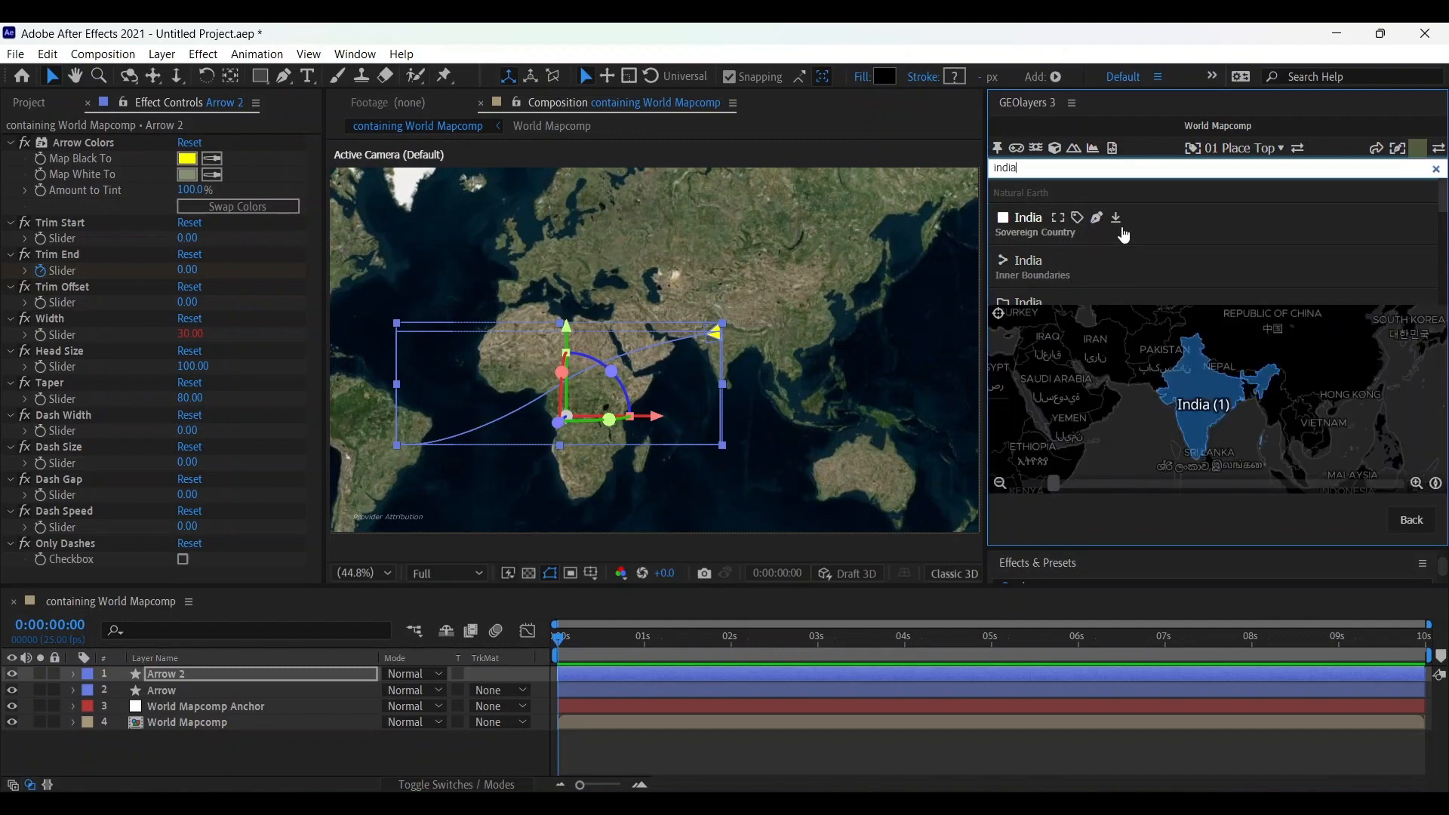
{"action": "left_click", "coordinate": [1114, 217]}
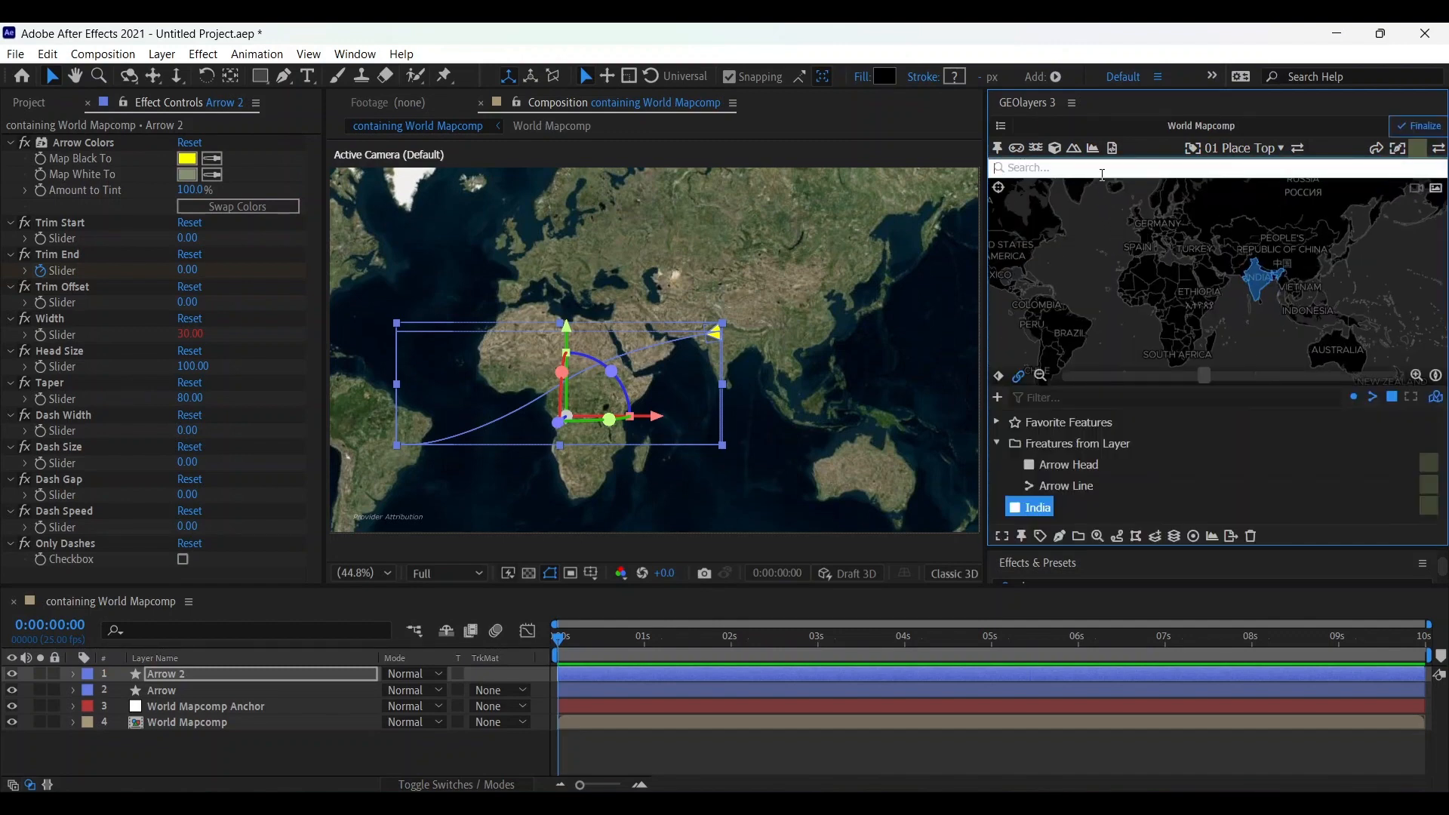
{"action": "type", "text": "brazi"}
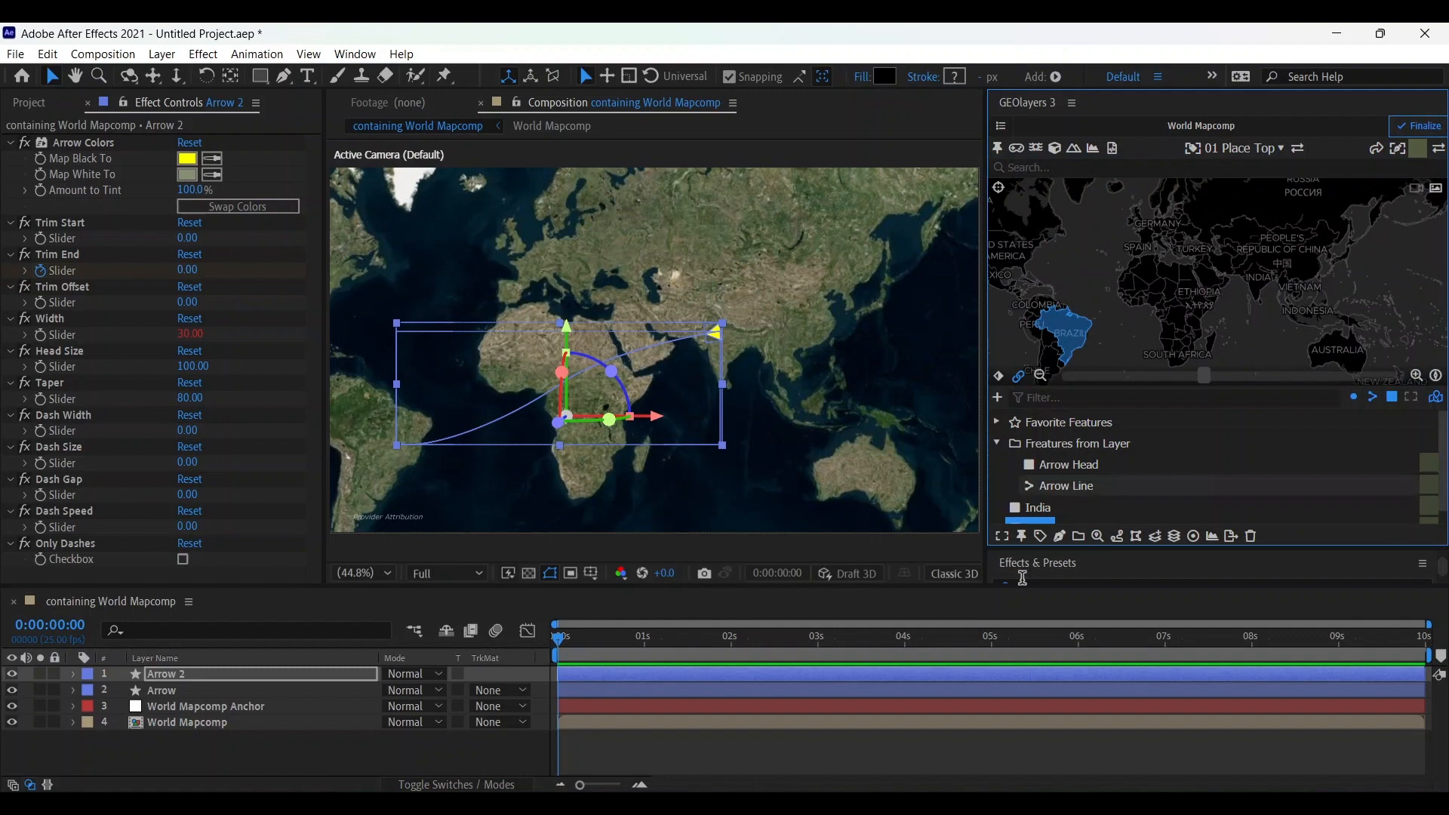
{"action": "mouse_move", "coordinate": [1126, 483]}
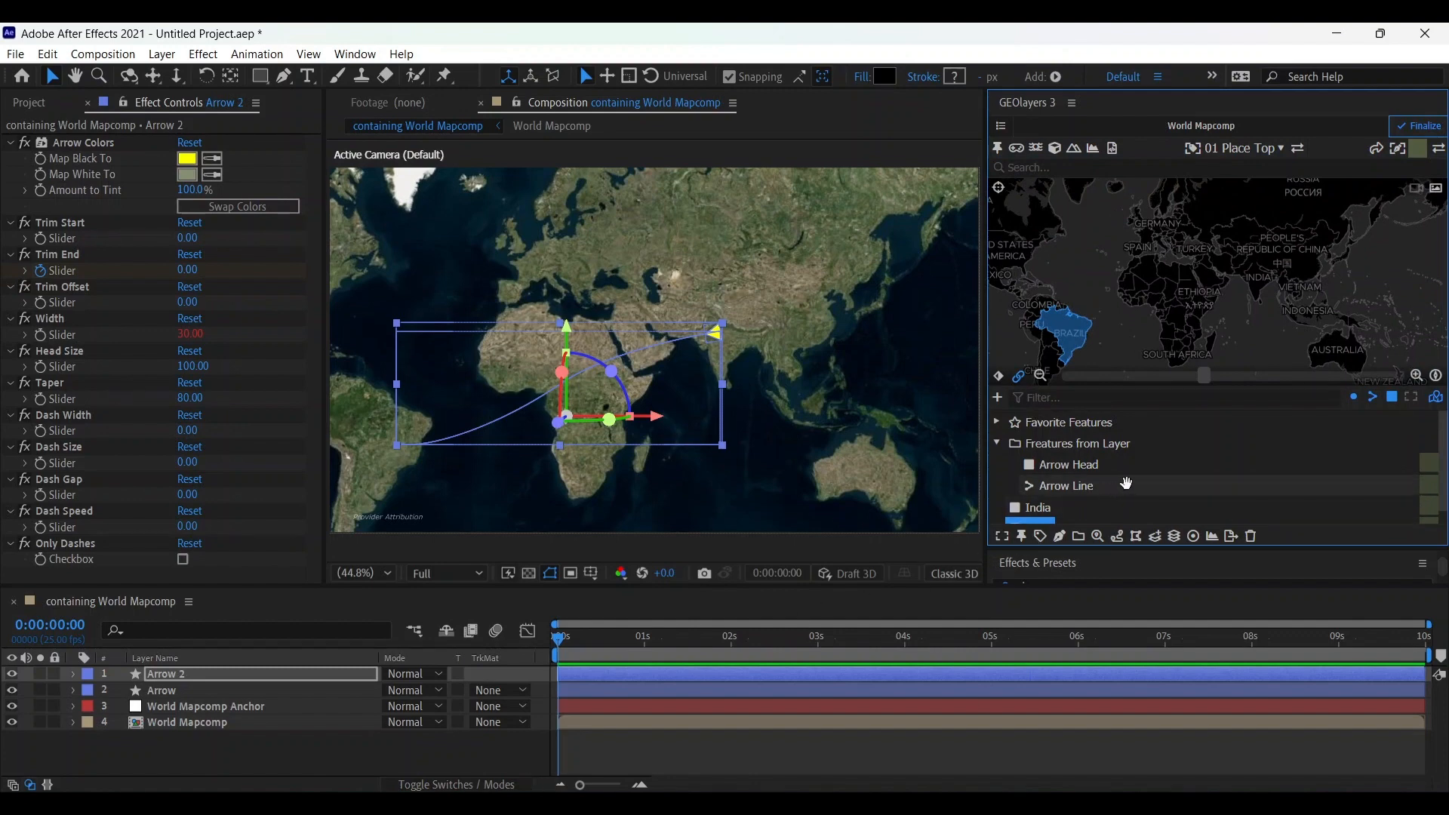
Add a label pinned to India from Features from Layer and preview it on the map.
{"action": "left_click", "coordinate": [1039, 492]}
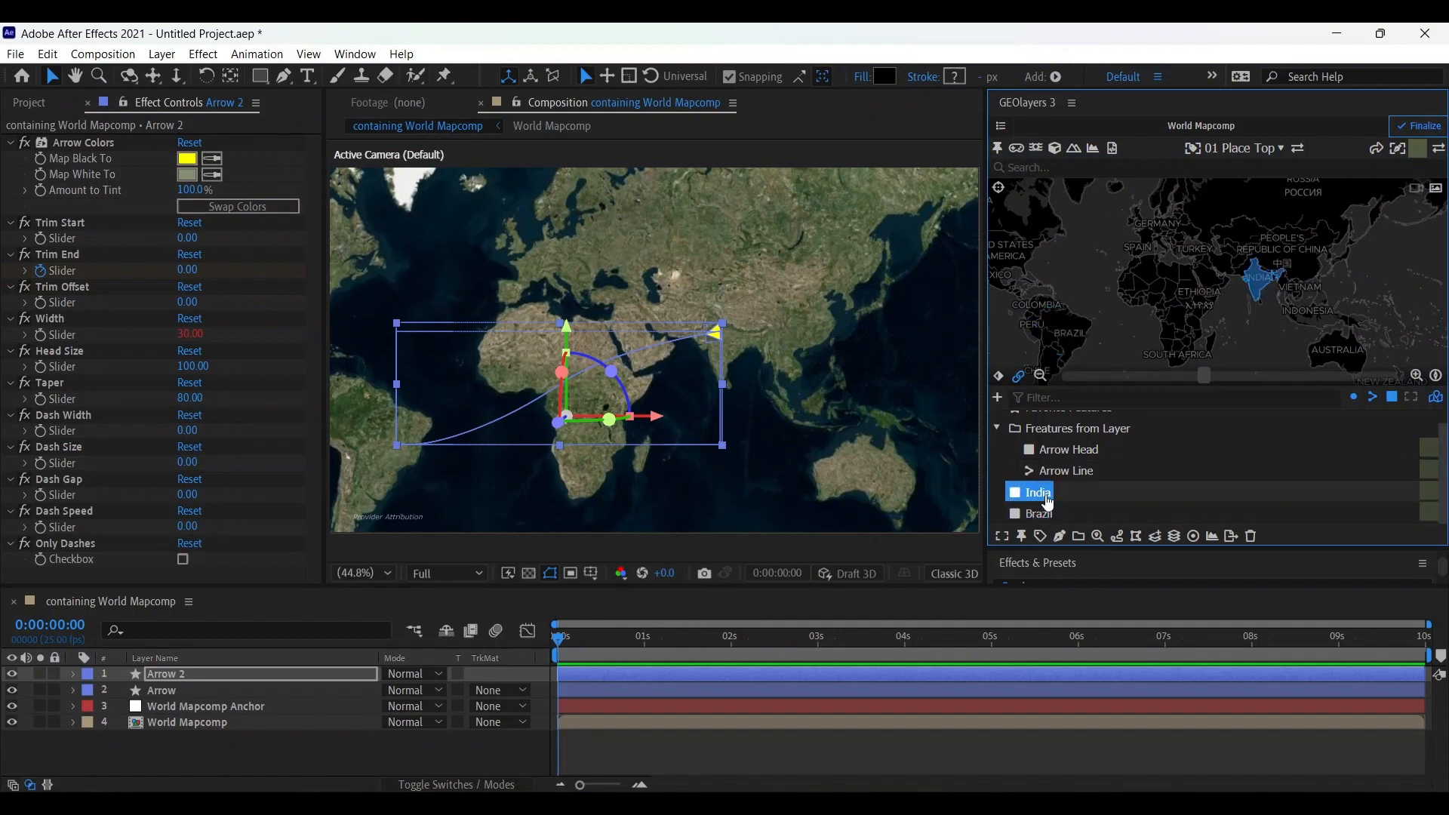
{"action": "mouse_move", "coordinate": [1043, 536]}
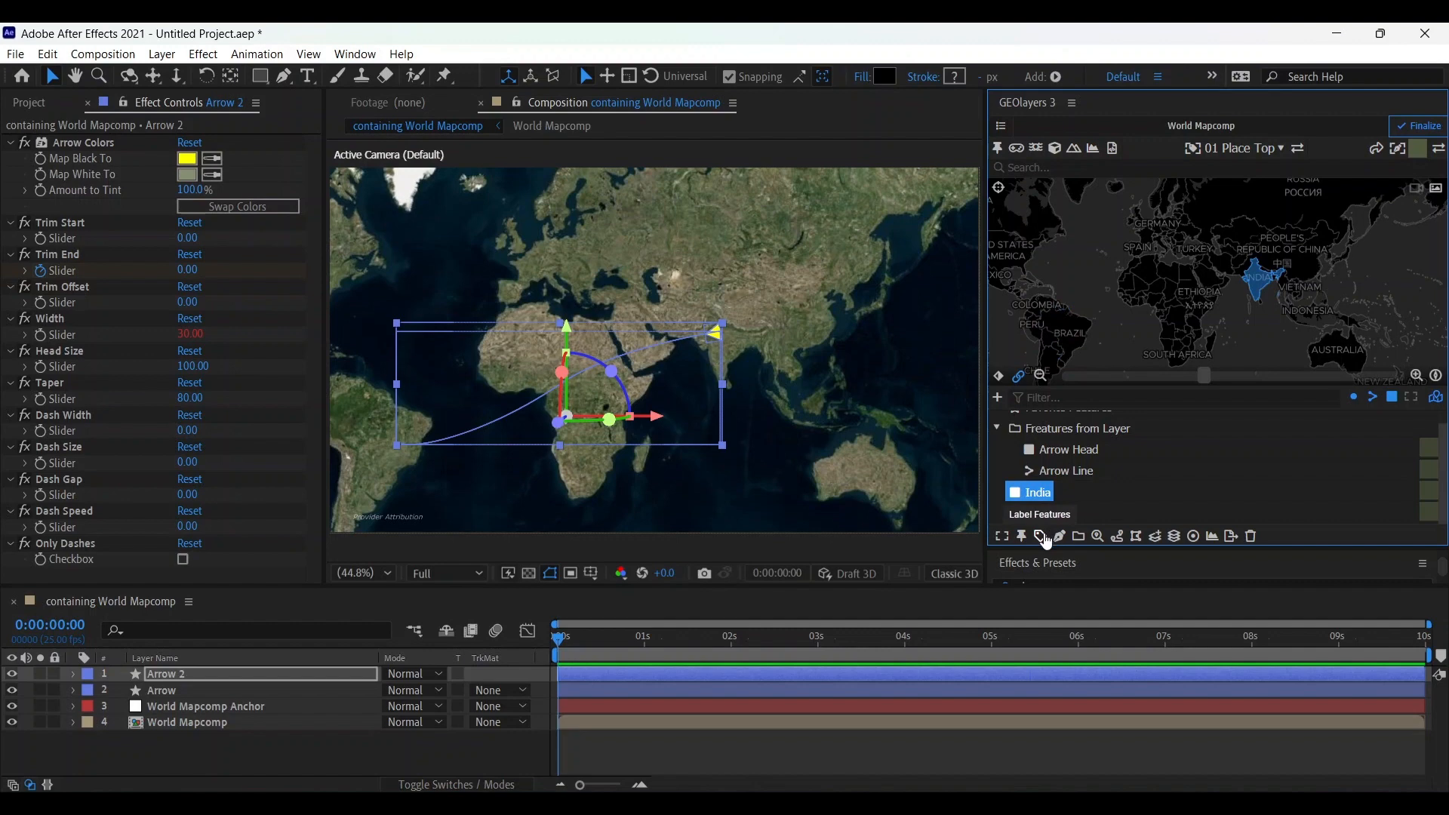
{"action": "left_click", "coordinate": [1043, 536]}
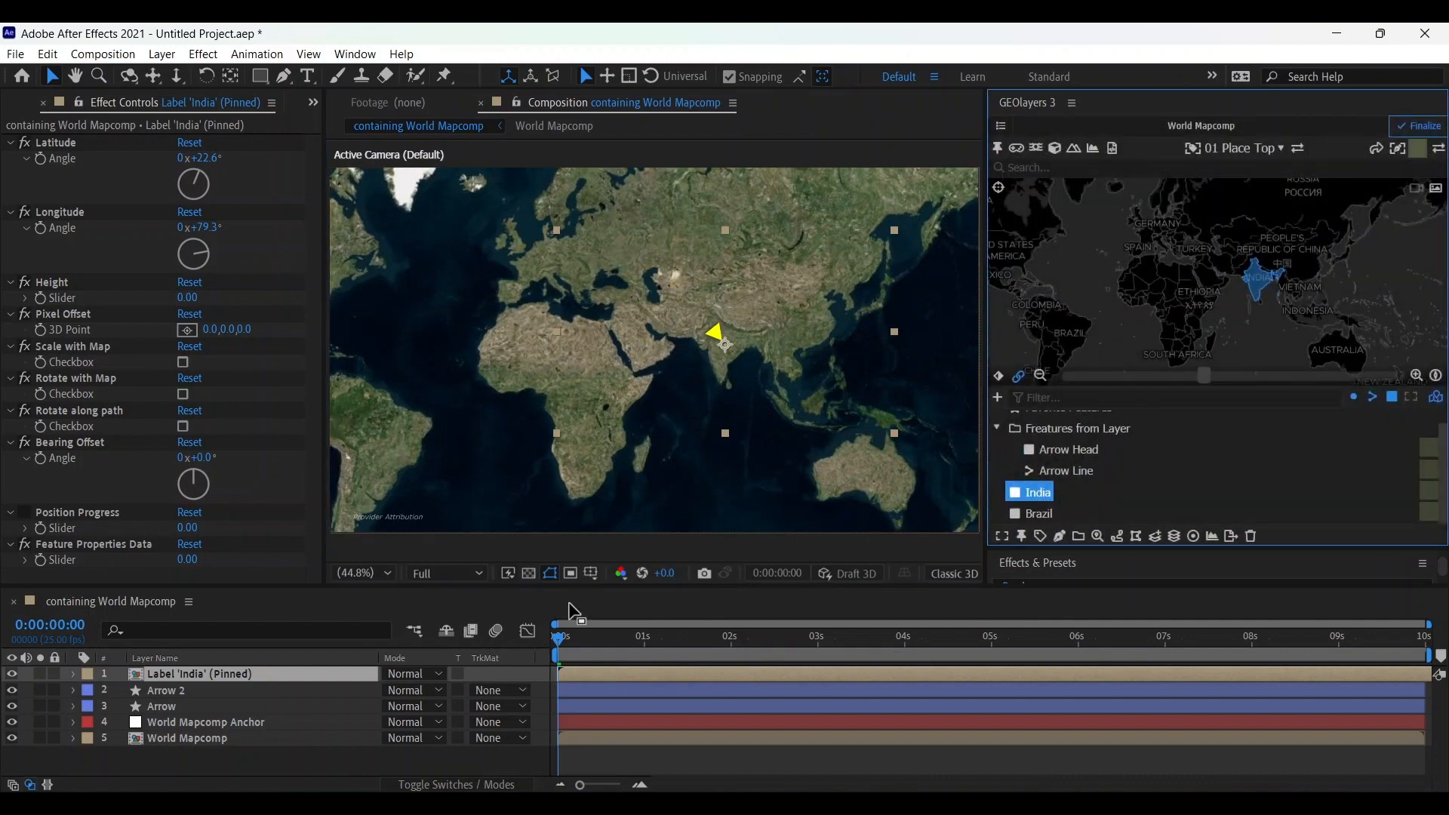
{"action": "left_click", "coordinate": [631, 653]}
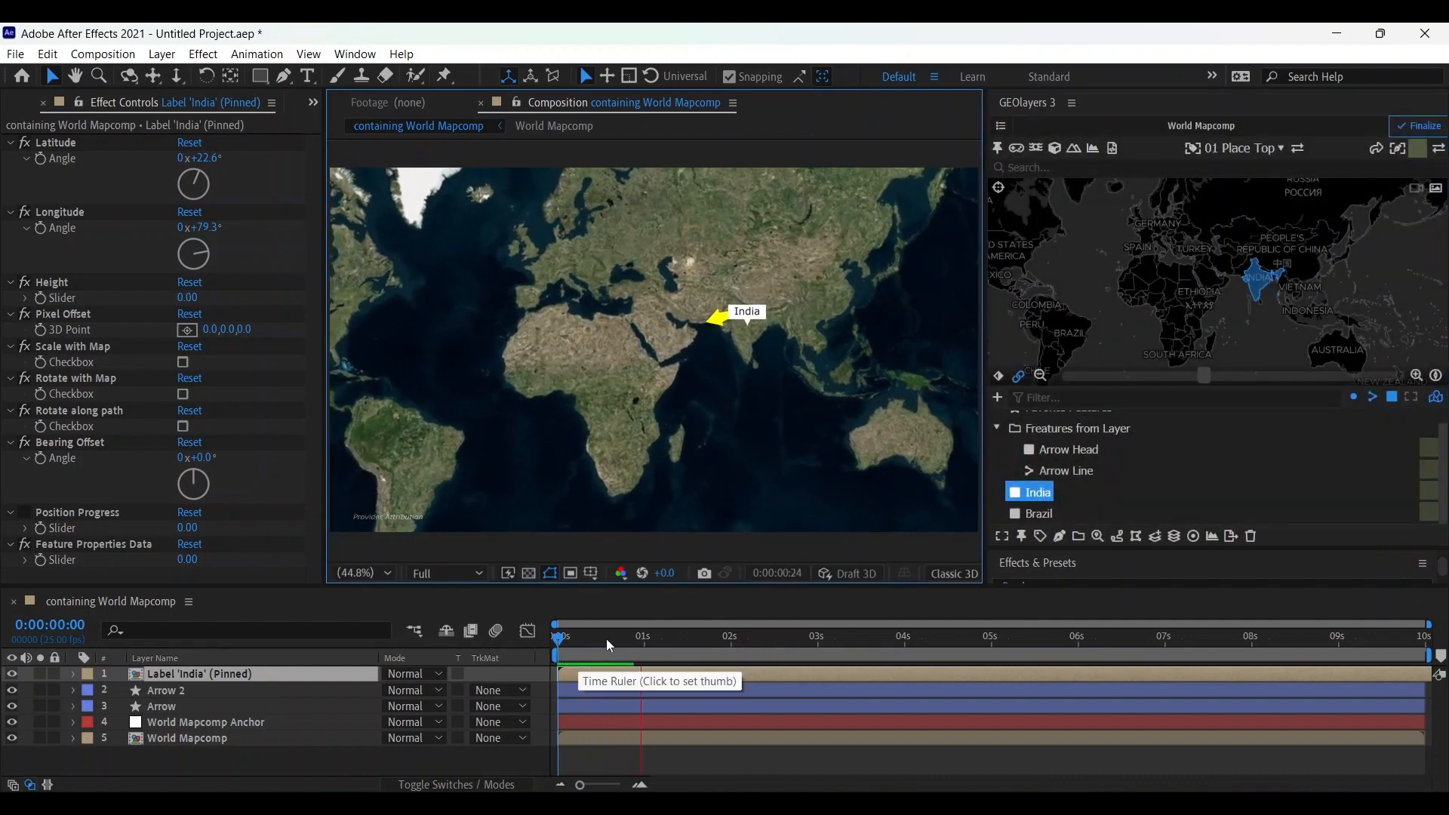
{"action": "left_click", "coordinate": [707, 635]}
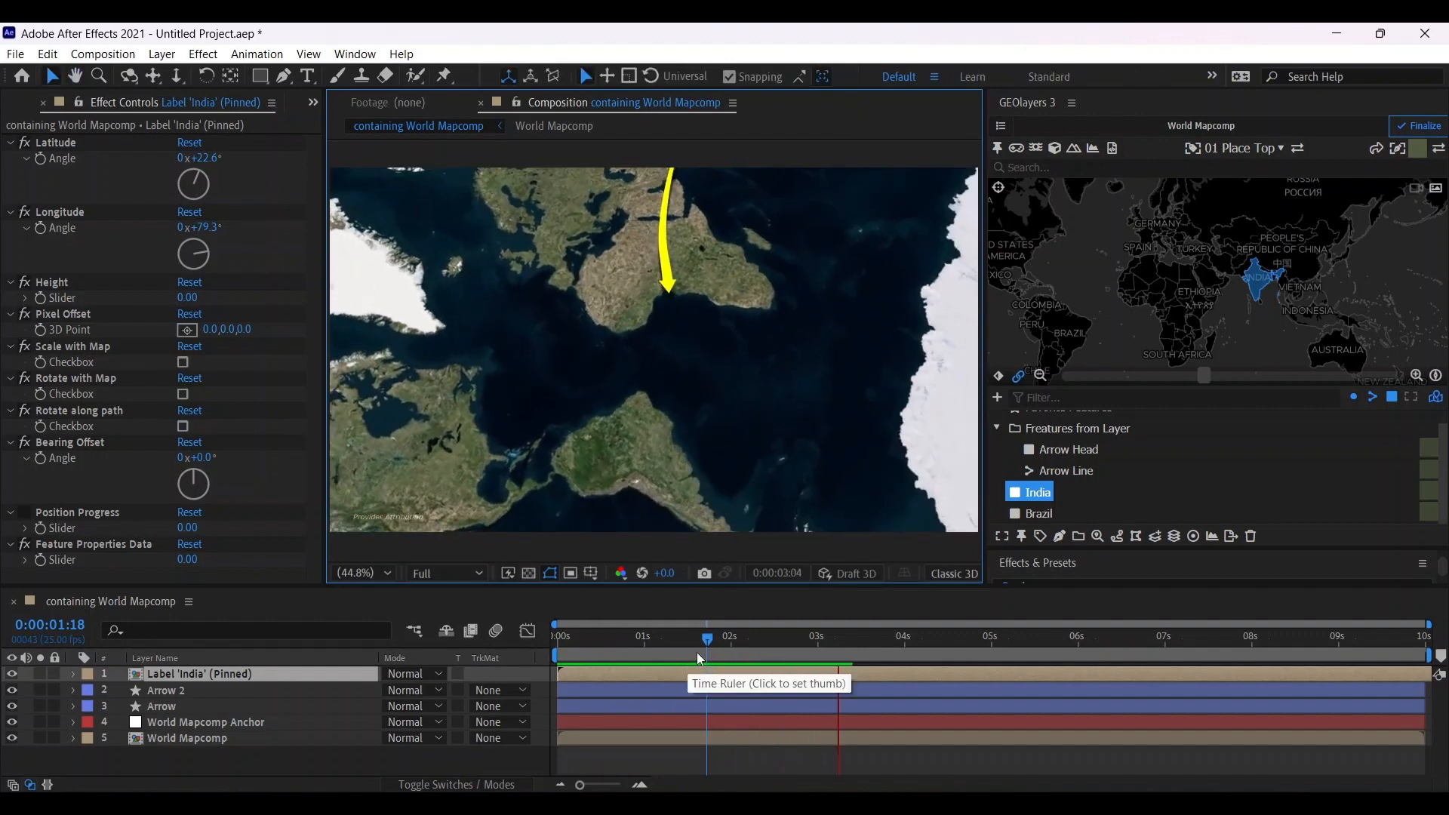
Move to 3:06 where the arrow reaches Brazil and add a pinned Brazil label.
{"action": "left_click", "coordinate": [838, 636]}
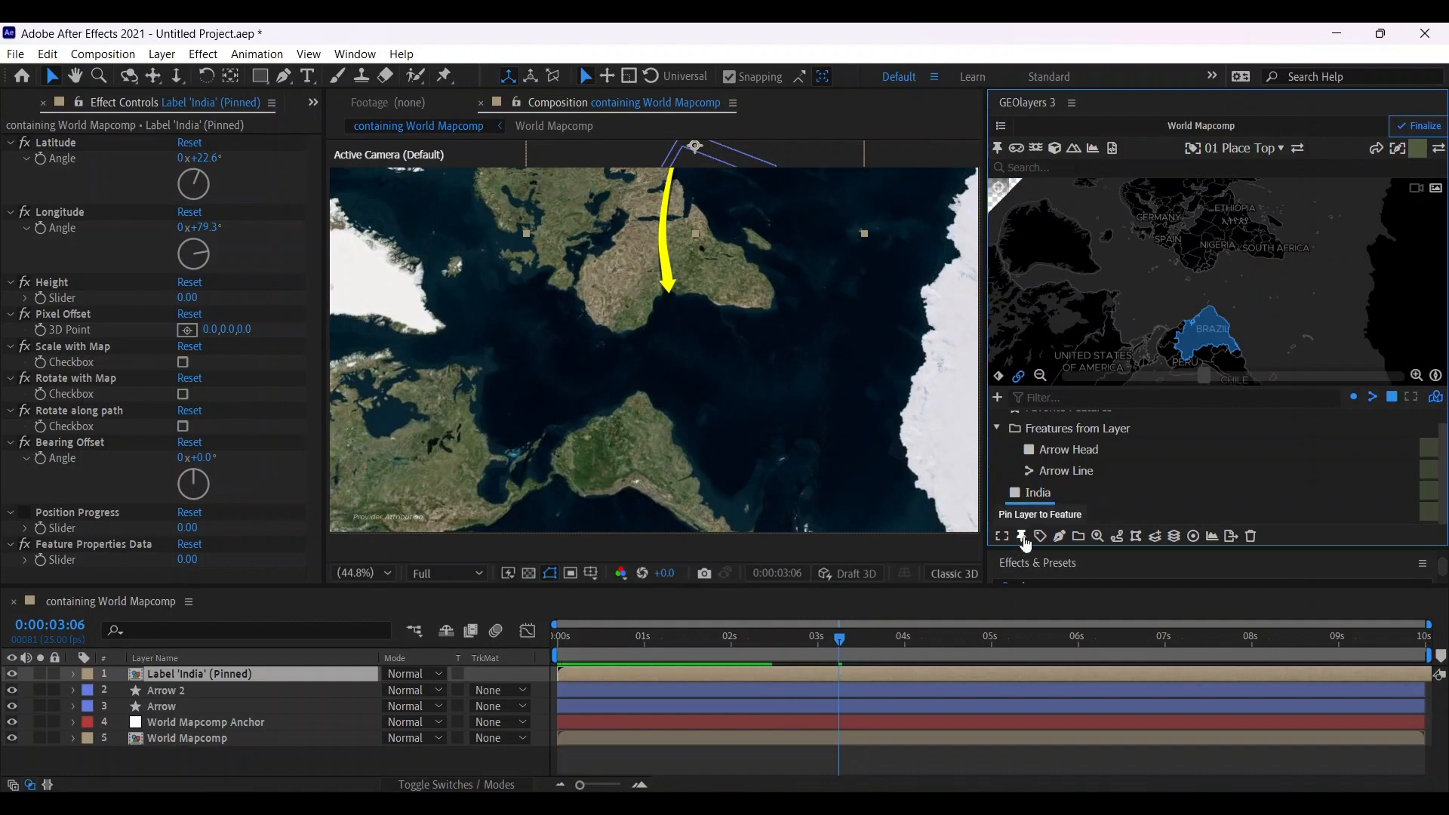
{"action": "left_click", "coordinate": [1039, 536]}
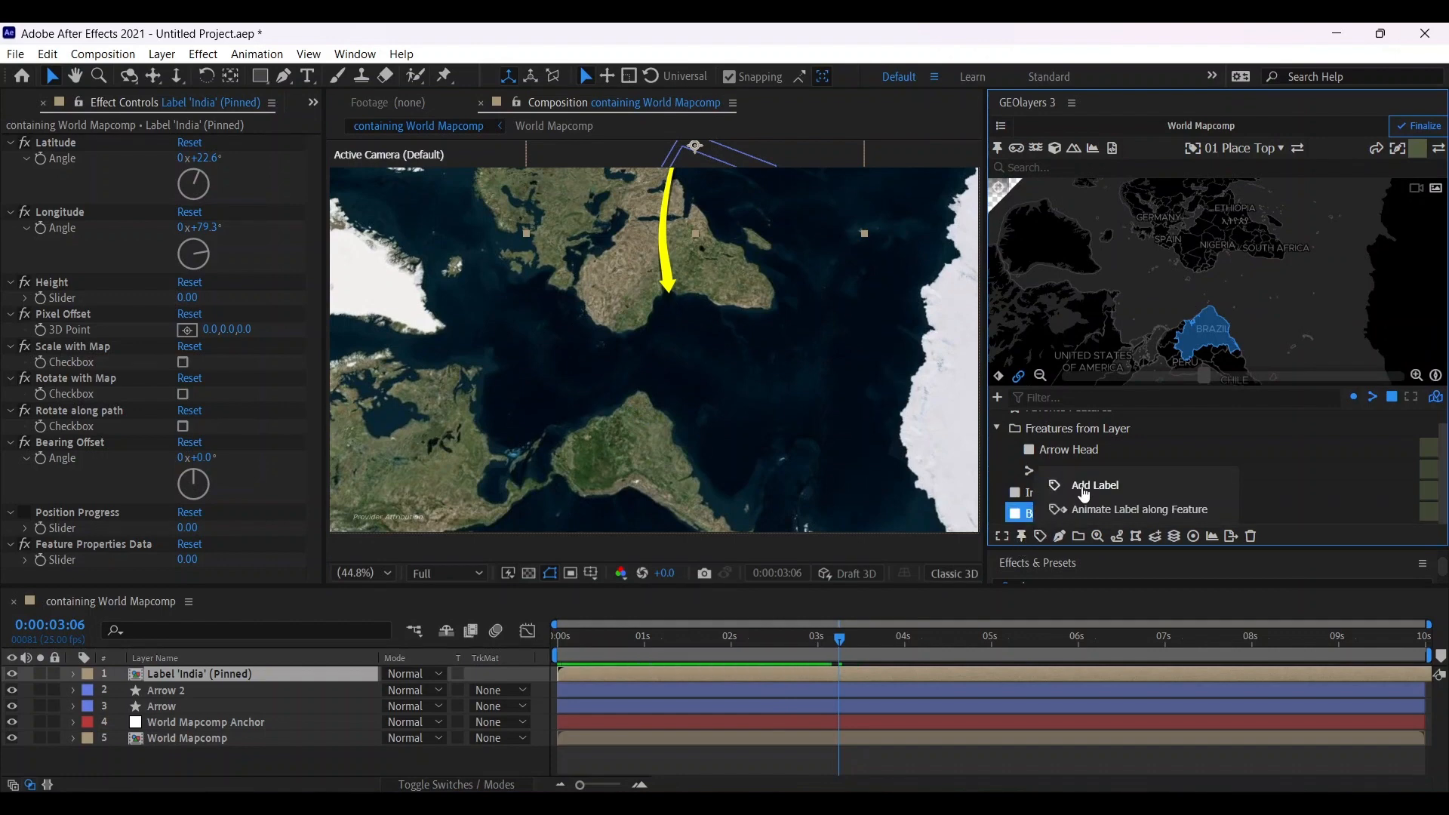
{"action": "left_click", "coordinate": [1093, 484]}
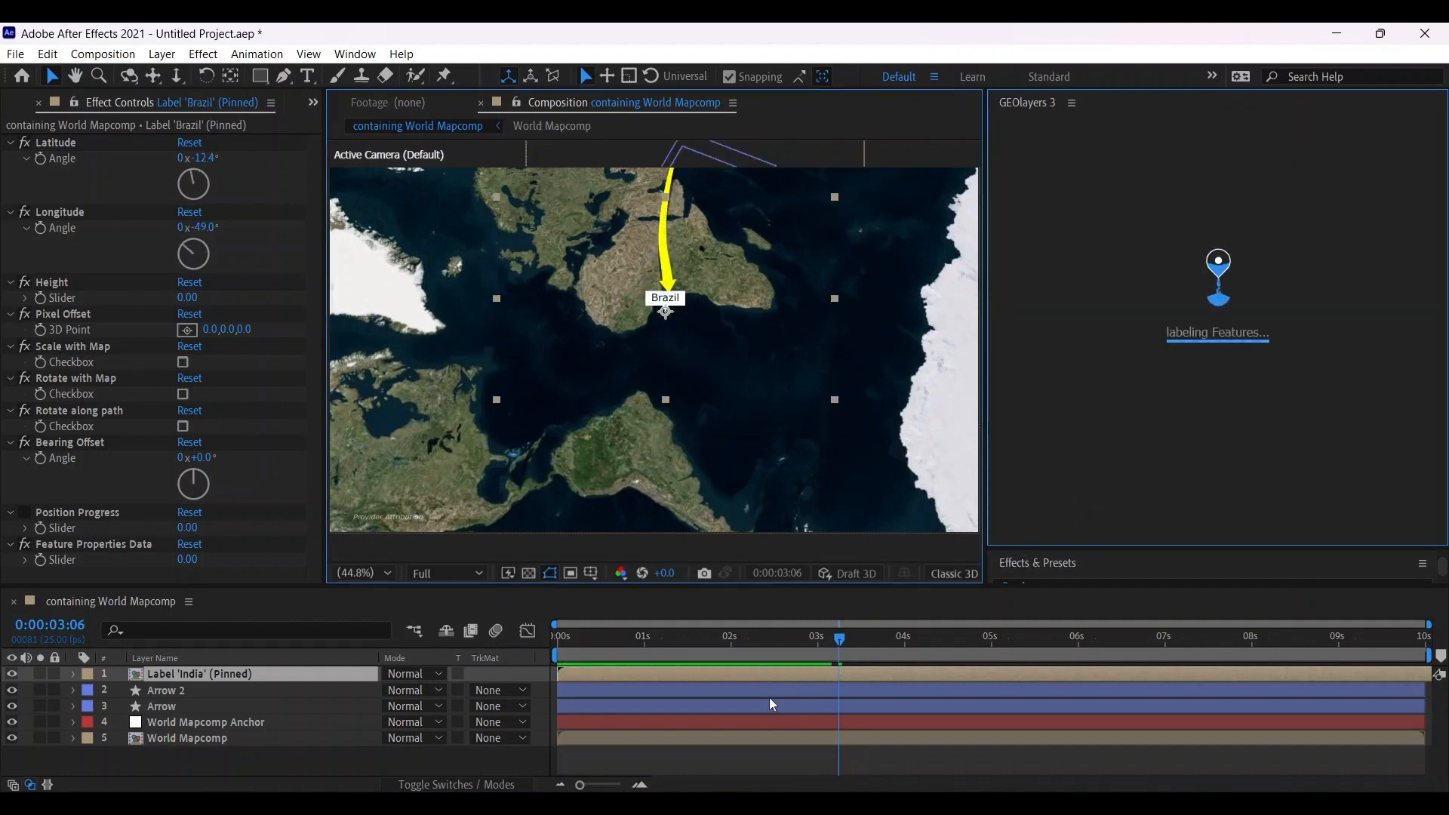